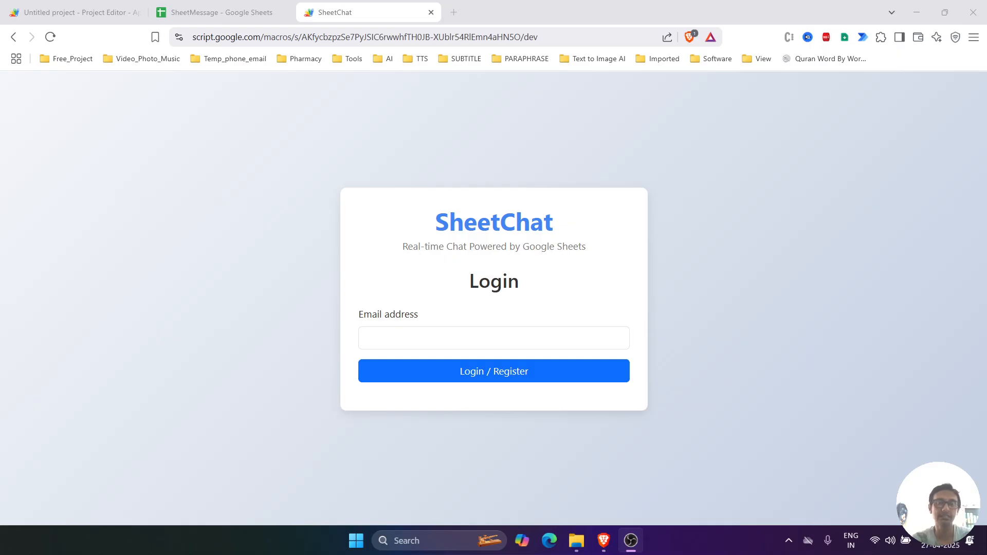
{"action": "mouse_move", "coordinate": [269, 16]}
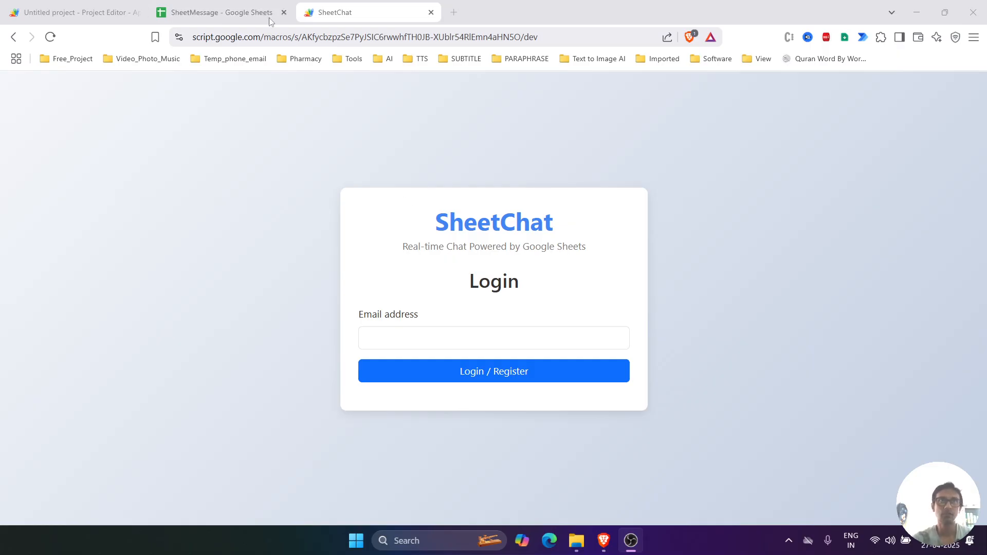
Fill the login Email address field with the saved autofill address.
{"action": "left_click", "coordinate": [494, 337]}
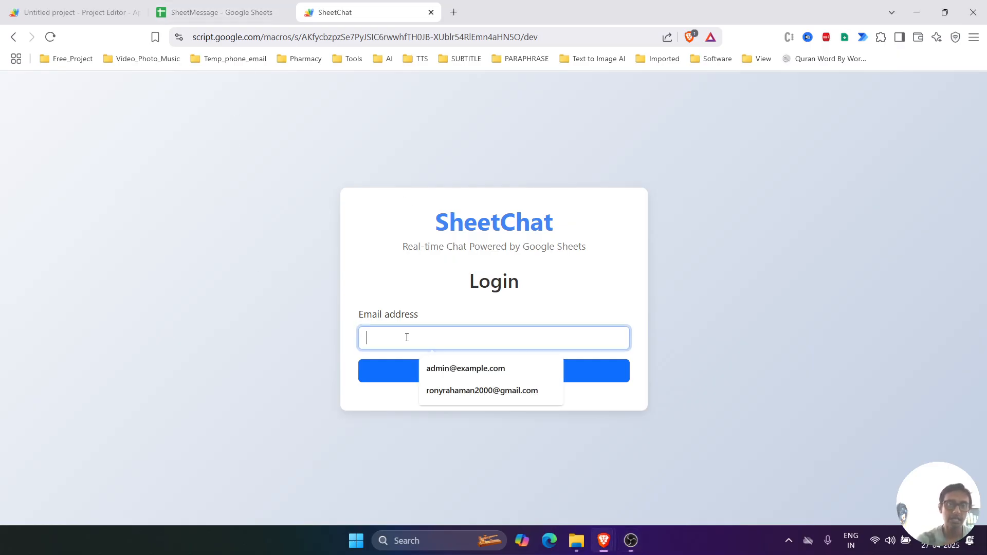
{"action": "left_click", "coordinate": [481, 390]}
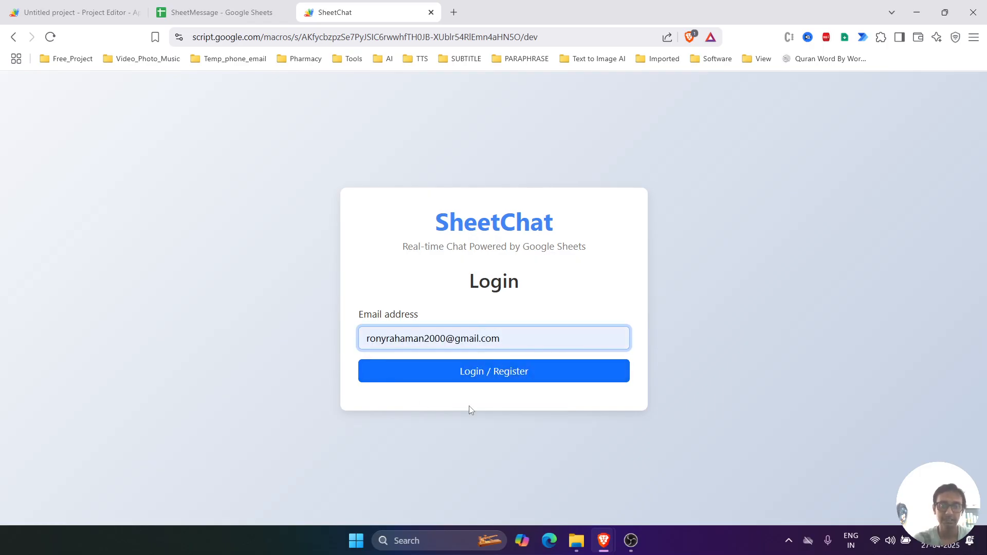
{"action": "mouse_move", "coordinate": [494, 371]}
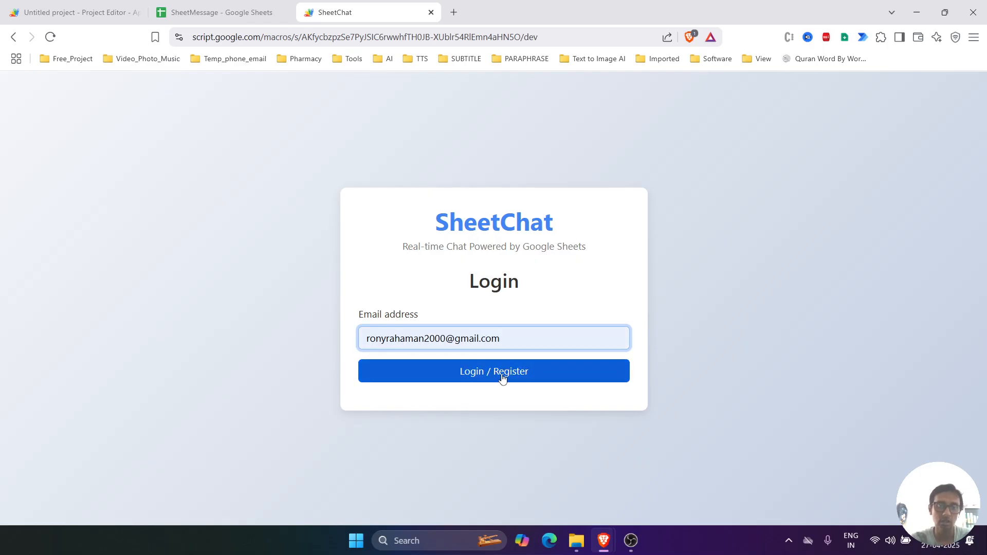
Submit the email, then register the account with a full name and chosen profile picture.
{"action": "left_click", "coordinate": [493, 372]}
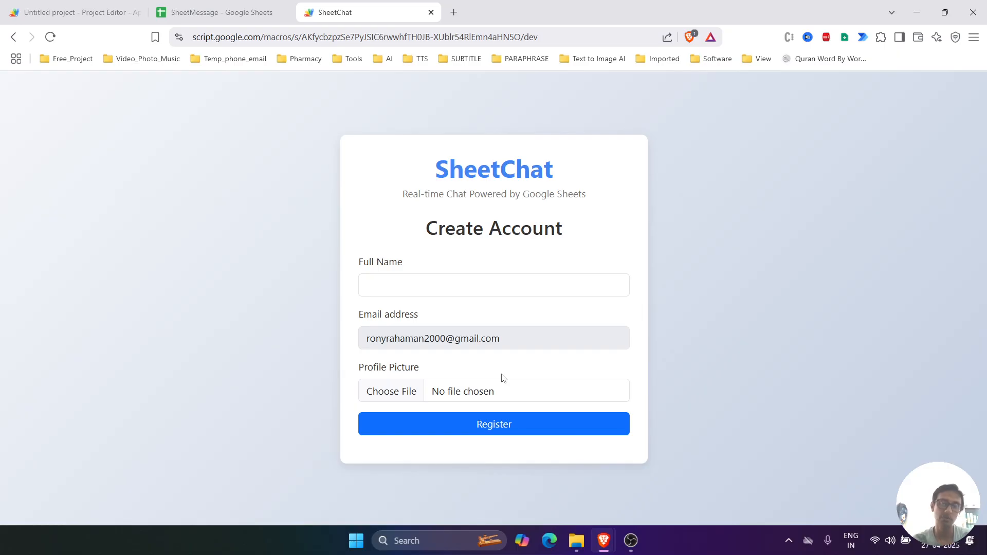
{"action": "mouse_move", "coordinate": [526, 341]}
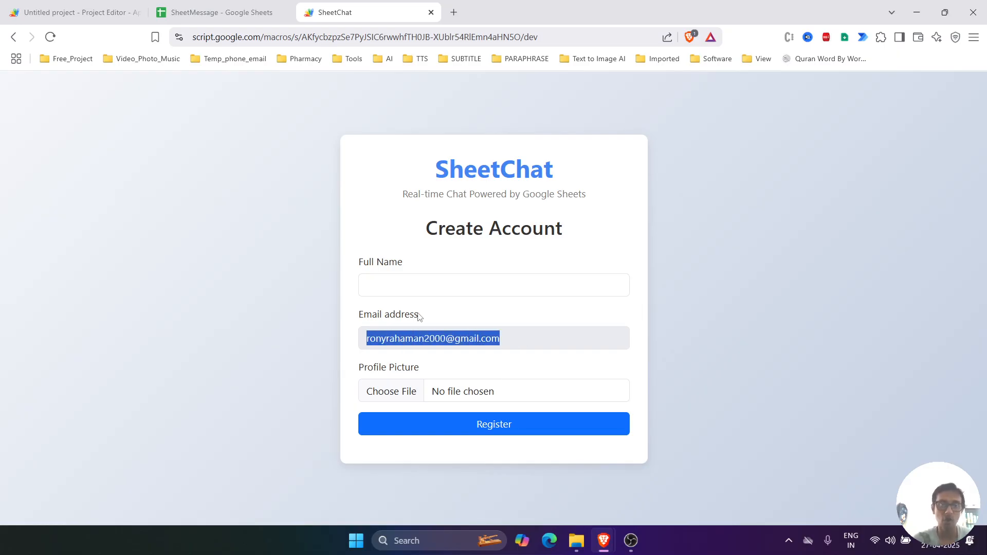
{"action": "left_click", "coordinate": [494, 285]}
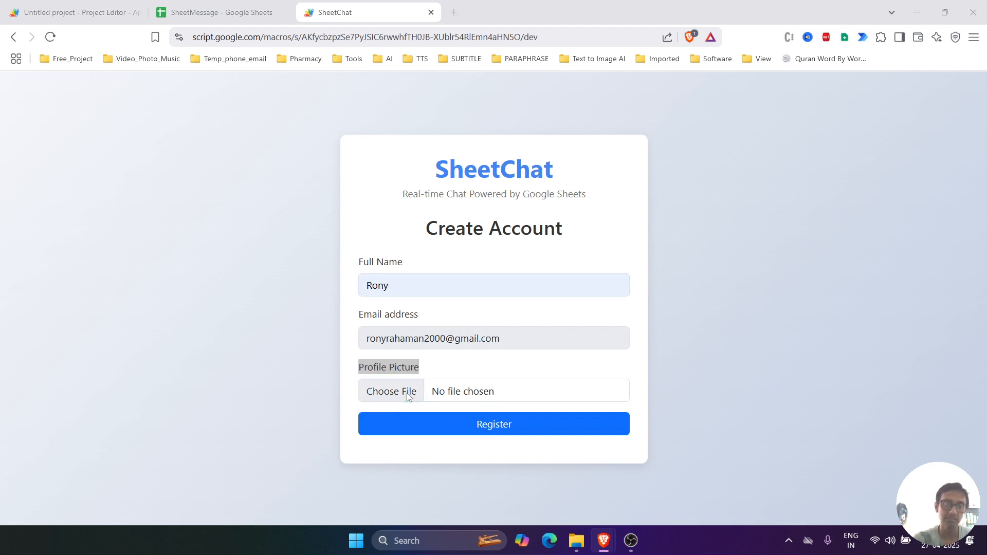
{"action": "left_click", "coordinate": [390, 391]}
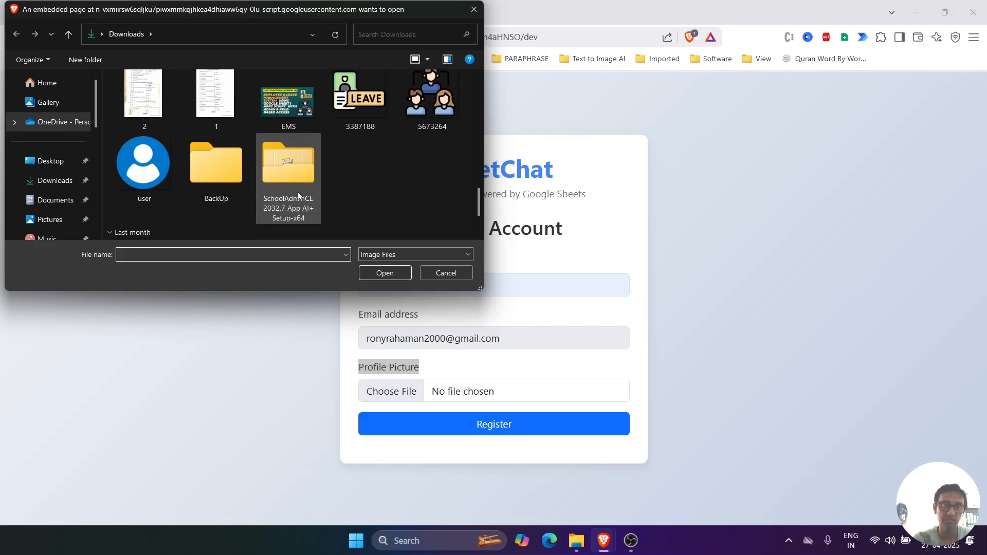
{"action": "left_click", "coordinate": [385, 273]}
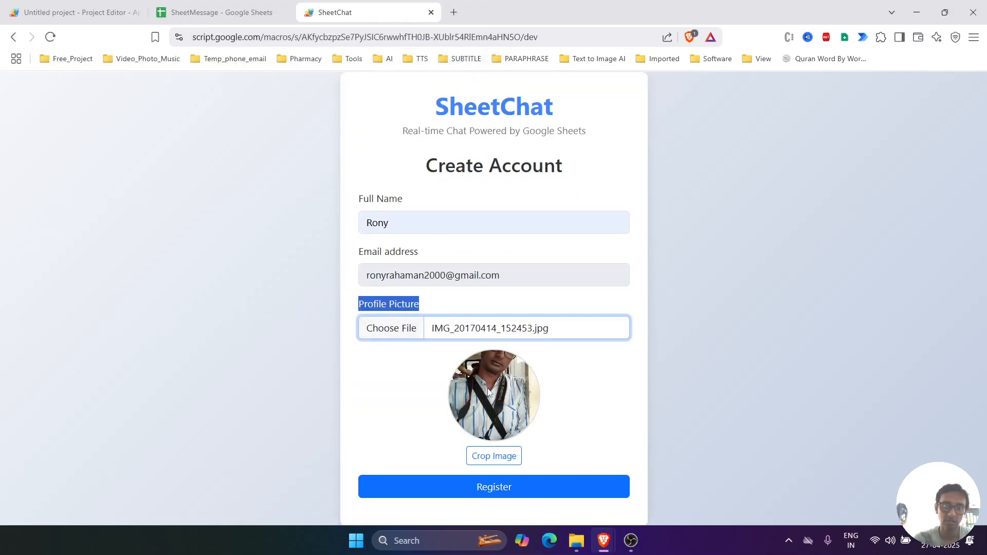
{"action": "left_click", "coordinate": [493, 486]}
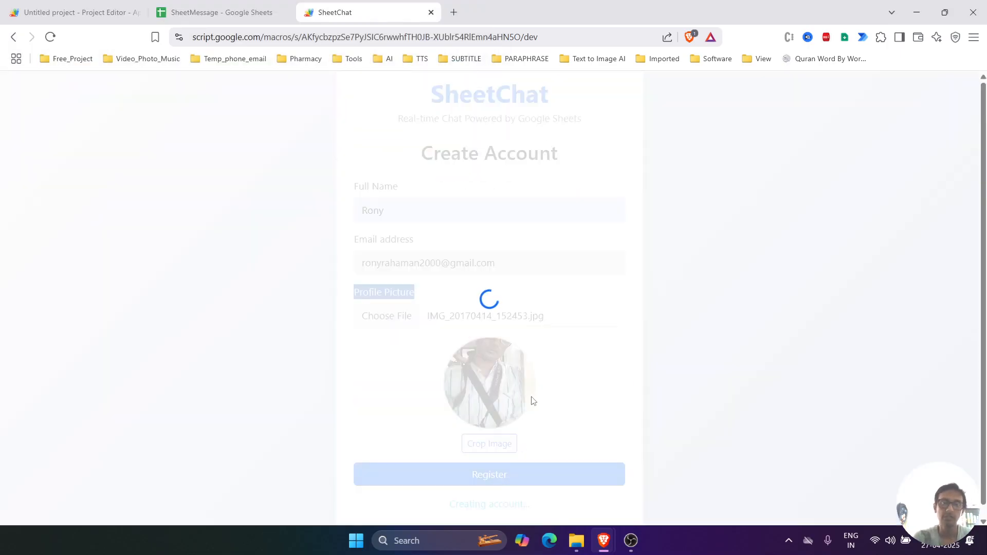
{"action": "mouse_move", "coordinate": [598, 321]}
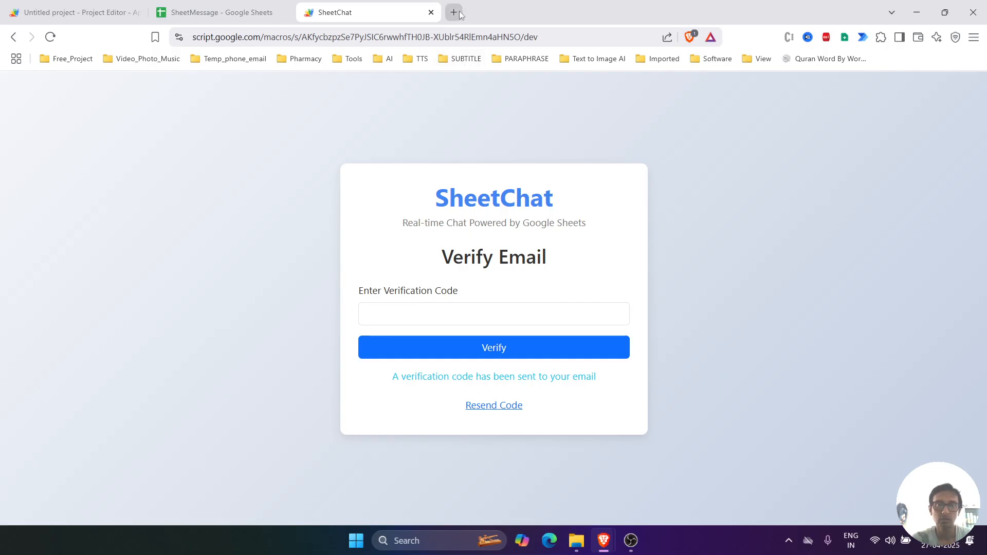
{"action": "left_click", "coordinate": [453, 13]}
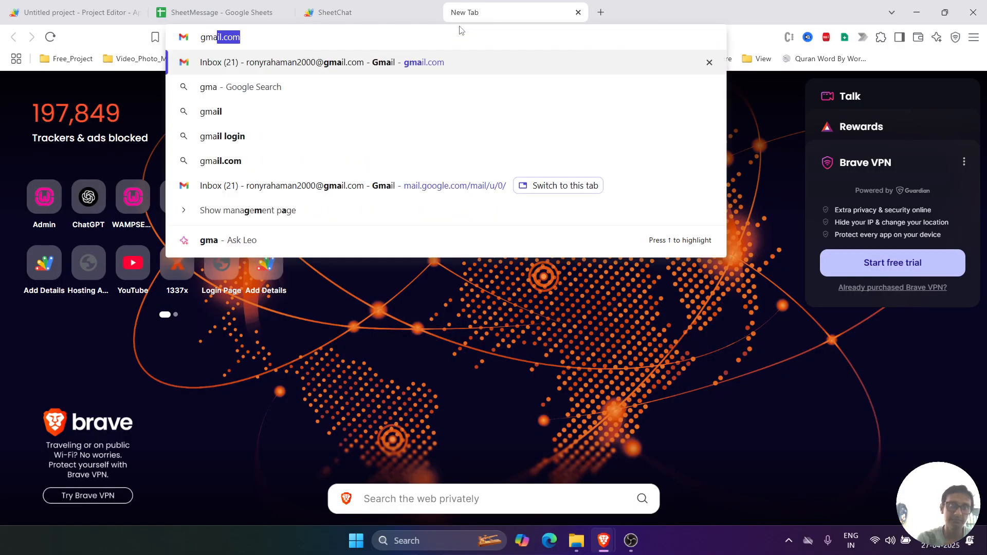
{"action": "left_click", "coordinate": [322, 62]}
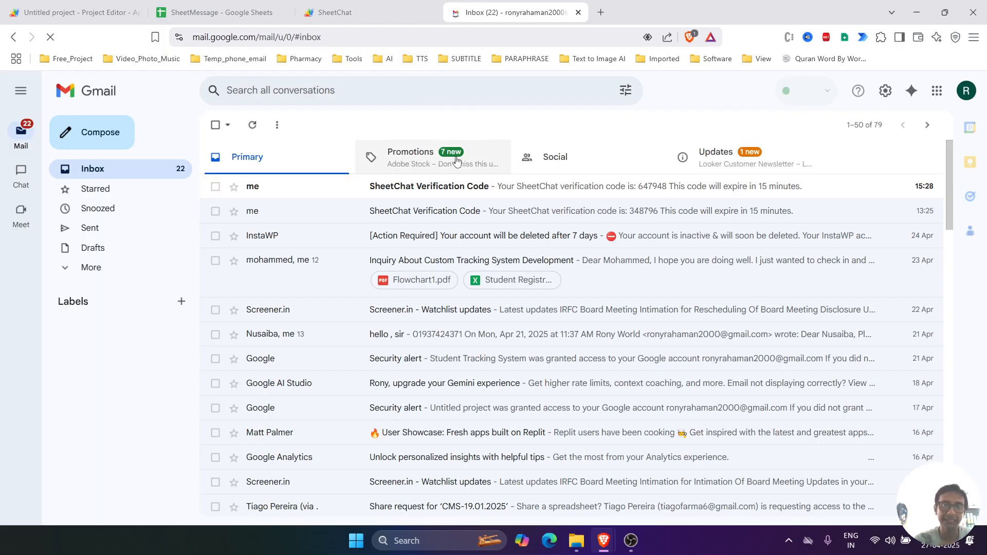
{"action": "left_click", "coordinate": [428, 186]}
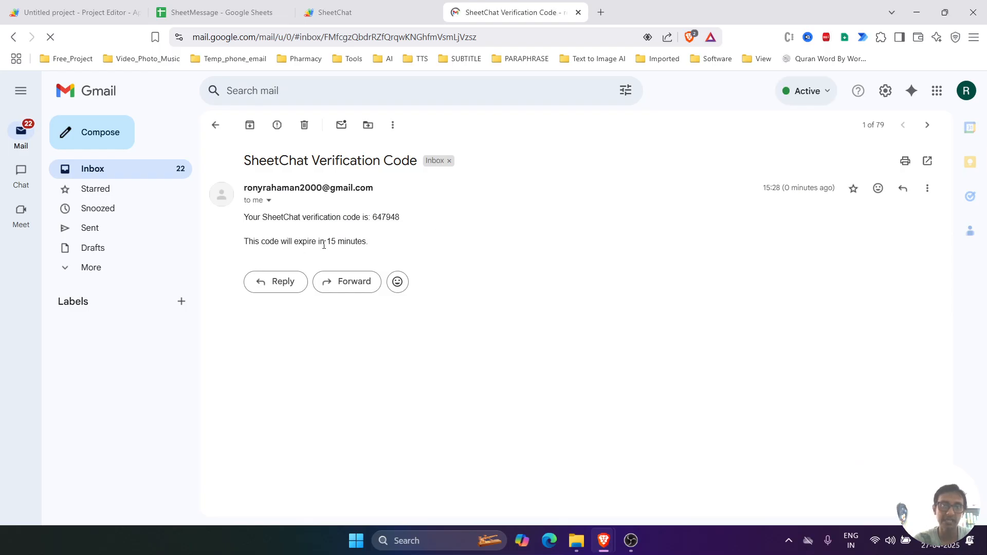
{"action": "double_click", "coordinate": [346, 241]}
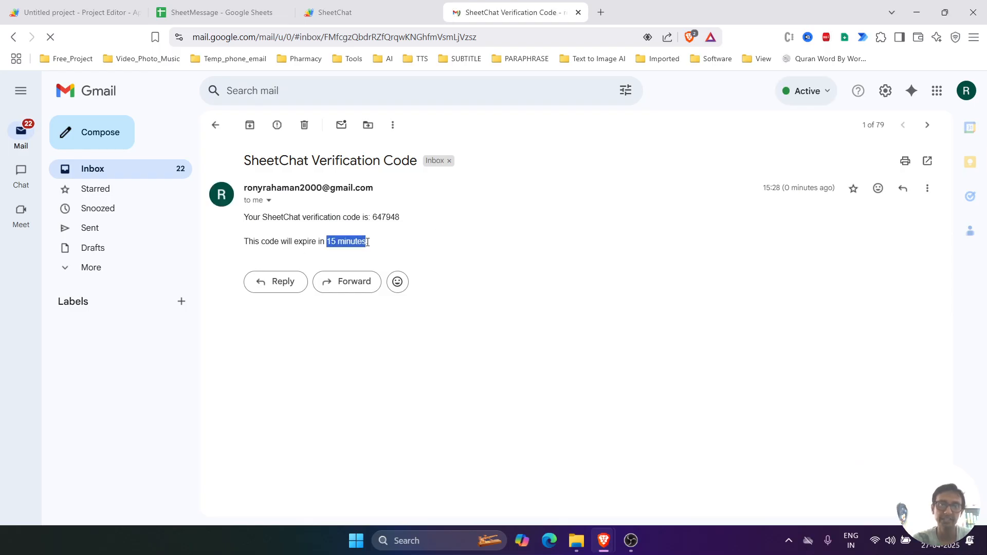
{"action": "double_click", "coordinate": [385, 217]}
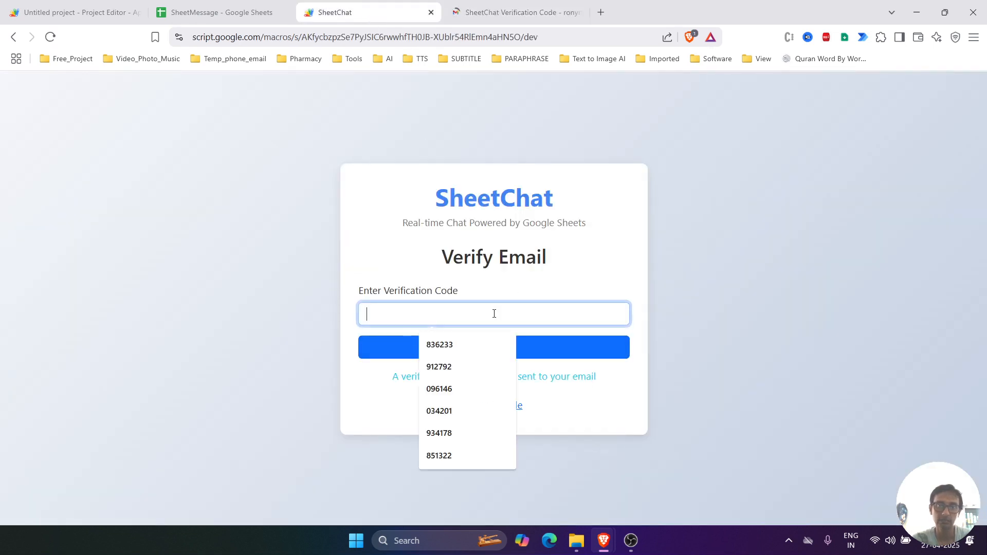
{"action": "left_click", "coordinate": [493, 347]}
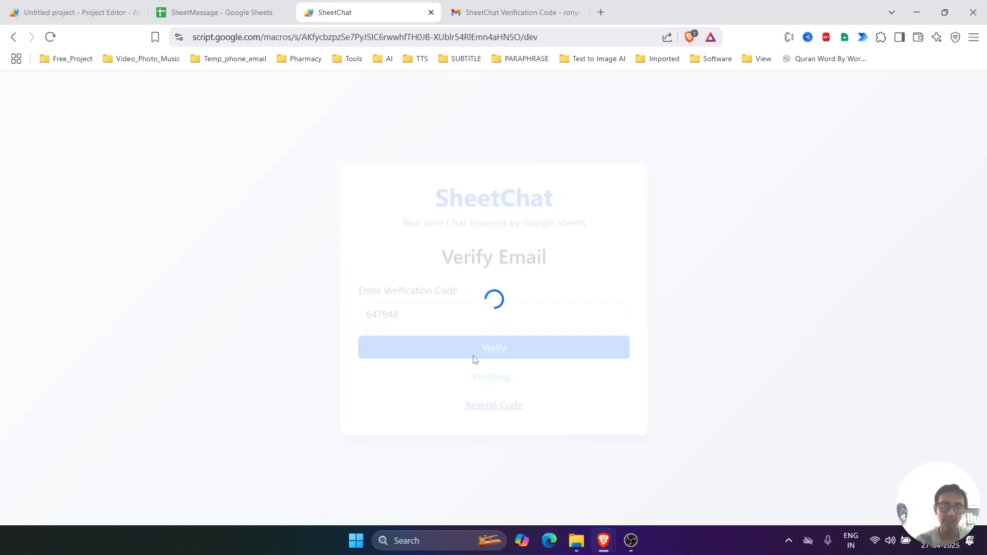
{"action": "left_click", "coordinate": [493, 348]}
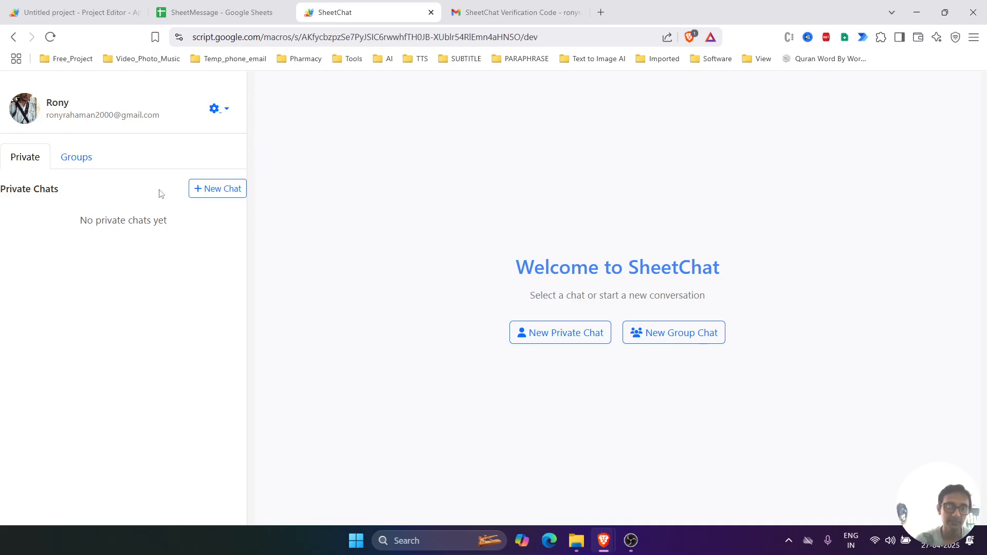
{"action": "mouse_move", "coordinate": [25, 165]}
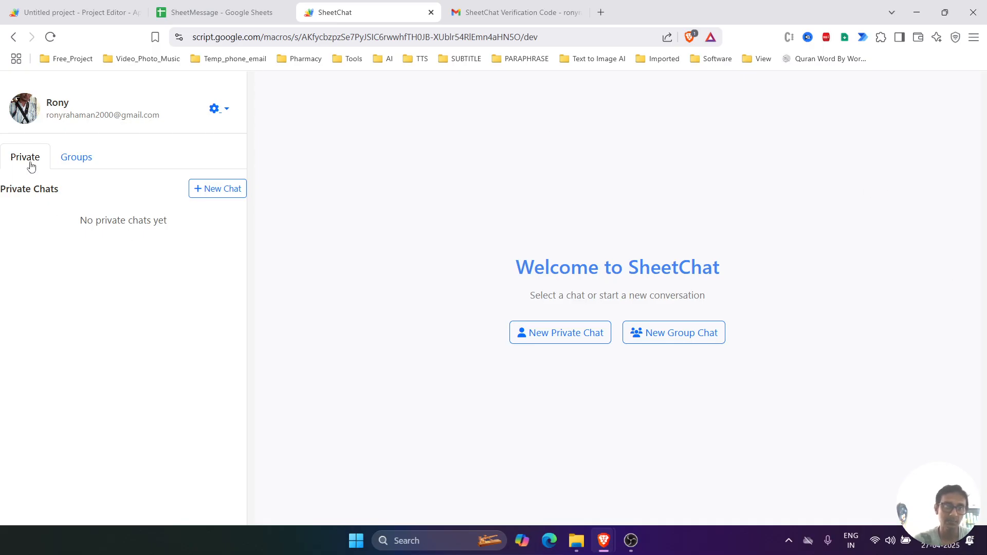
{"action": "left_click", "coordinate": [75, 156]}
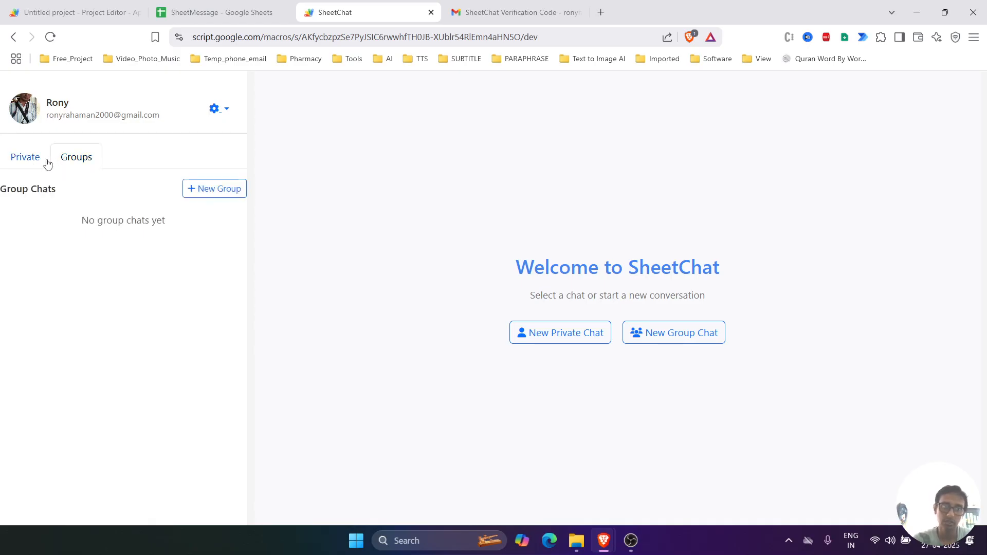
{"action": "left_click", "coordinate": [24, 156]}
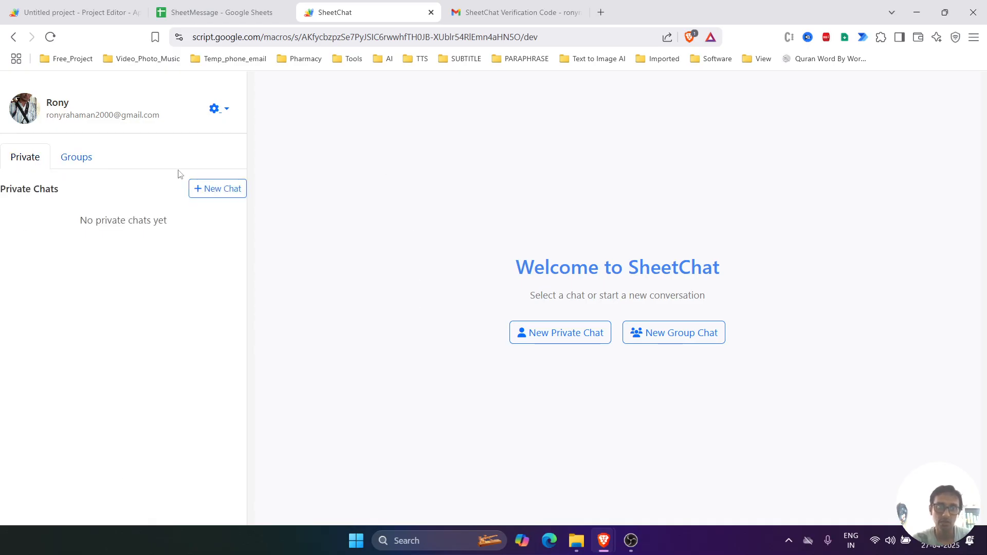
{"action": "mouse_move", "coordinate": [265, 312]}
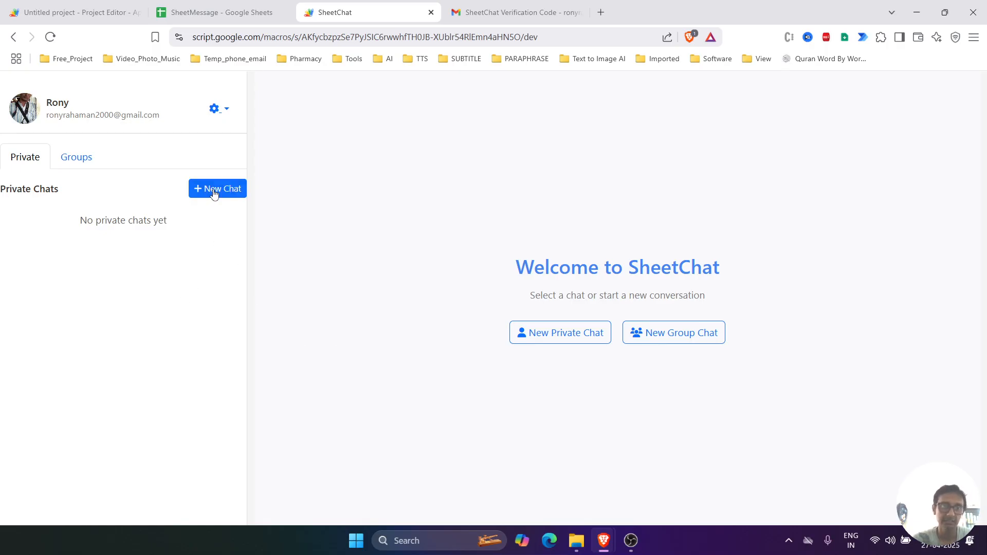
{"action": "mouse_move", "coordinate": [187, 279]}
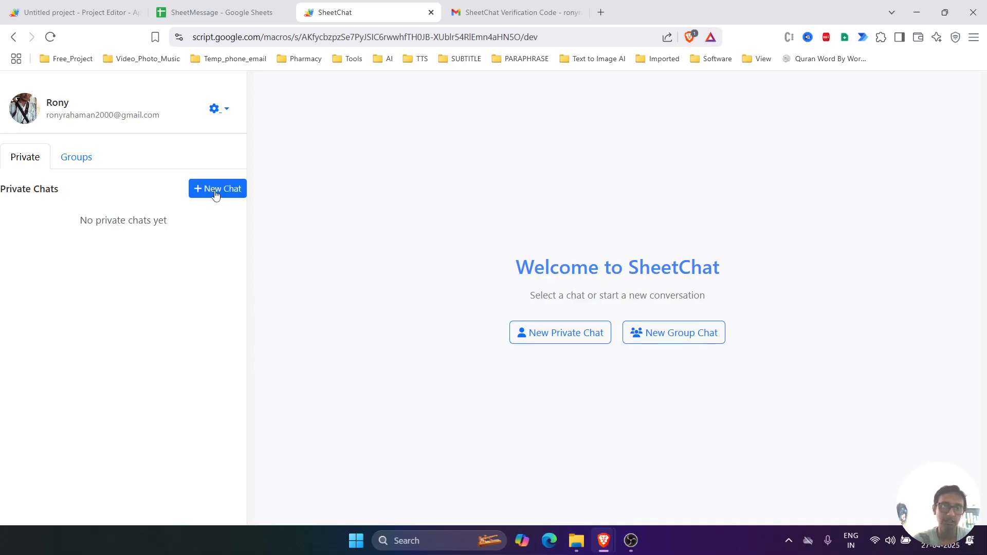
{"action": "left_click", "coordinate": [217, 188]}
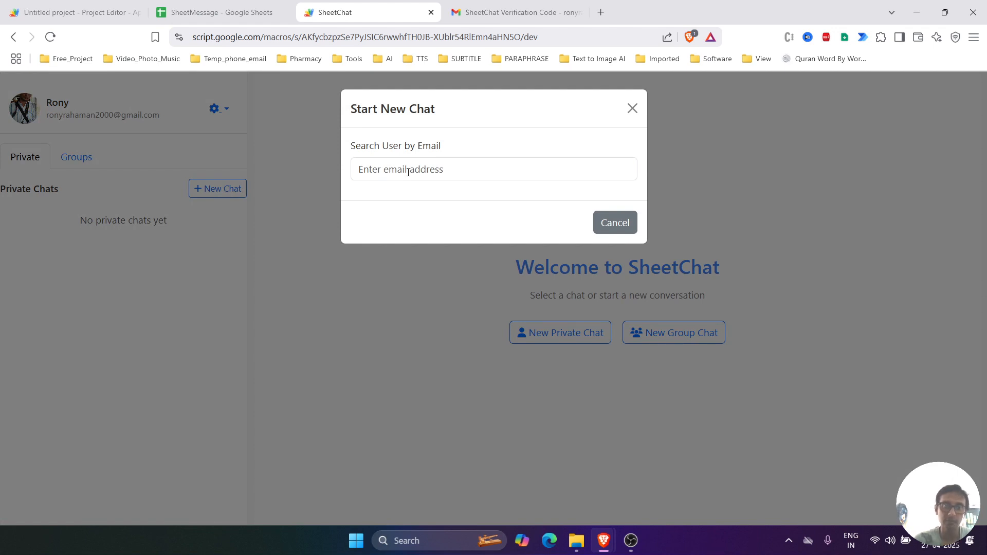
{"action": "left_click", "coordinate": [614, 222]}
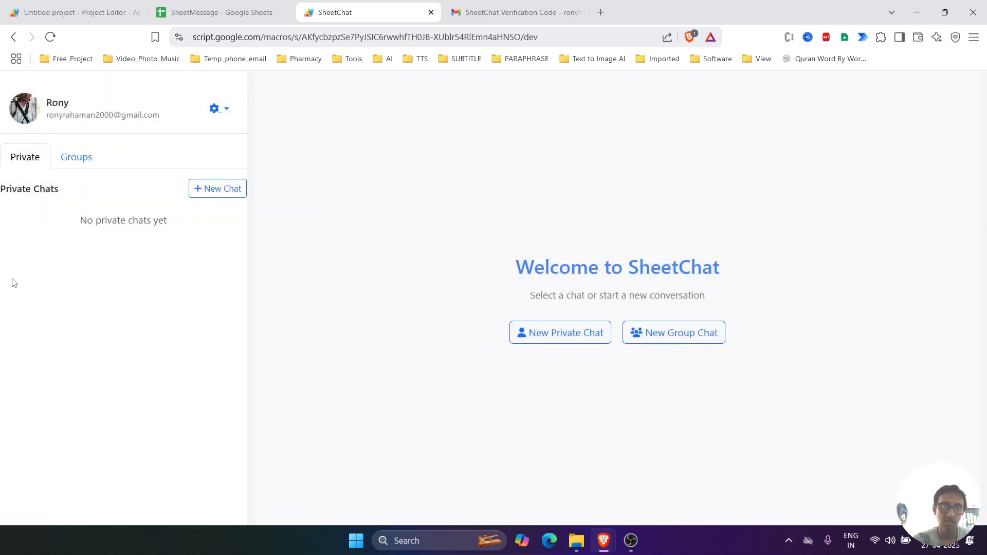
{"action": "mouse_move", "coordinate": [353, 351]}
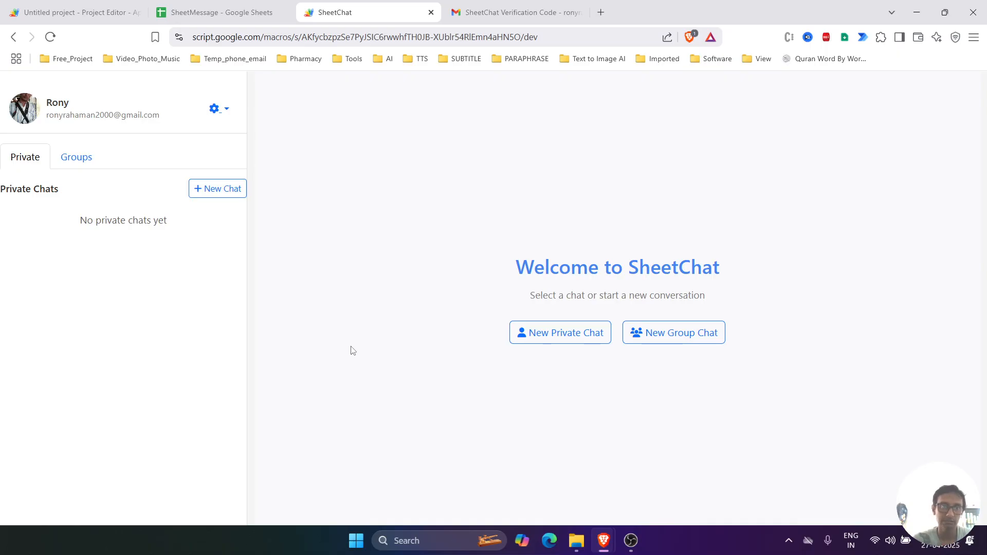
{"action": "mouse_move", "coordinate": [970, 115]}
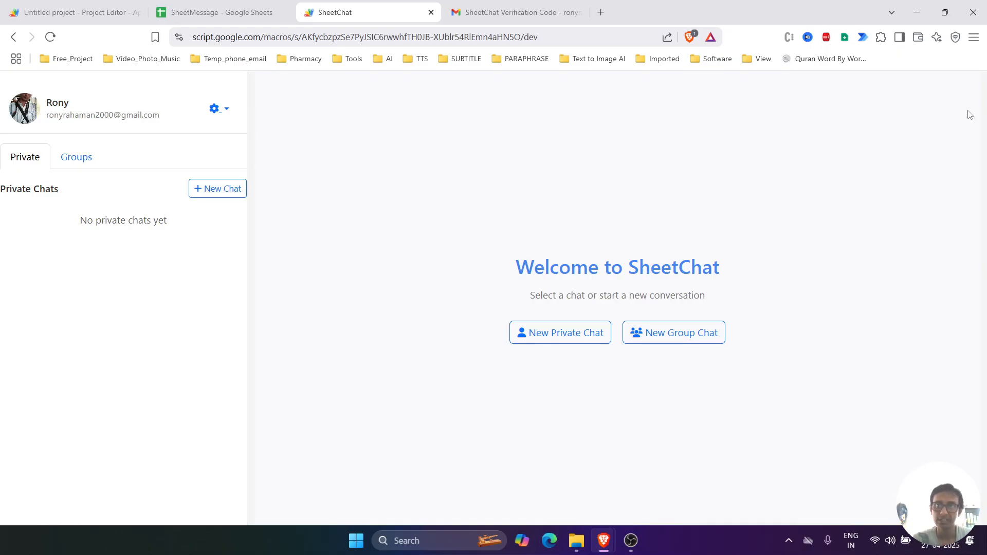
{"action": "left_click", "coordinate": [973, 37]}
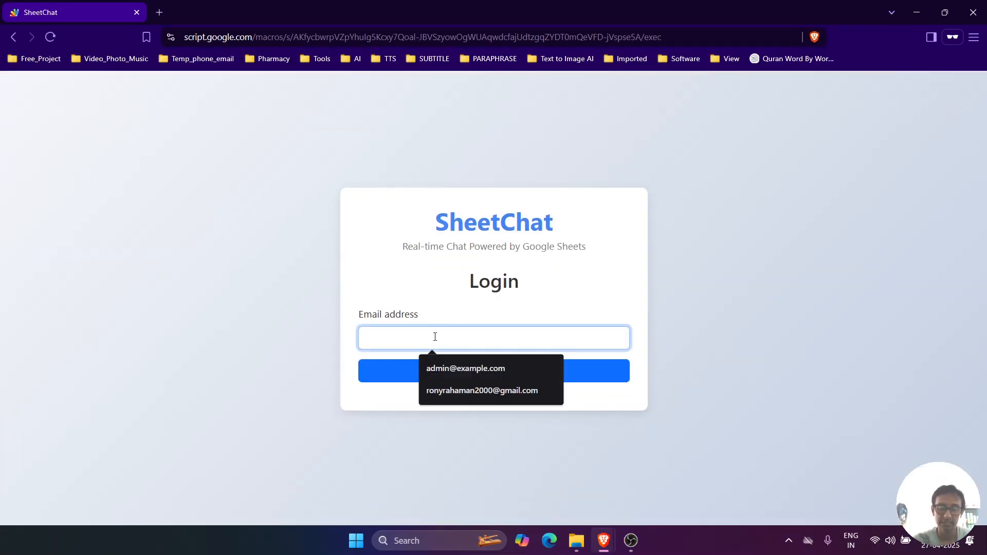
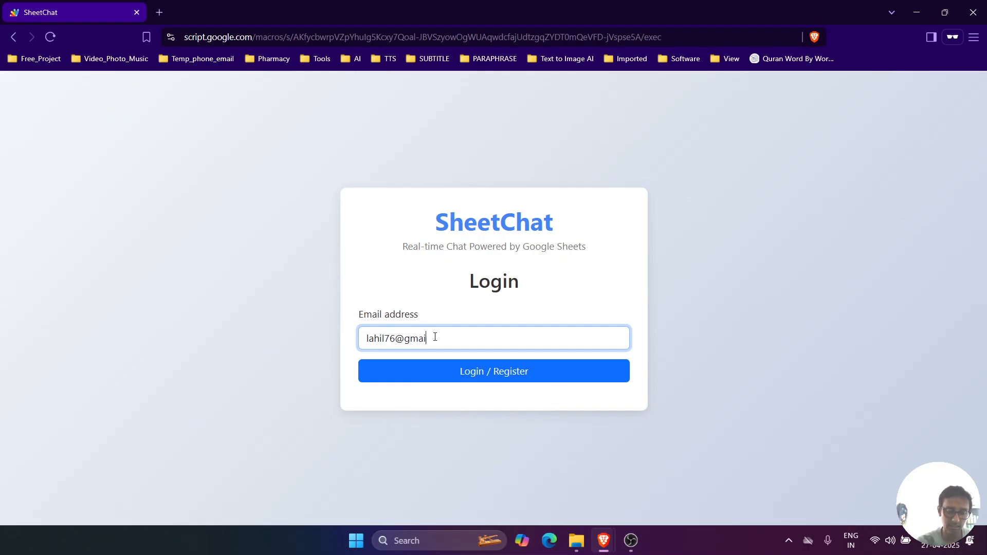
{"action": "left_click", "coordinate": [494, 371]}
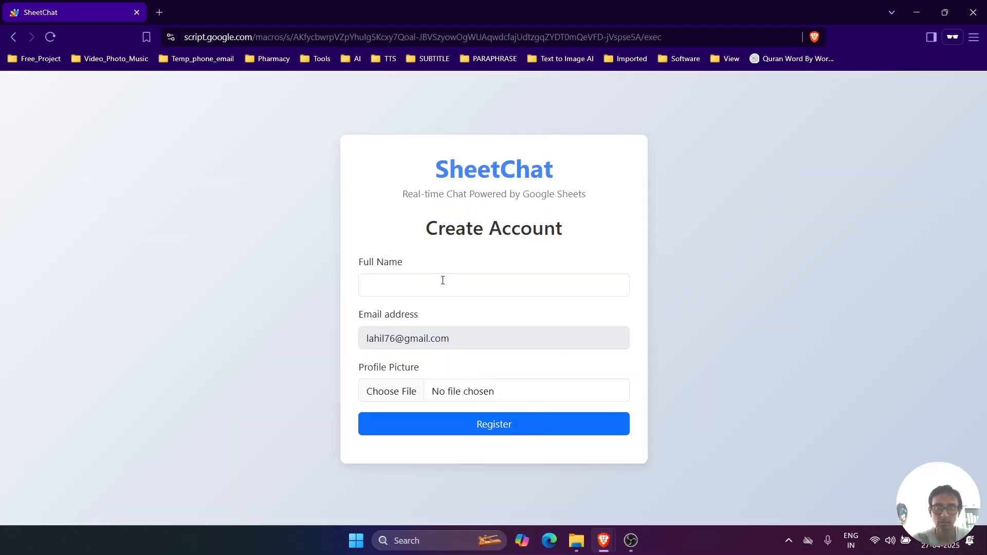
{"action": "type", "text": "Lahil"}
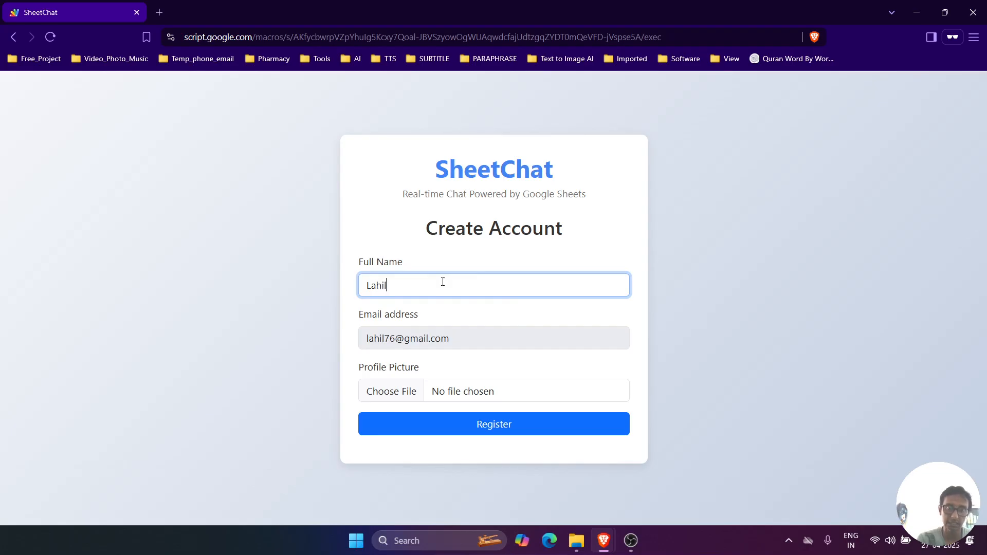
{"action": "left_click", "coordinate": [390, 391]}
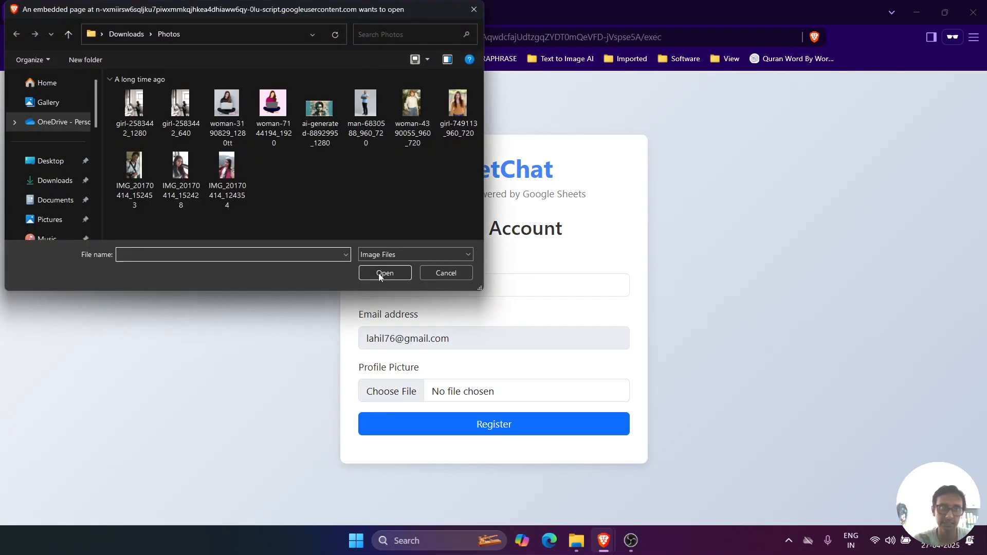
{"action": "left_click", "coordinate": [366, 106]}
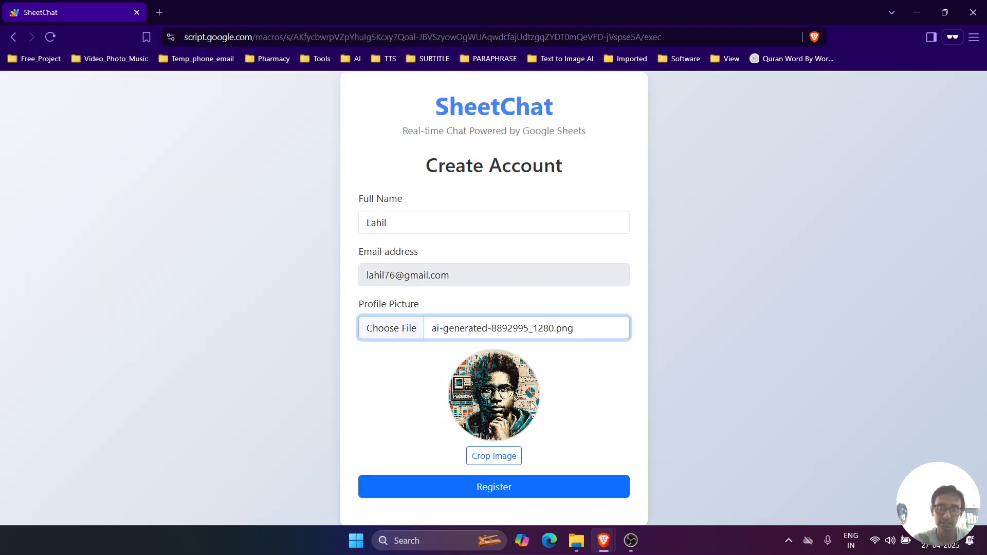
{"action": "left_click", "coordinate": [493, 487]}
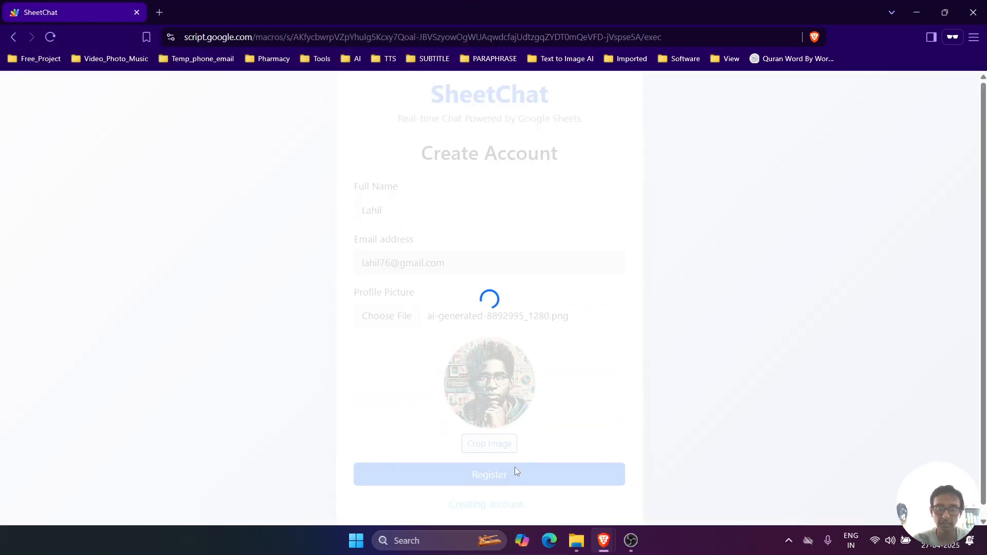
Leave the verification code field waiting and switch to the Gmail inbox for the code.
{"action": "left_click", "coordinate": [489, 474]}
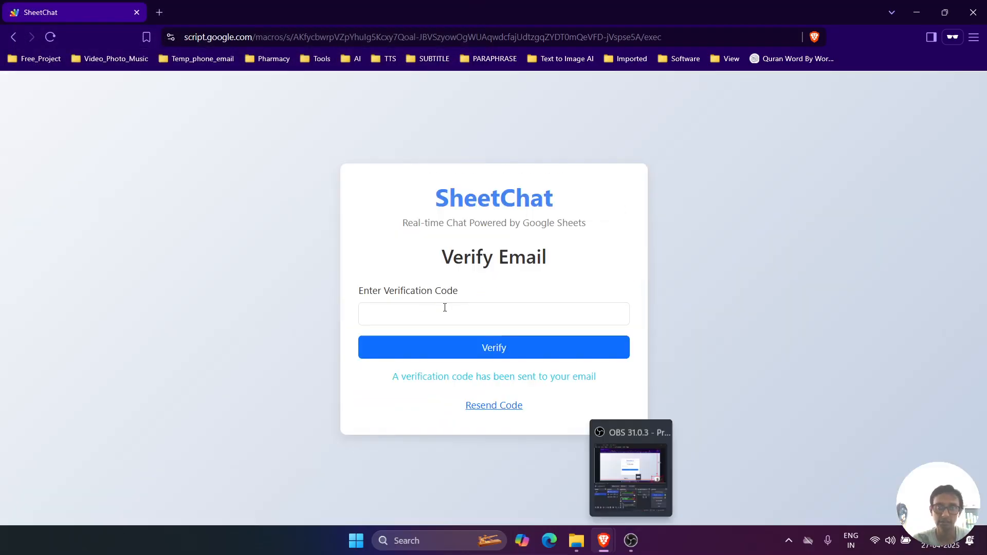
{"action": "left_click", "coordinate": [494, 348]}
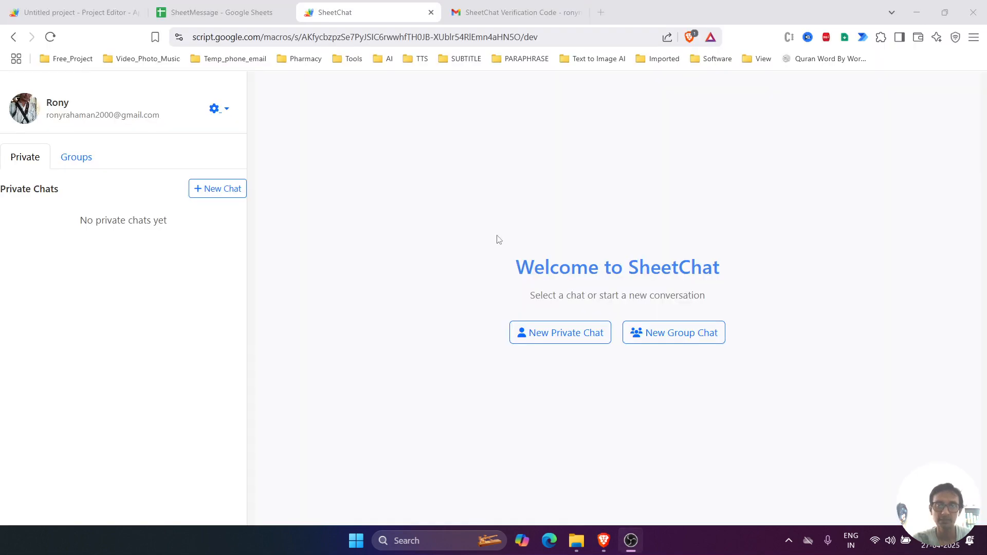
{"action": "left_click", "coordinate": [600, 12]}
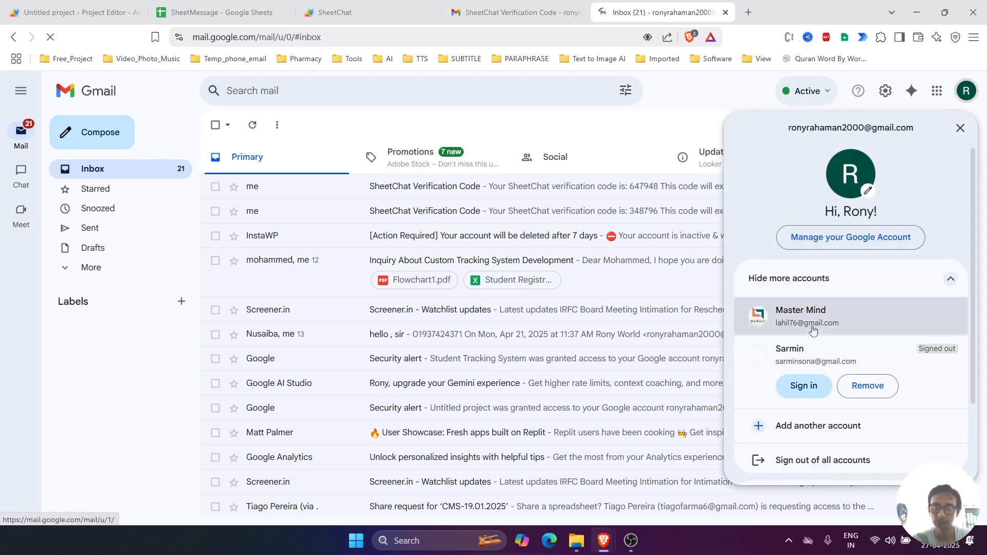
{"action": "left_click", "coordinate": [812, 315]}
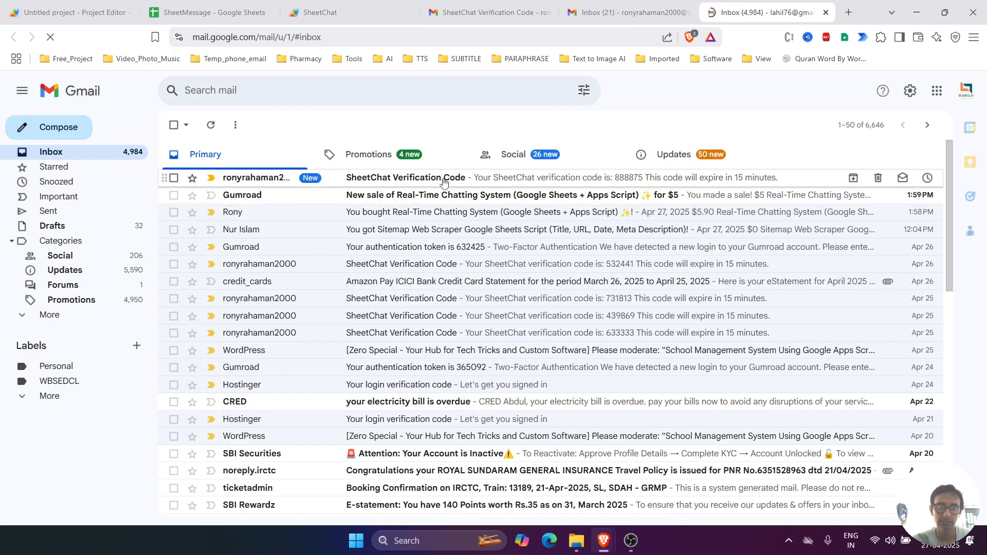
{"action": "left_click", "coordinate": [403, 177]}
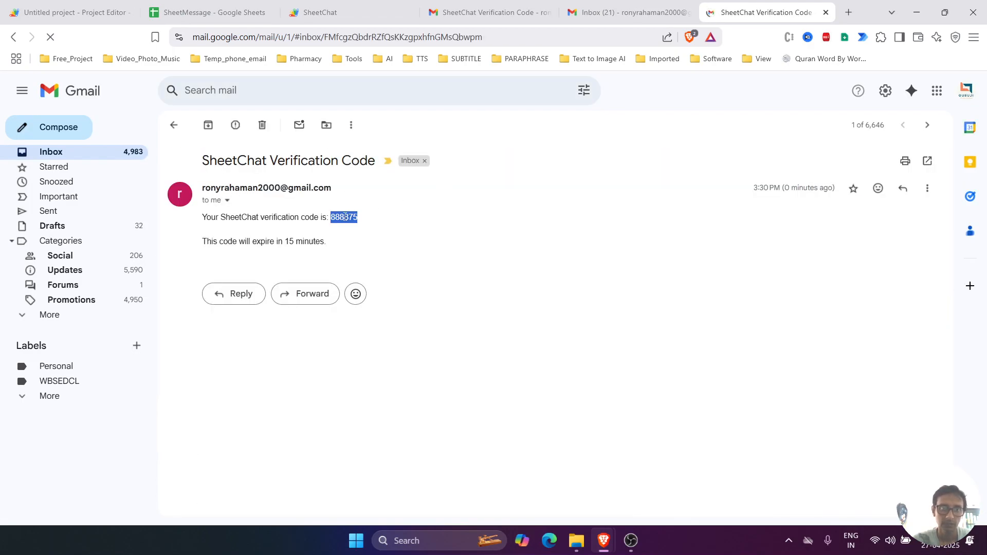
{"action": "mouse_move", "coordinate": [602, 540]}
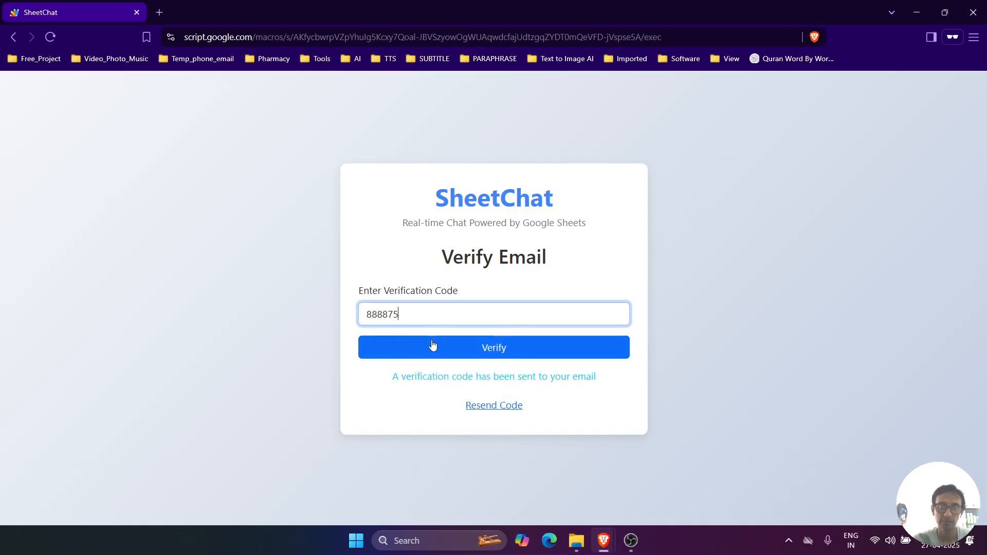
{"action": "left_click", "coordinate": [494, 346]}
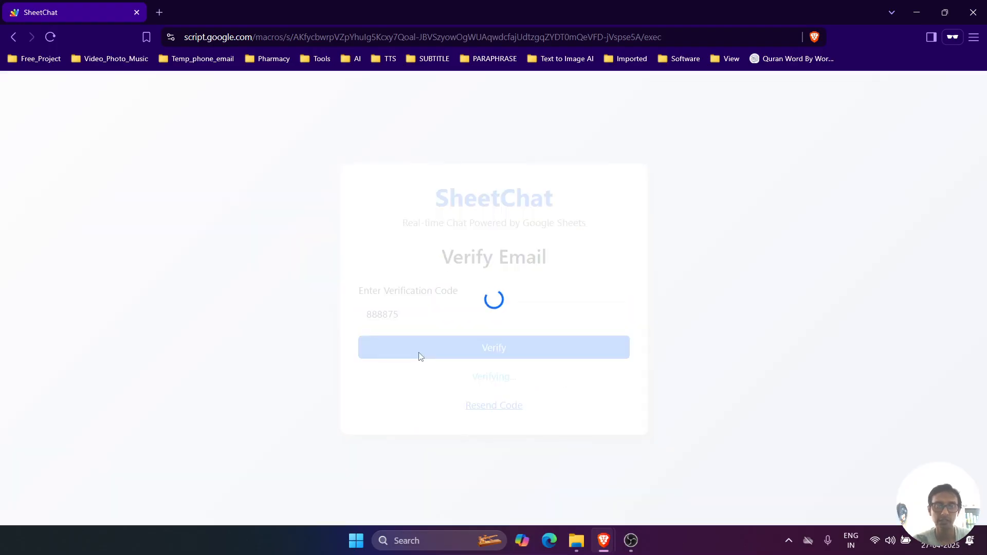
{"action": "left_click", "coordinate": [493, 347]}
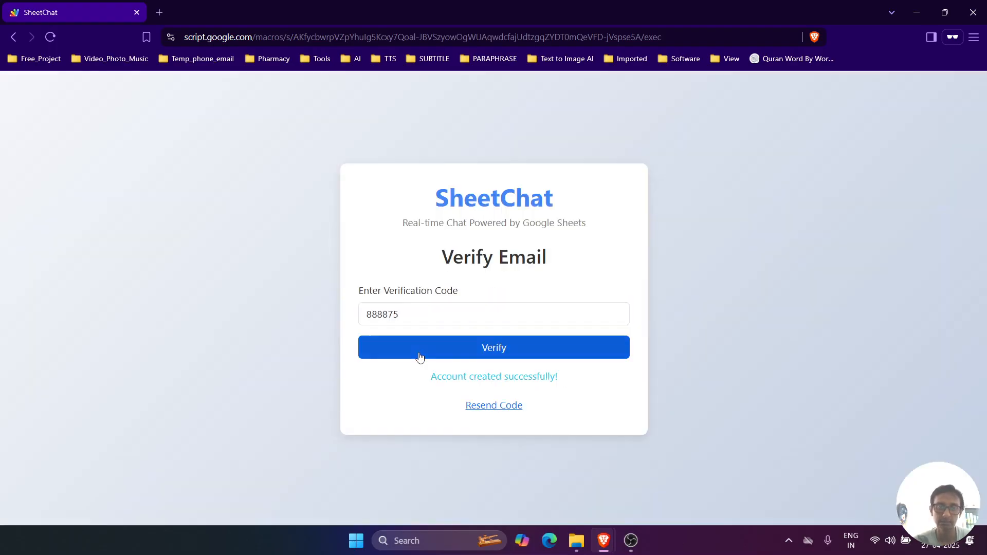
{"action": "left_click", "coordinate": [494, 346]}
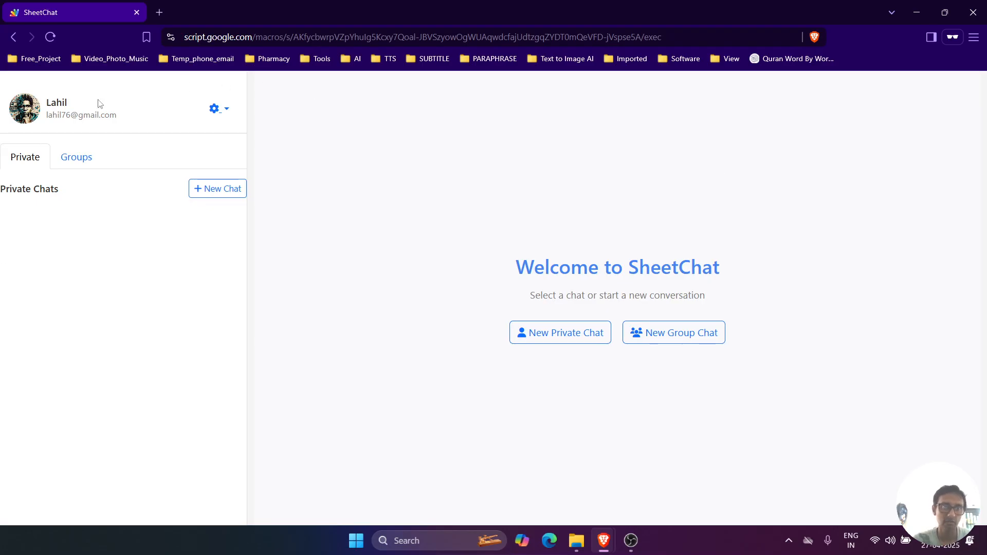
{"action": "mouse_move", "coordinate": [274, 456]}
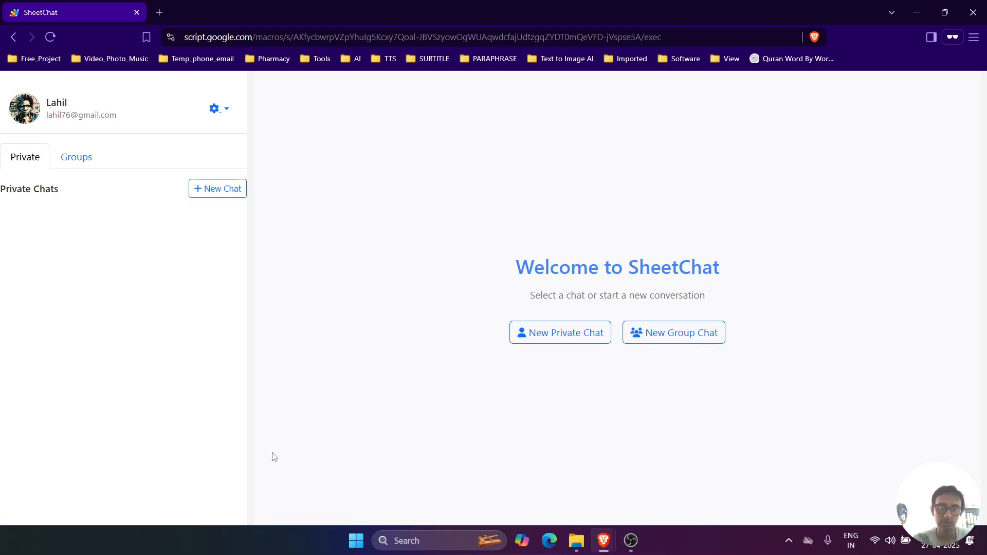
{"action": "mouse_move", "coordinate": [603, 540]}
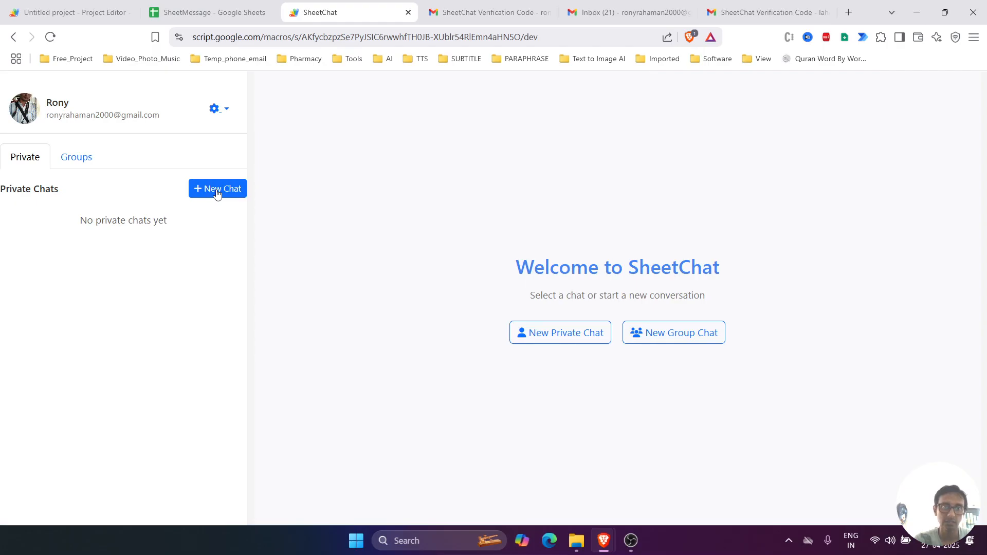
Start a new private chat by searching 'lah' and choosing the Lahil result.
{"action": "left_click", "coordinate": [217, 188]}
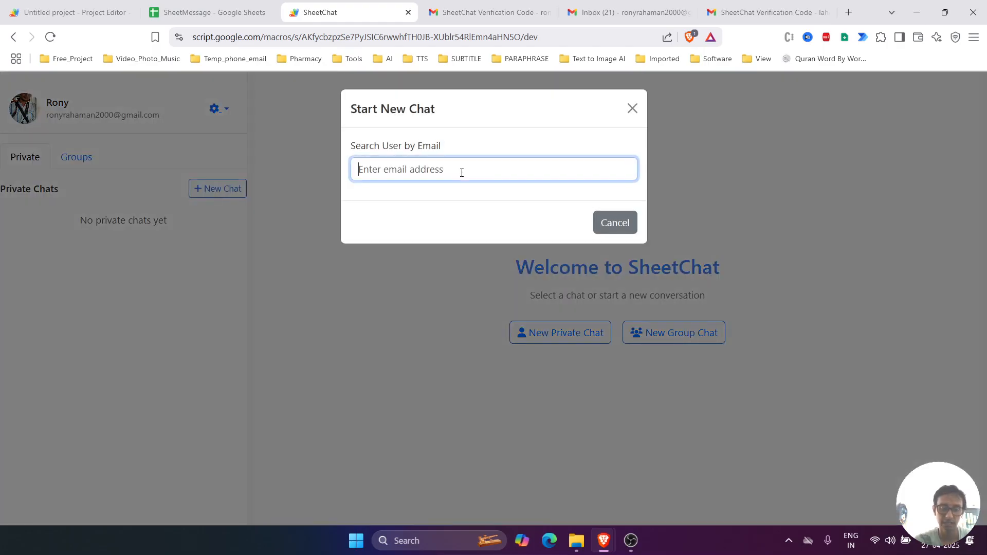
{"action": "type", "text": "lah"}
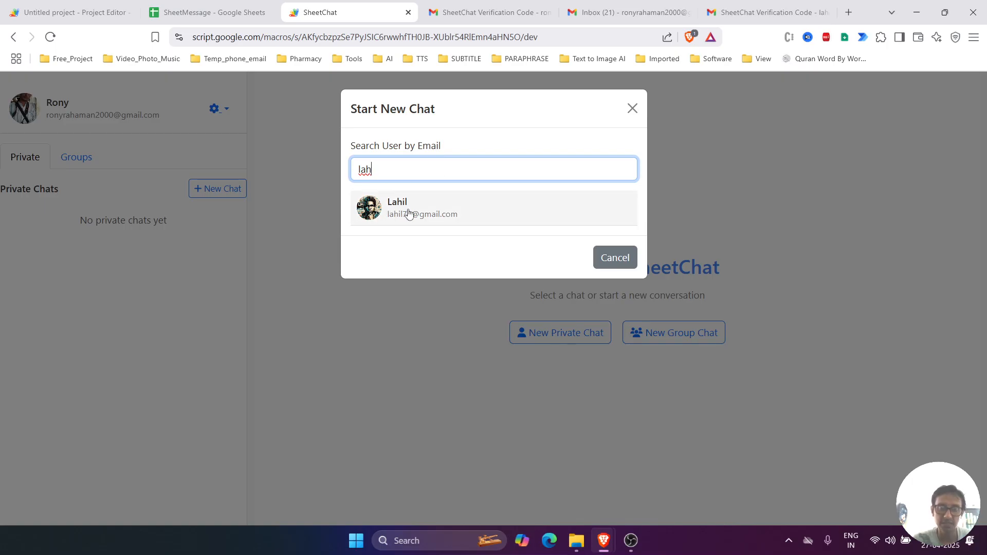
{"action": "left_click", "coordinate": [421, 207]}
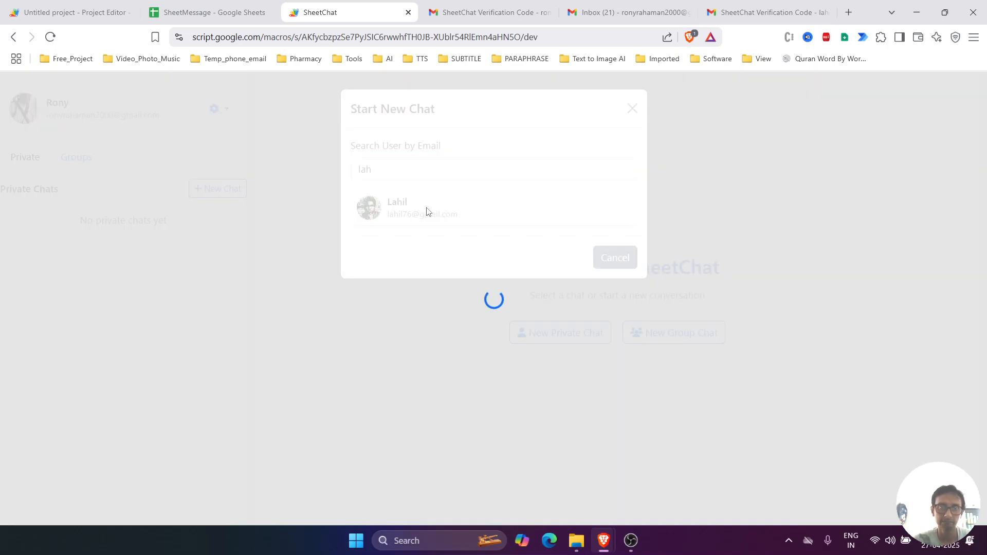
{"action": "left_click", "coordinate": [421, 208]}
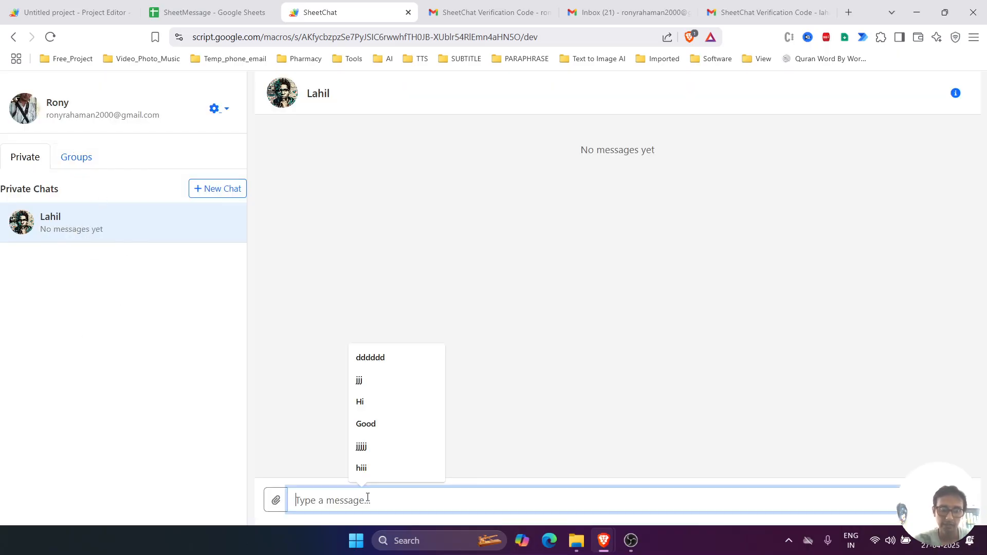
Write the greeting 'HI.. This is Rony Here.' in the message box.
{"action": "type", "text": "HI"}
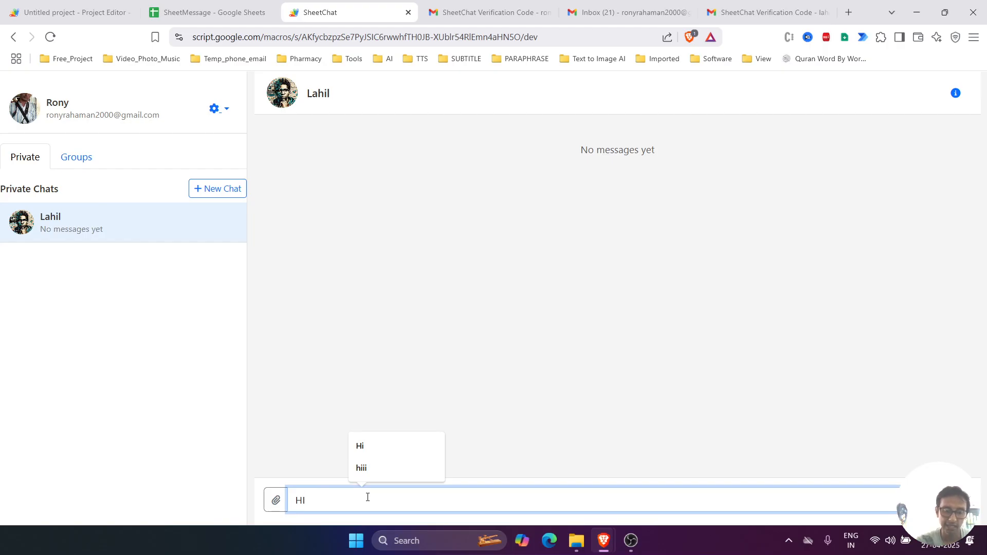
{"action": "type", "text": ".. T"}
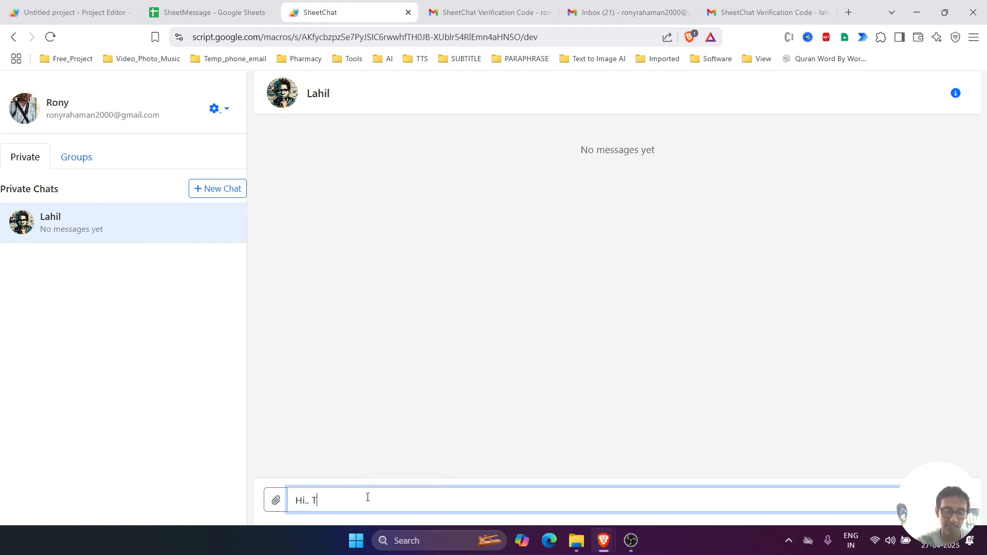
{"action": "type", "text": "his is Ro"}
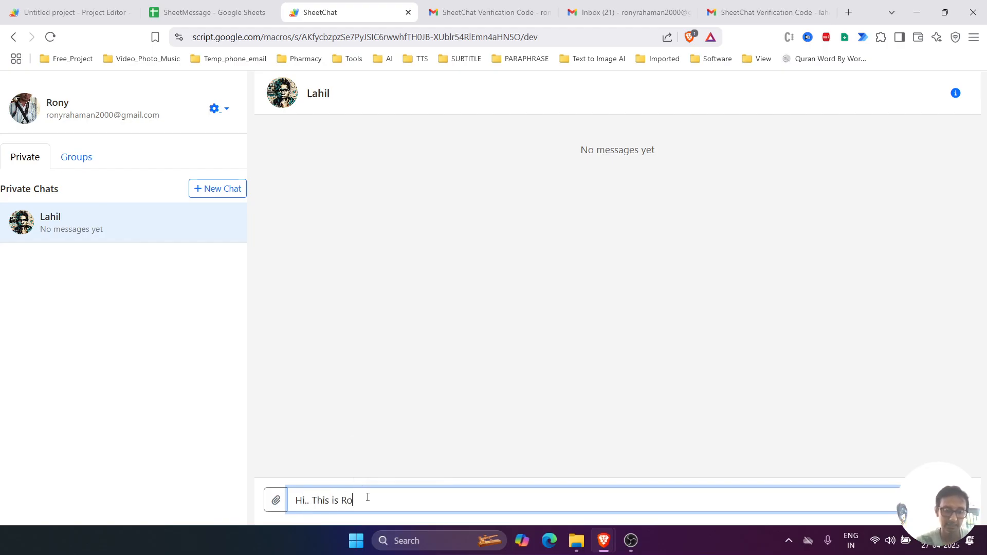
{"action": "type", "text": "ny Here"}
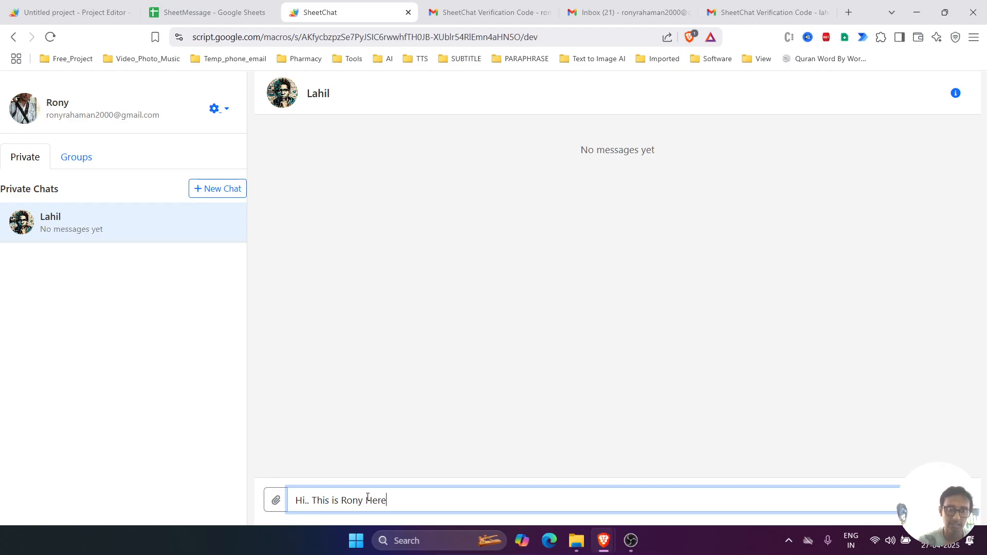
{"action": "type", "text": "."}
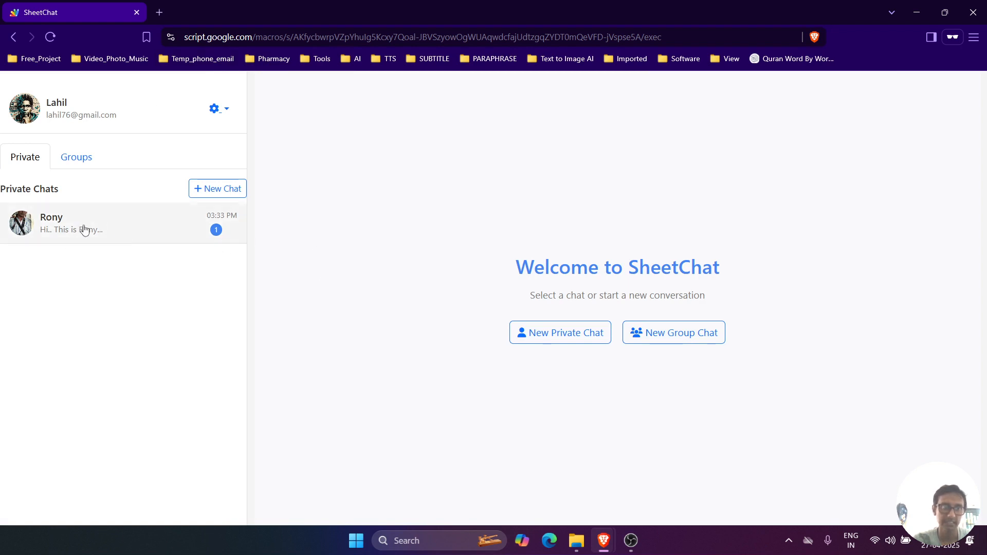
{"action": "left_click", "coordinate": [122, 223]}
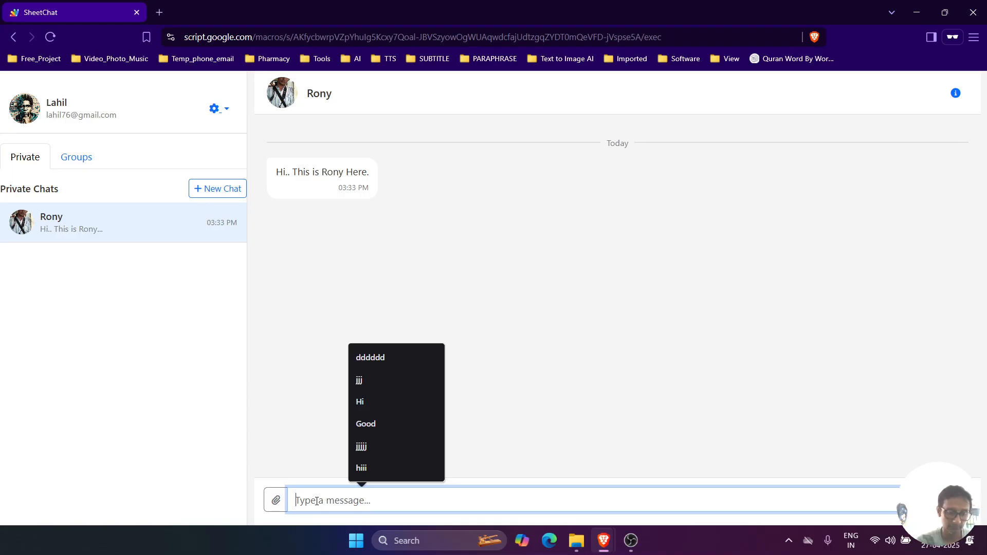
{"action": "type", "text": "Hello"}
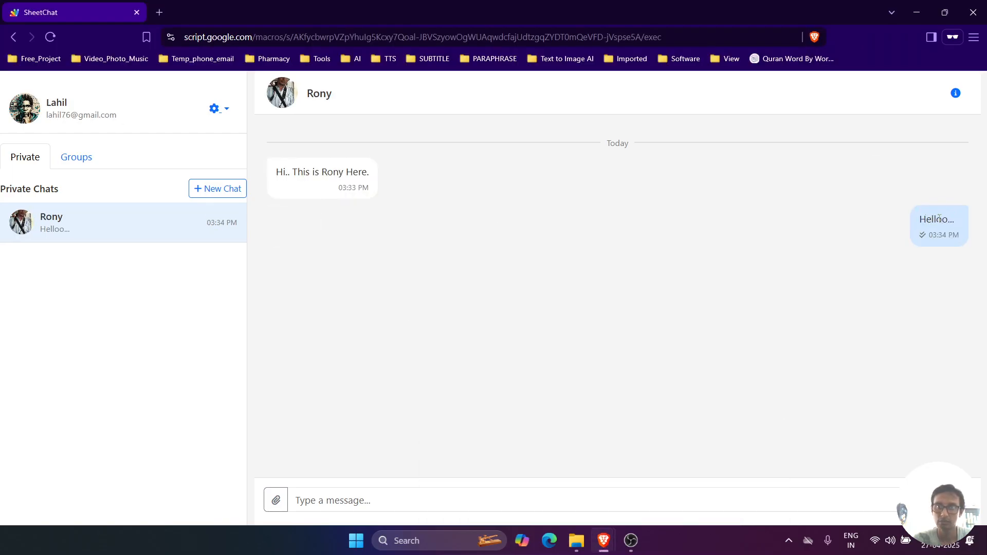
{"action": "mouse_move", "coordinate": [619, 366]}
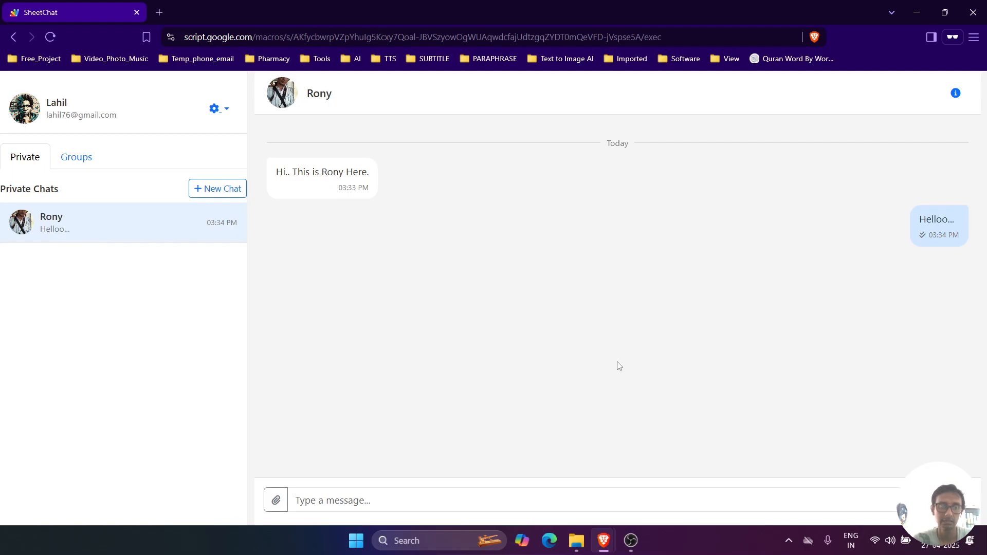
{"action": "mouse_move", "coordinate": [425, 373]}
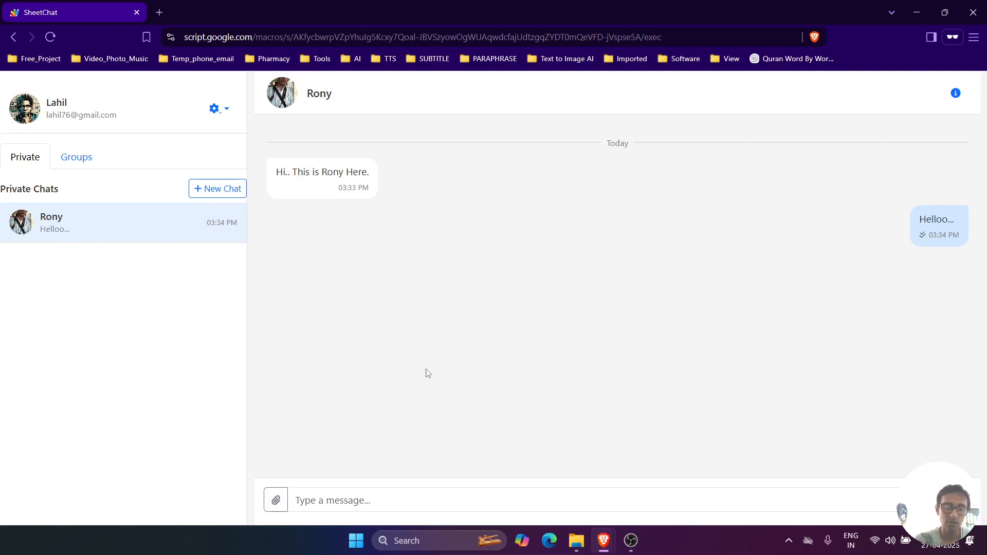
{"action": "mouse_move", "coordinate": [296, 468]}
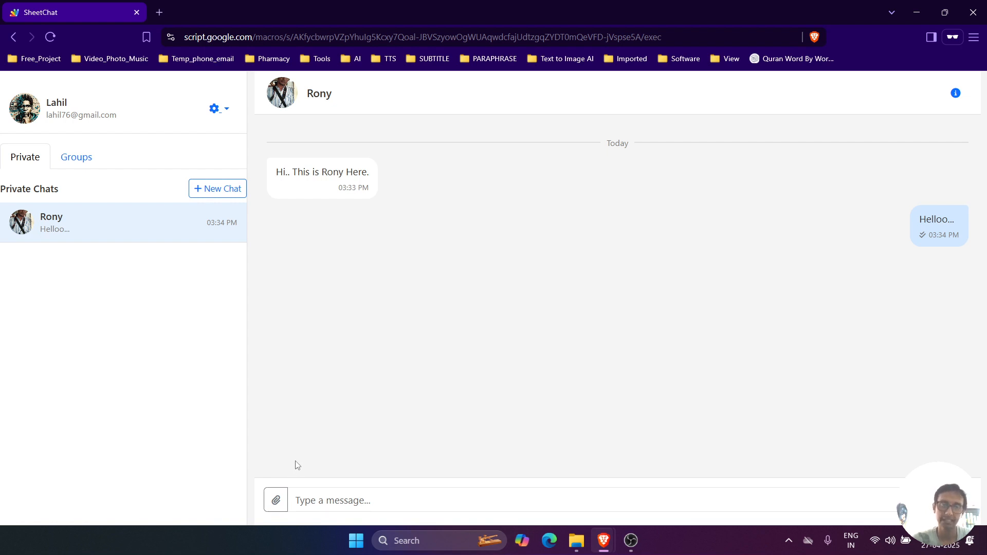
{"action": "mouse_move", "coordinate": [449, 453]}
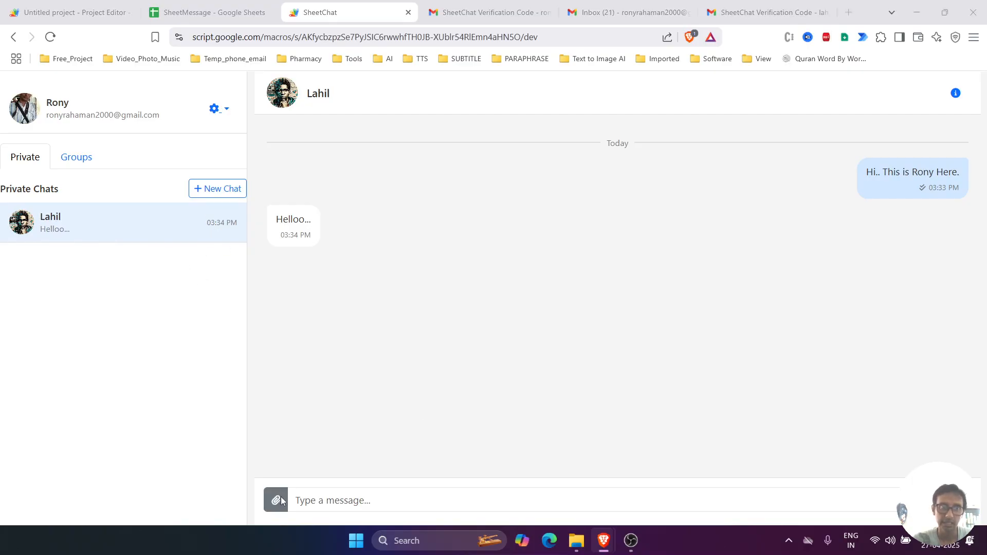
Send the photo girl-749113_960_720.jpg to Lahil and preview it on the receiving account.
{"action": "left_click", "coordinate": [276, 499]}
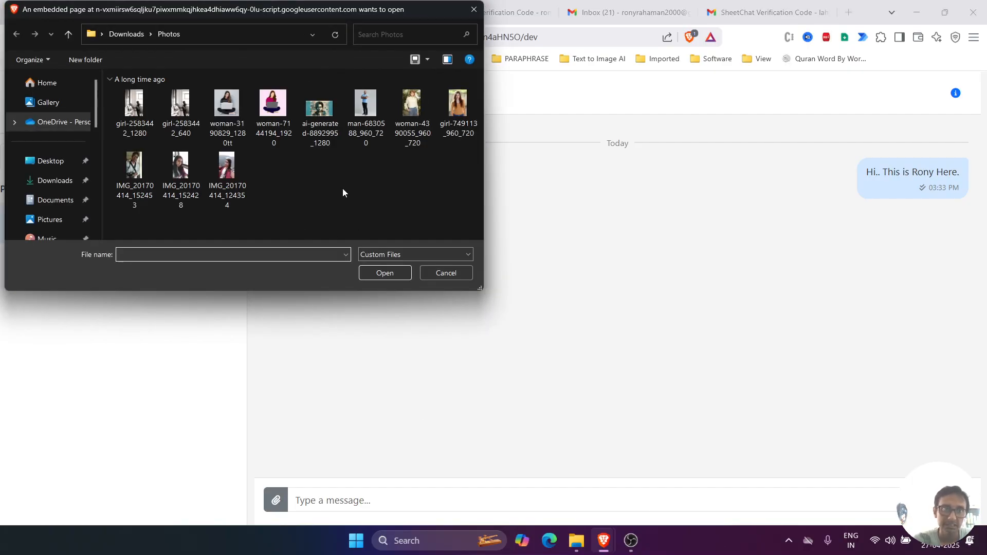
{"action": "mouse_move", "coordinate": [458, 103]}
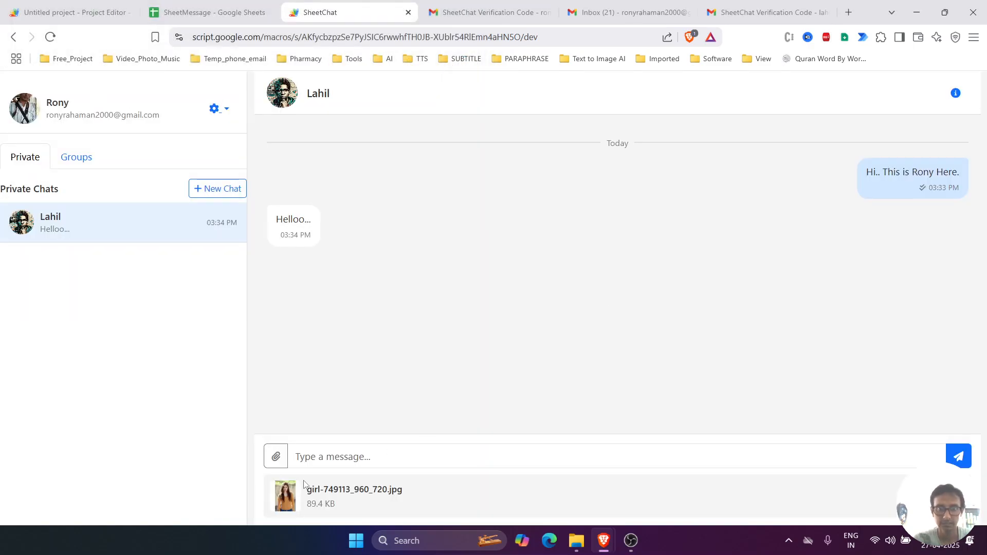
{"action": "left_click", "coordinate": [958, 456]}
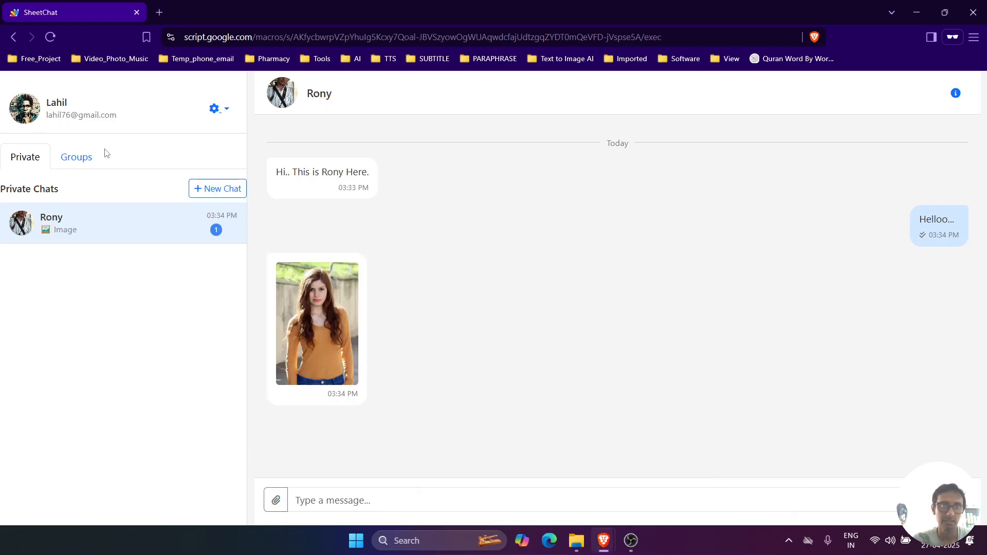
{"action": "left_click", "coordinate": [317, 322]}
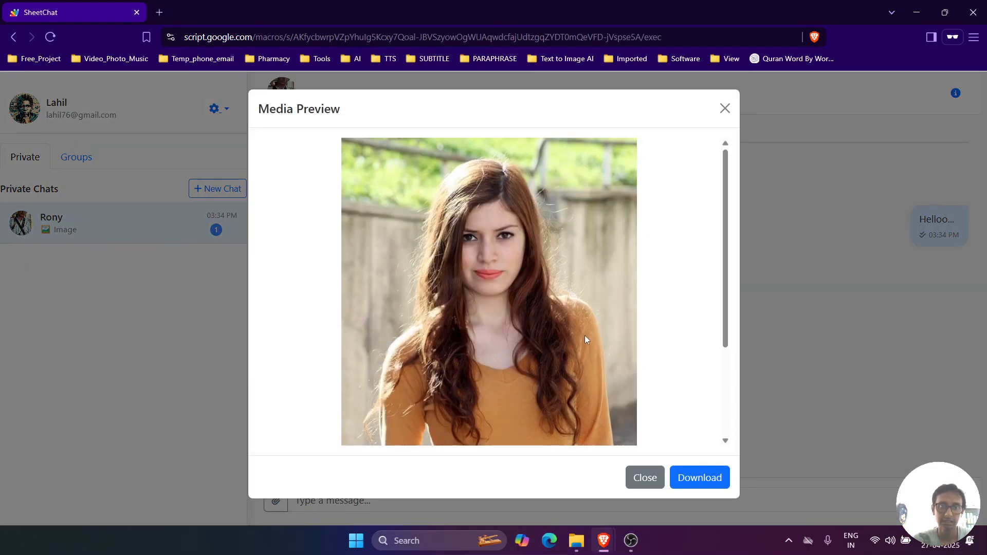
{"action": "left_click", "coordinate": [644, 477]}
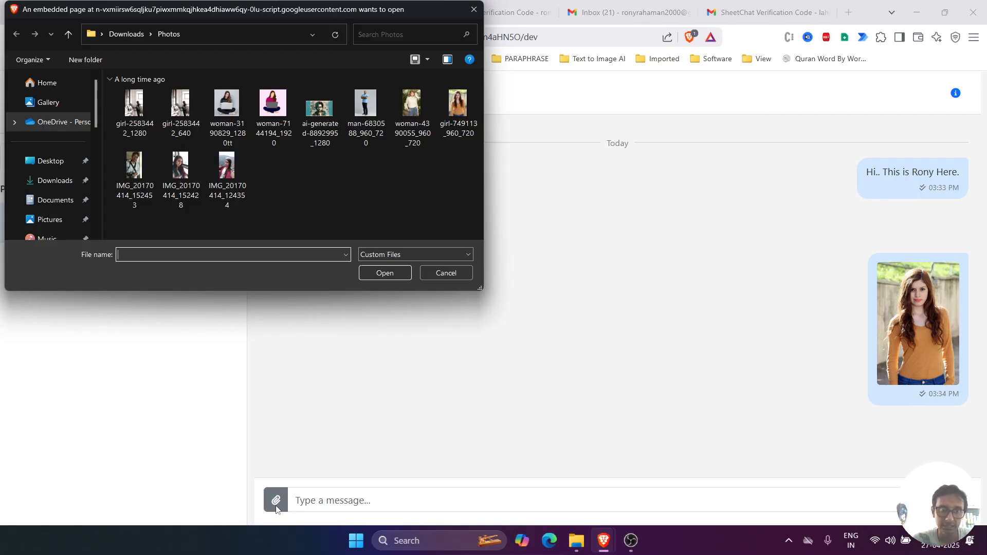
Send 1.pdf from the Downloads folder and switch to Lahil's window.
{"action": "left_click", "coordinate": [68, 34]}
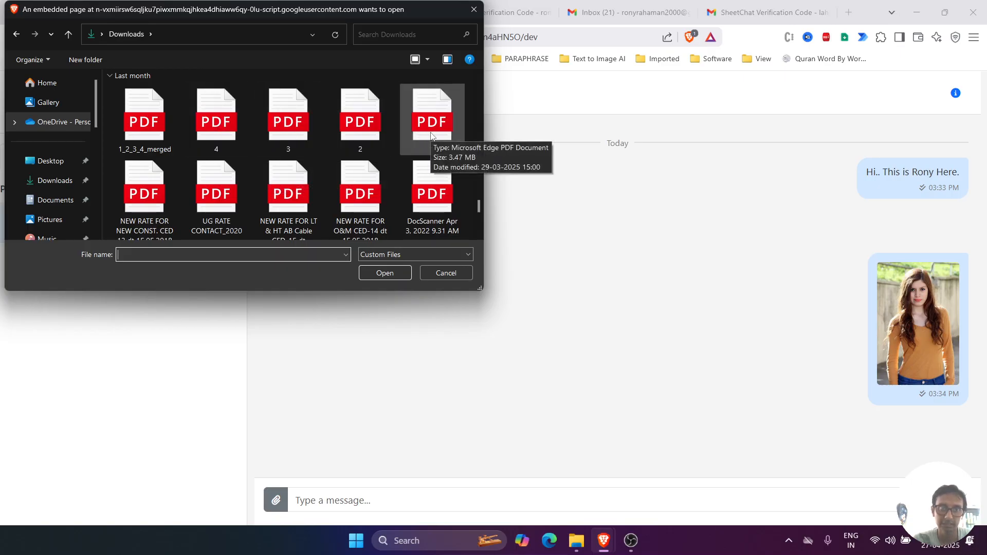
{"action": "mouse_move", "coordinate": [447, 121]}
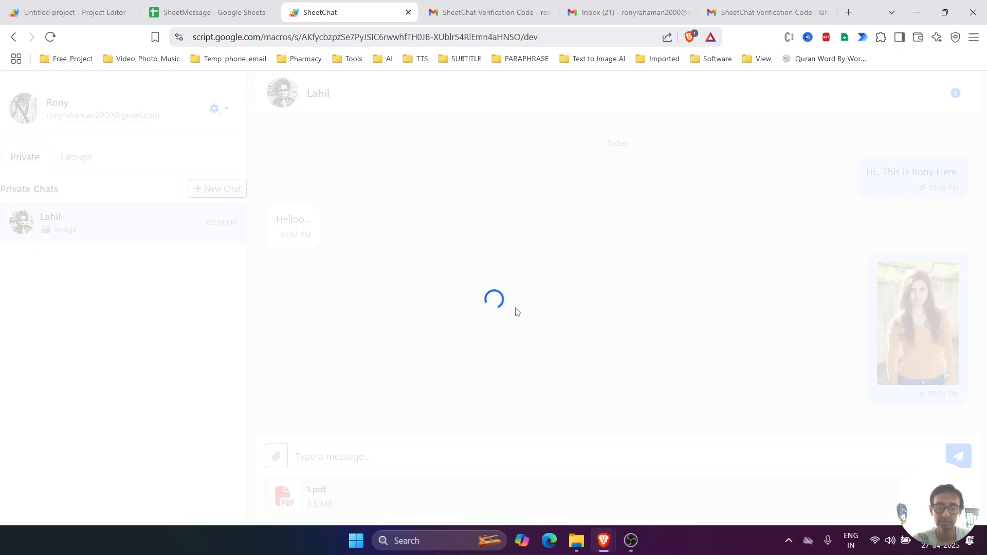
{"action": "mouse_move", "coordinate": [603, 540]}
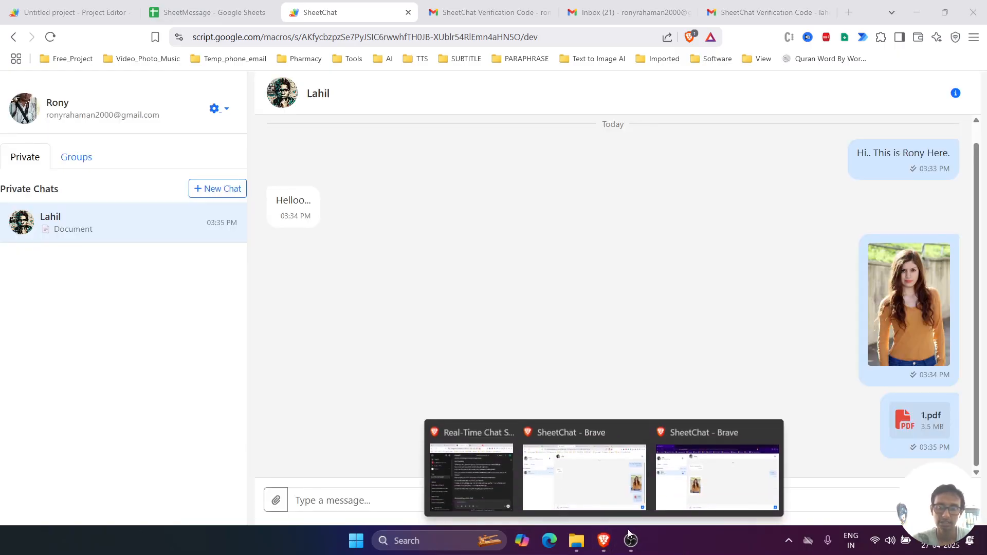
{"action": "left_click", "coordinate": [717, 476]}
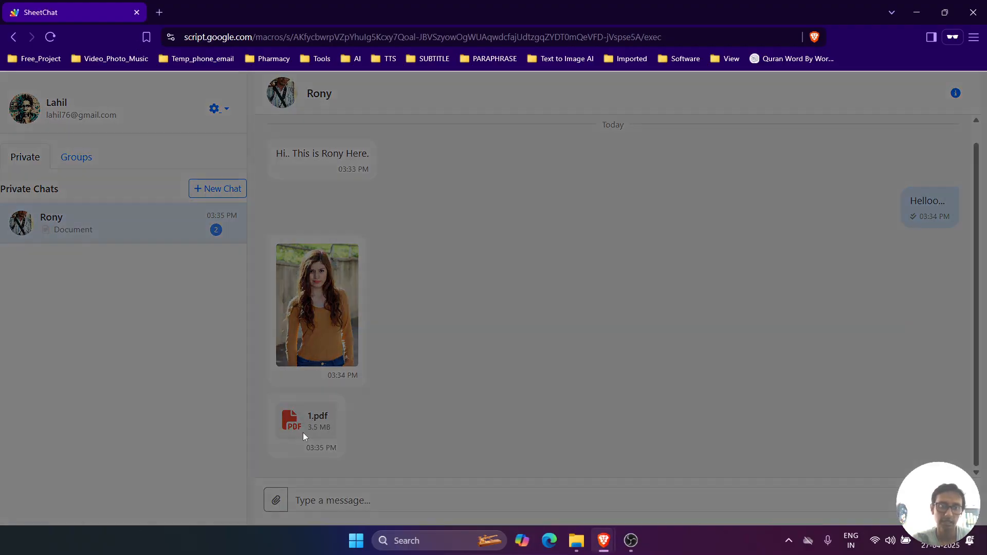
{"action": "left_click", "coordinate": [305, 420]}
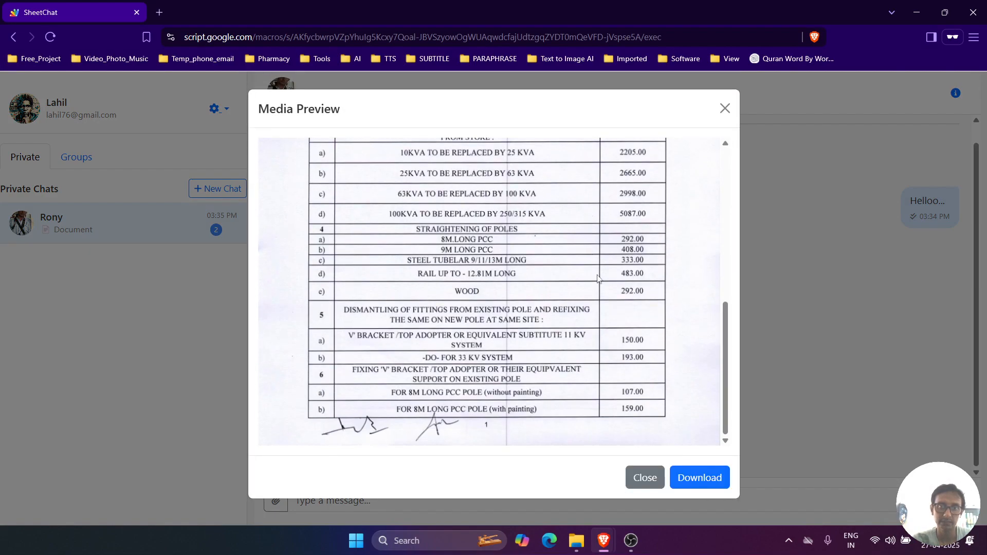
{"action": "scroll", "scroll_direction": "up", "scroll_amount": 3}
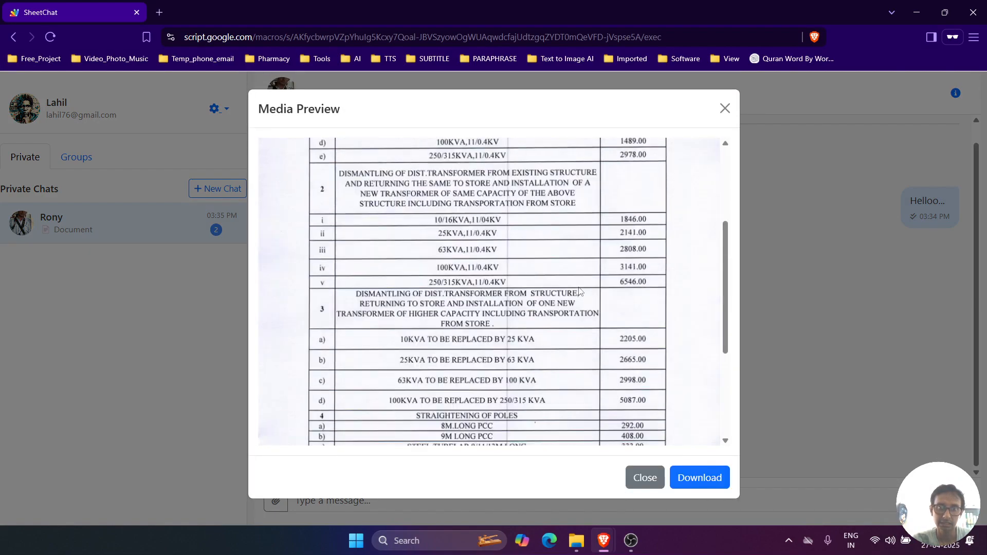
{"action": "scroll", "scroll_direction": "down", "scroll_amount": 3}
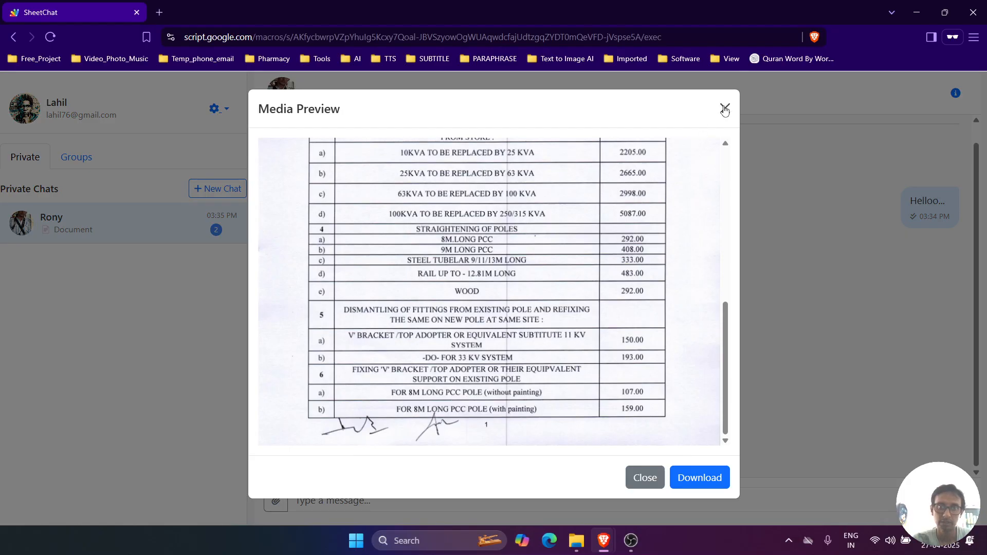
{"action": "left_click", "coordinate": [725, 109]}
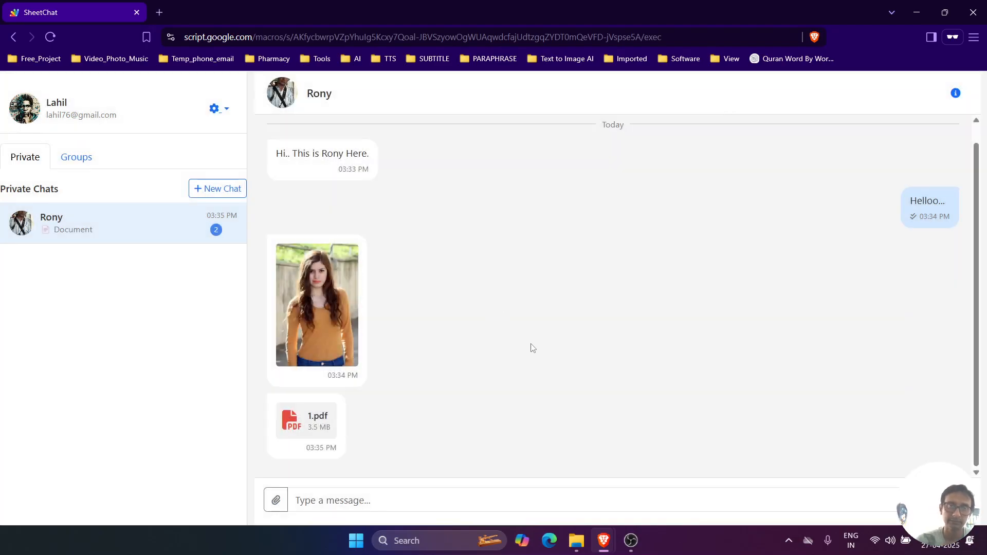
{"action": "mouse_move", "coordinate": [603, 540]}
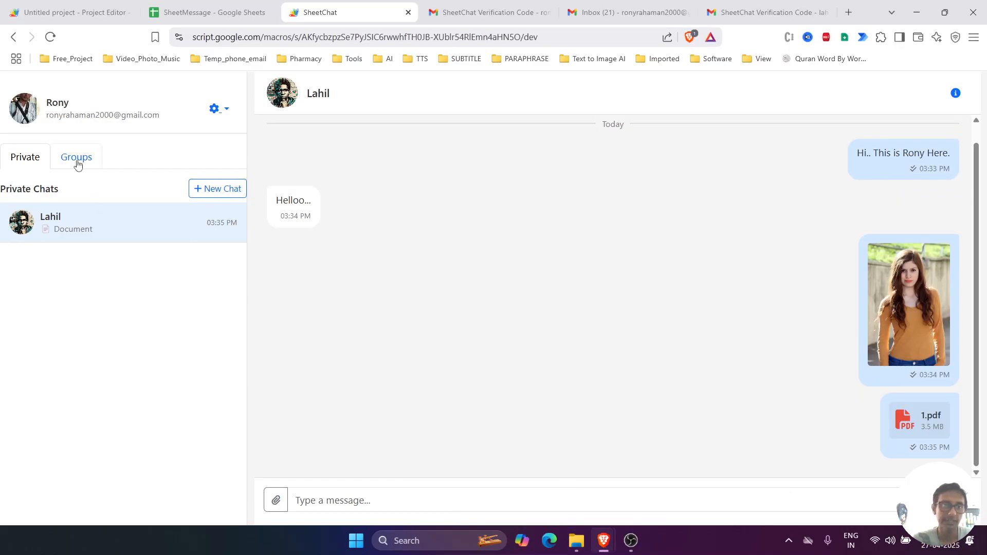
{"action": "mouse_move", "coordinate": [88, 267]}
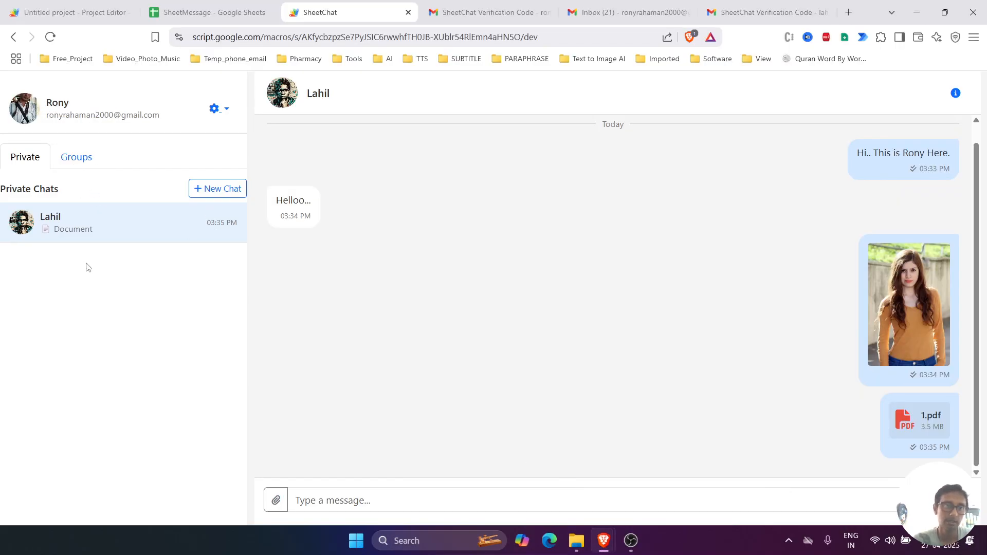
Start a new group named MyGroup and pick the user.png icon as its picture.
{"action": "left_click", "coordinate": [75, 156]}
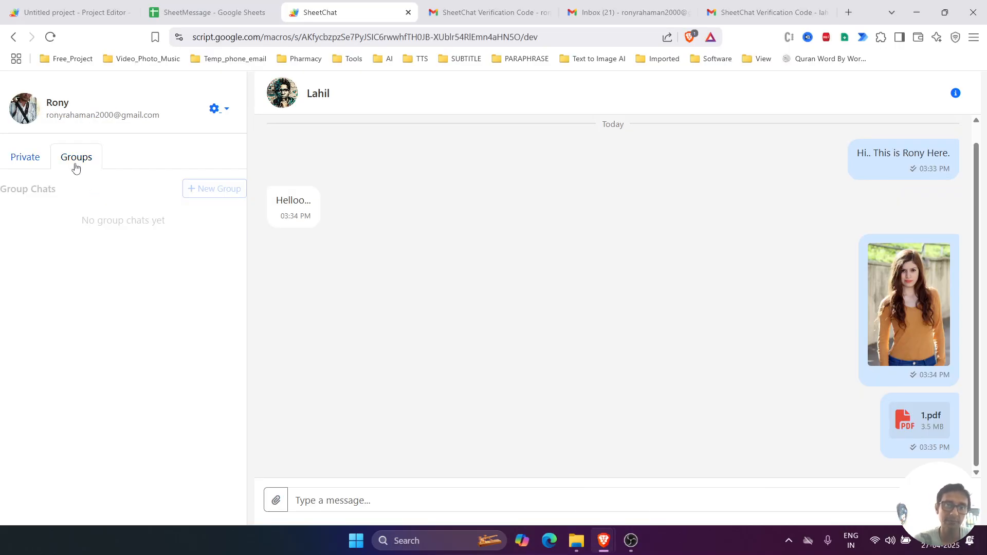
{"action": "mouse_move", "coordinate": [214, 188]}
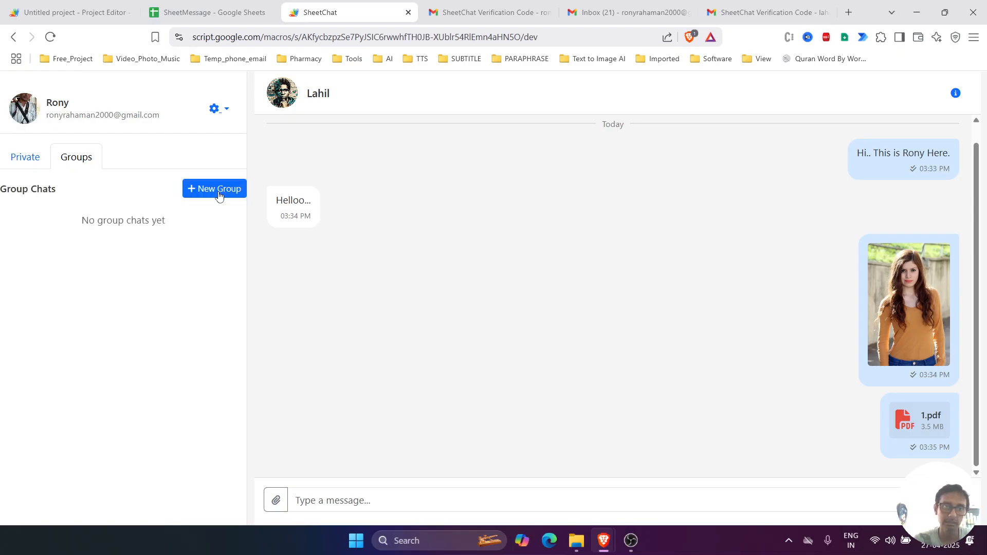
{"action": "left_click", "coordinate": [214, 188]}
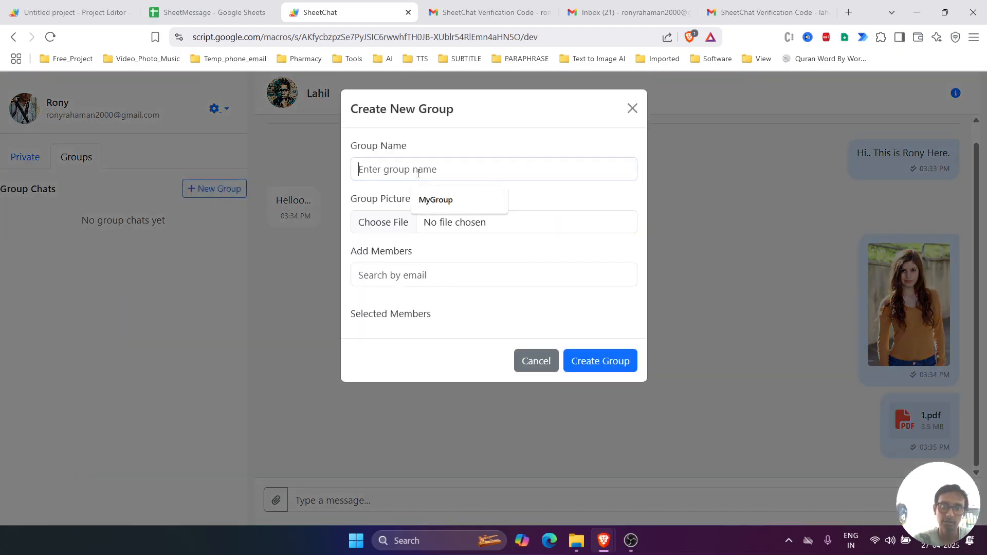
{"action": "type", "text": "MyGroup"}
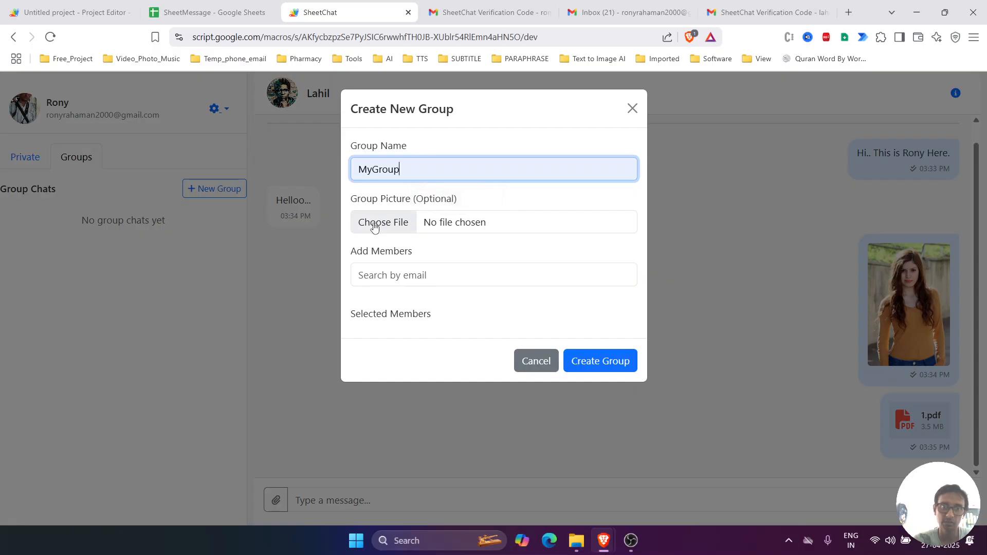
{"action": "left_click", "coordinate": [382, 222]}
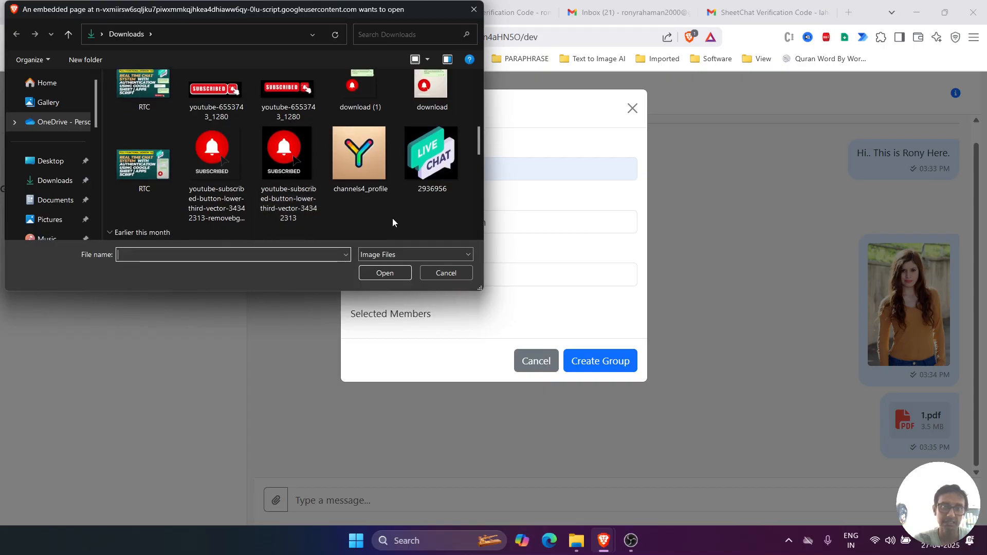
{"action": "scroll", "scroll_direction": "down", "scroll_amount": 3}
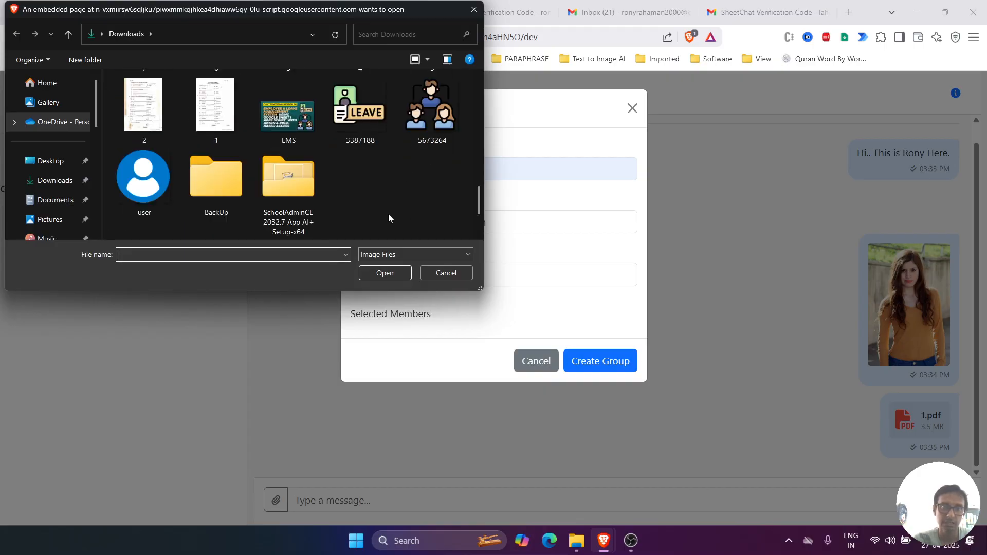
{"action": "left_click", "coordinate": [384, 273]}
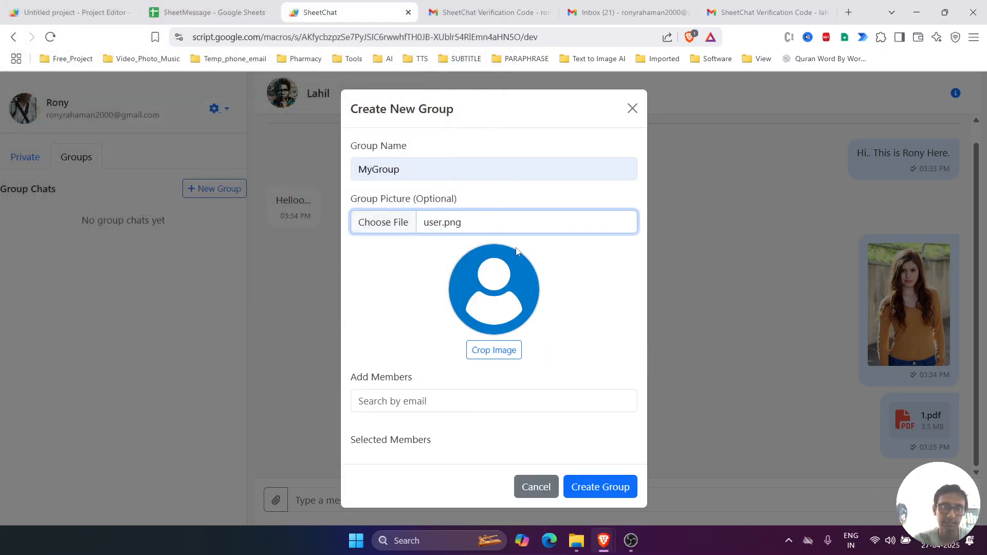
{"action": "mouse_move", "coordinate": [427, 392]}
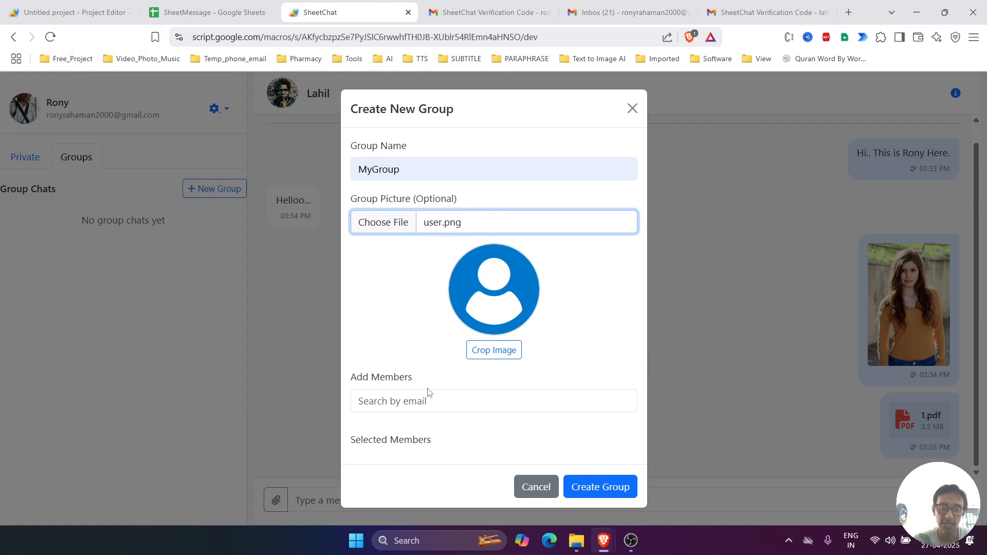
Search and add two members (Lahil, sabbir), then create the group.
{"action": "type", "text": "lahil"}
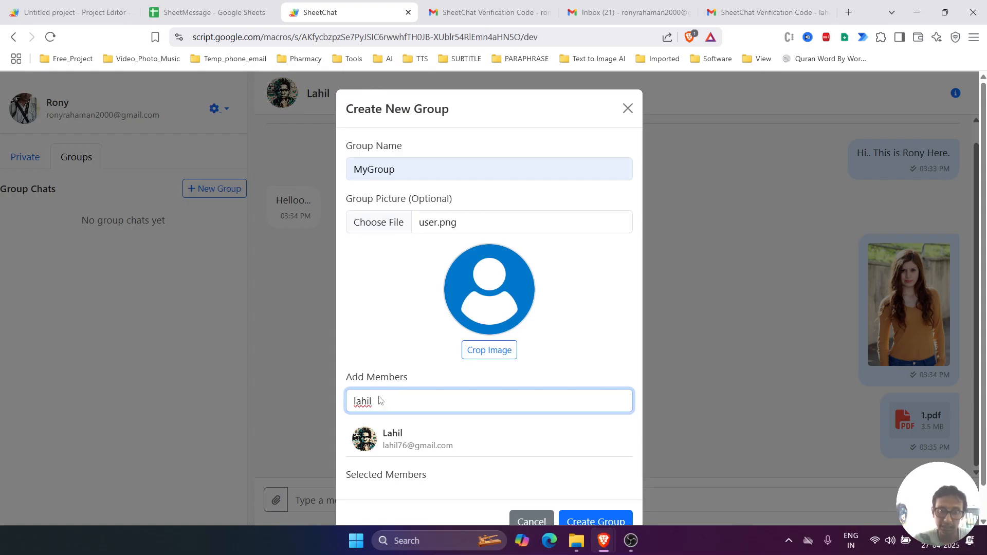
{"action": "left_click", "coordinate": [417, 439]}
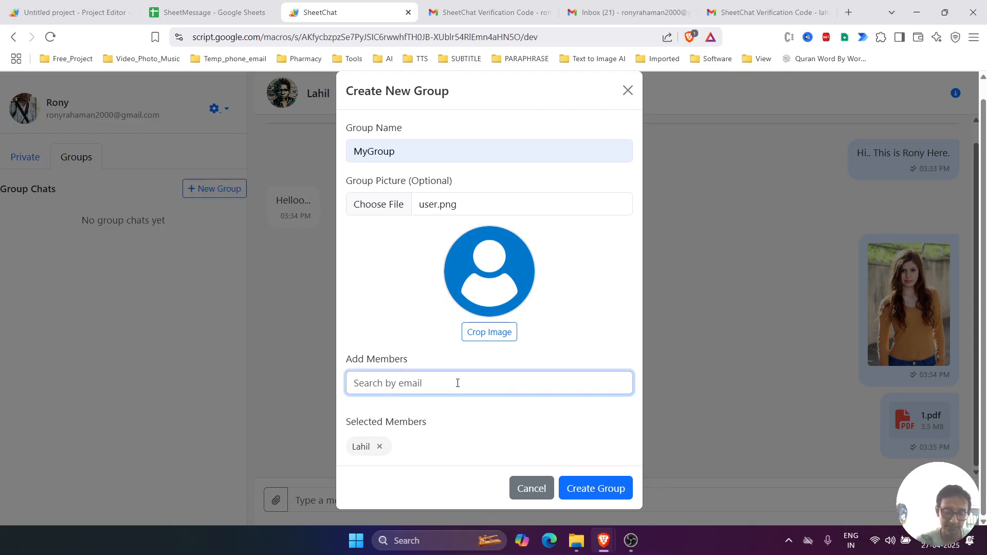
{"action": "type", "text": "n"}
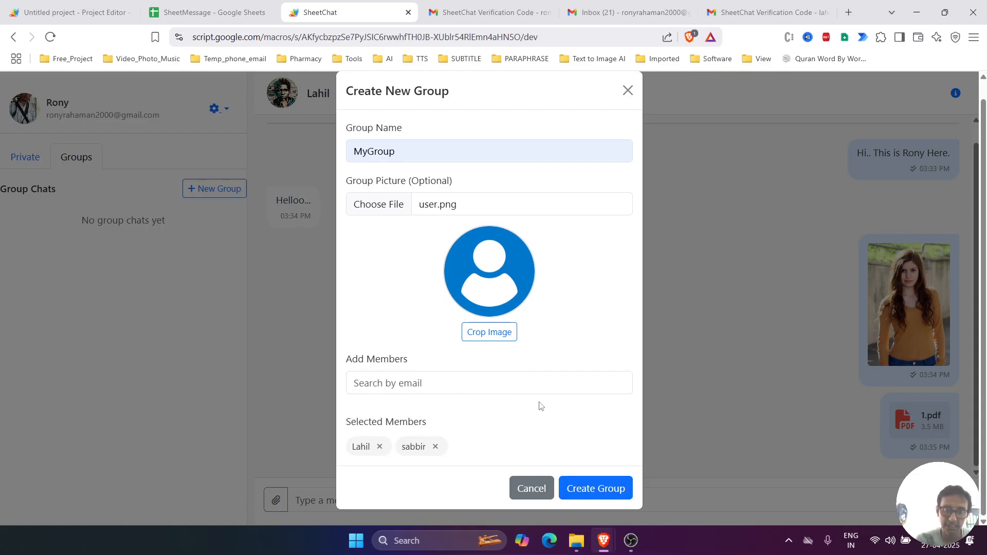
{"action": "left_click", "coordinate": [595, 487]}
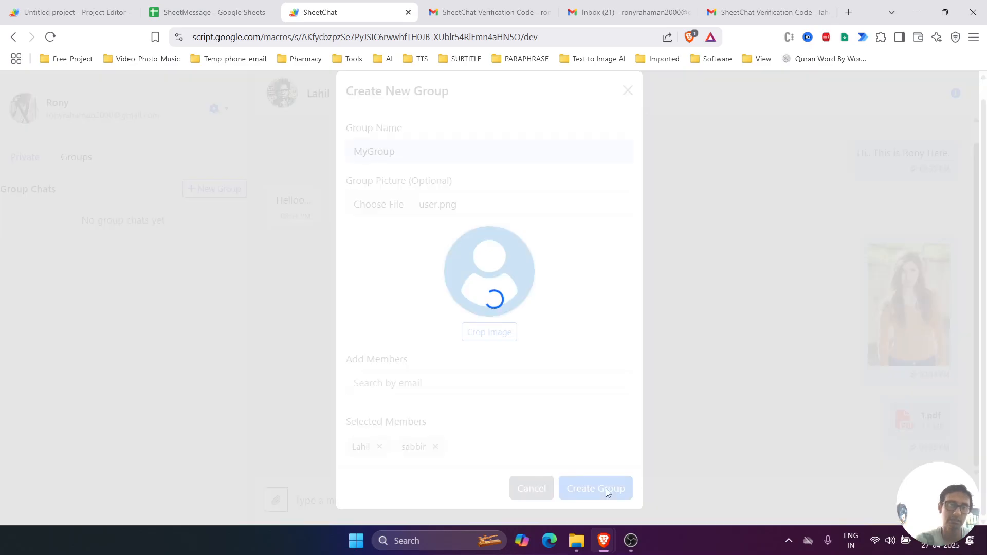
Send the first message "Hiii" to MyGroup as Rony.
{"action": "left_click", "coordinate": [594, 487]}
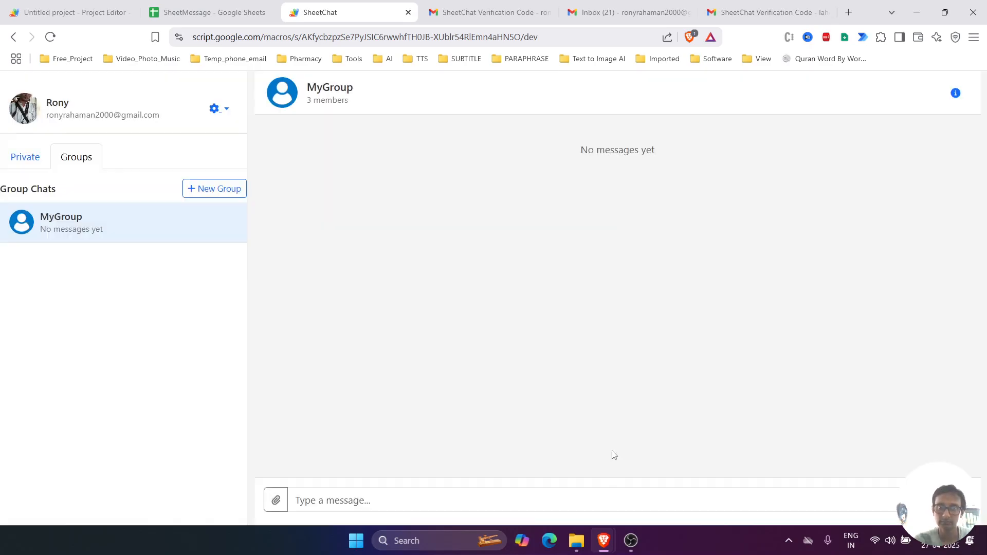
{"action": "mouse_move", "coordinate": [297, 275]}
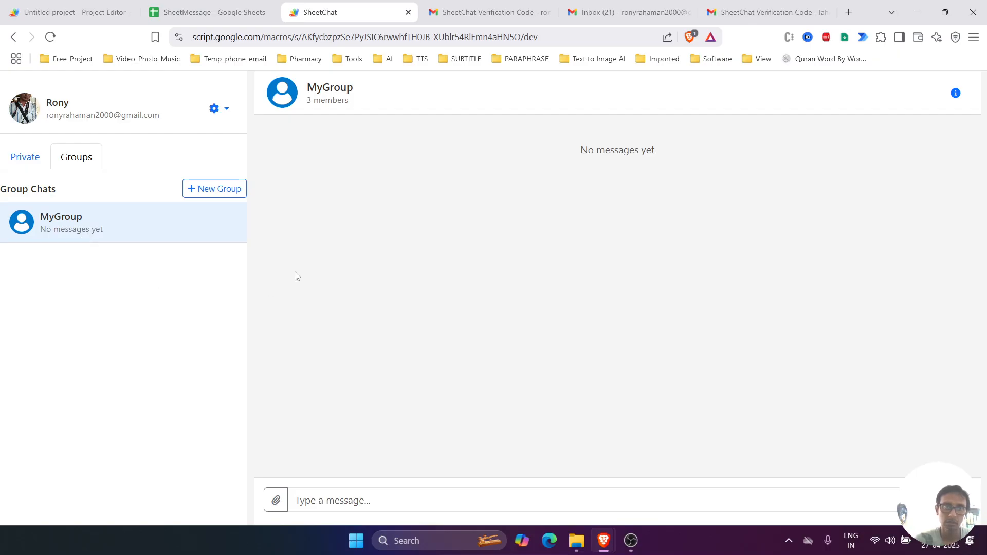
{"action": "mouse_move", "coordinate": [379, 270]}
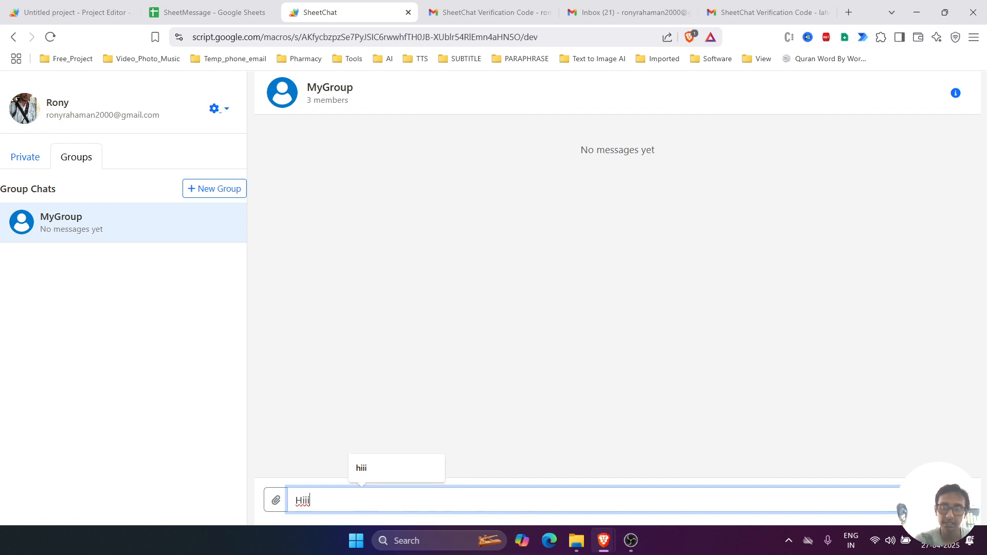
{"action": "key", "text": "Return"}
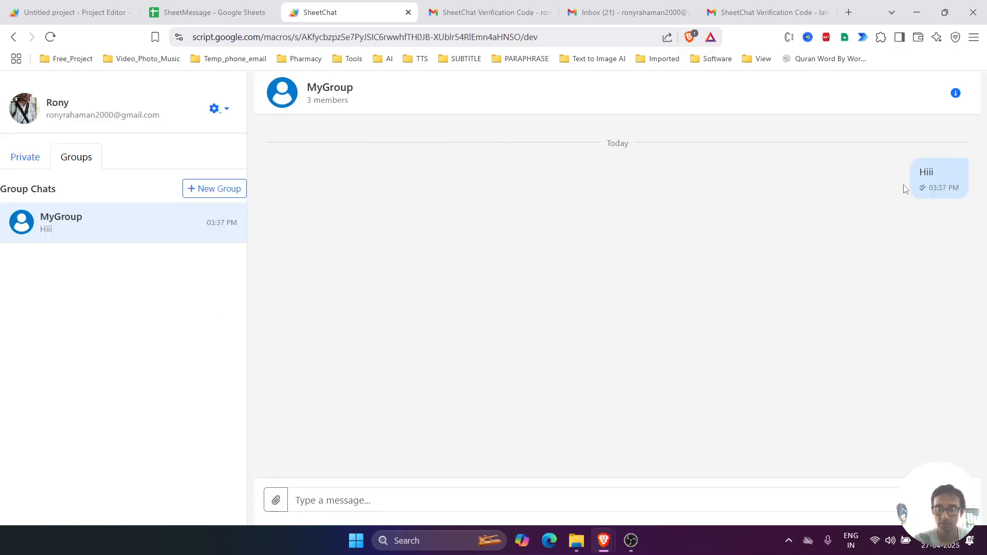
{"action": "mouse_move", "coordinate": [603, 539]}
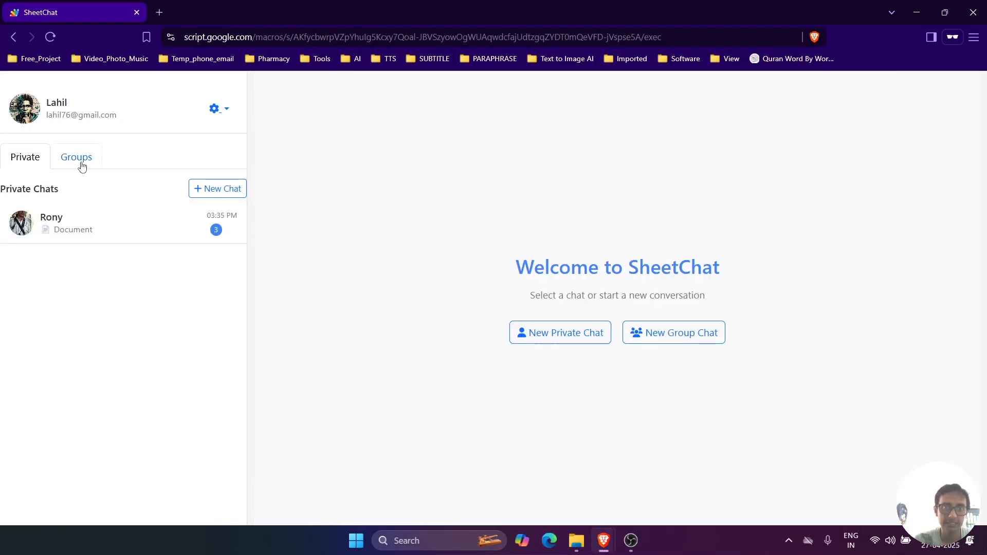
In Lahil's session, view the Hiii message in MyGroup and show the account menu.
{"action": "left_click", "coordinate": [75, 156]}
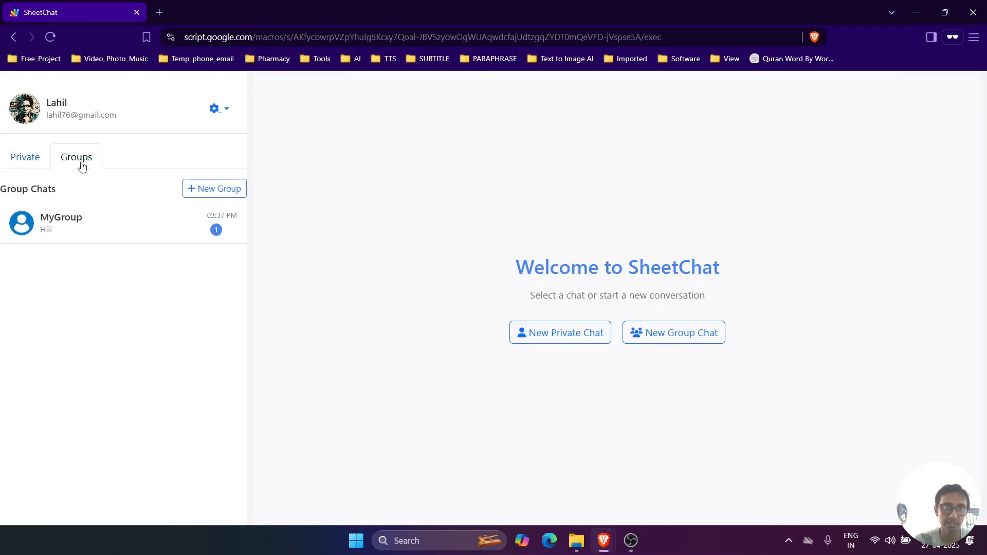
{"action": "left_click", "coordinate": [94, 222]}
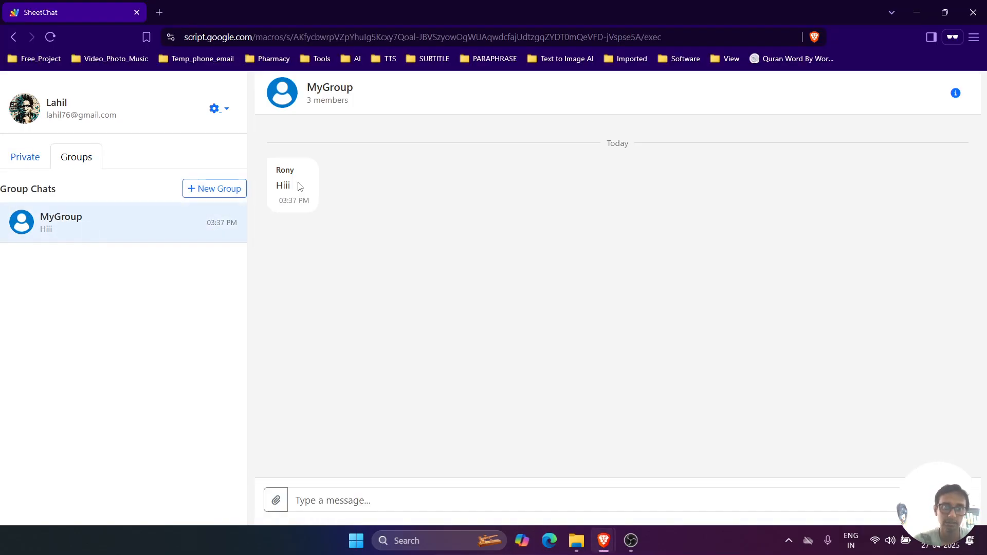
{"action": "mouse_move", "coordinate": [230, 133]}
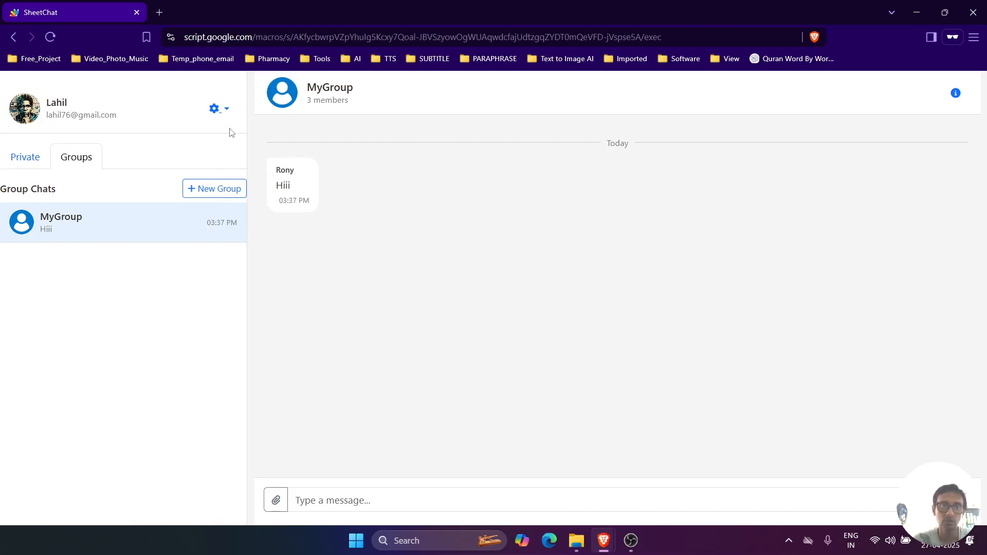
{"action": "left_click", "coordinate": [214, 108]}
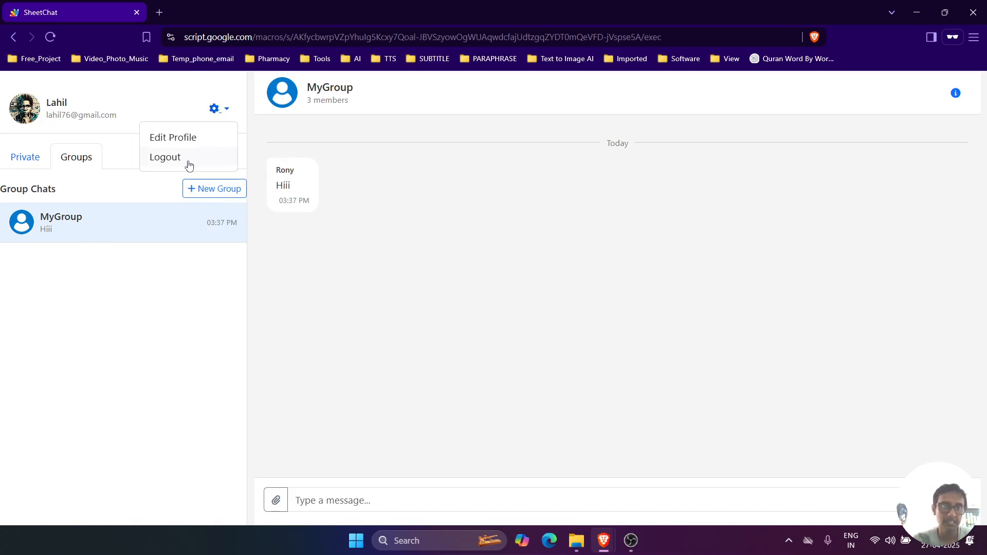
{"action": "mouse_move", "coordinate": [173, 137]}
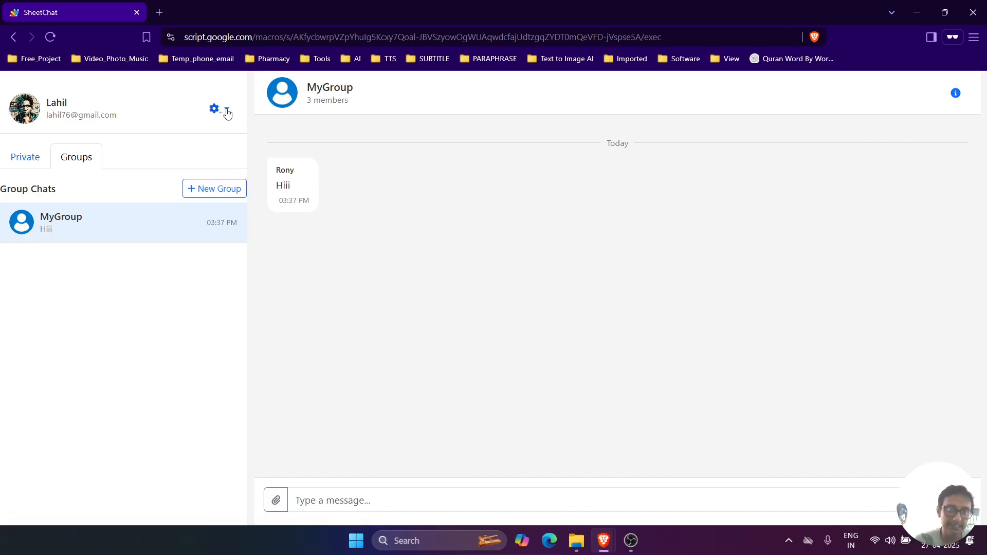
In Edit Profile, choose a new profile photo file and begin cropping it.
{"action": "left_click", "coordinate": [214, 108]}
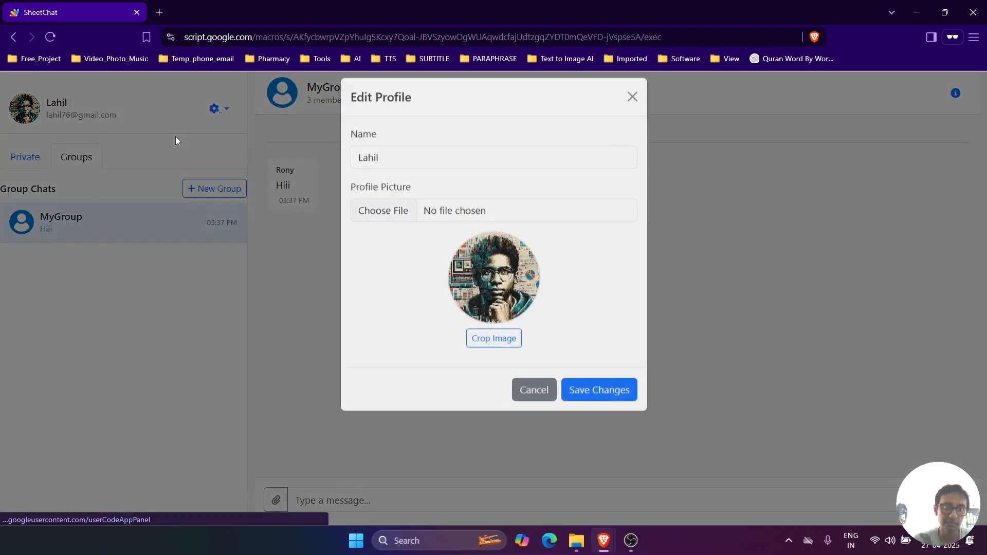
{"action": "left_click", "coordinate": [410, 169]}
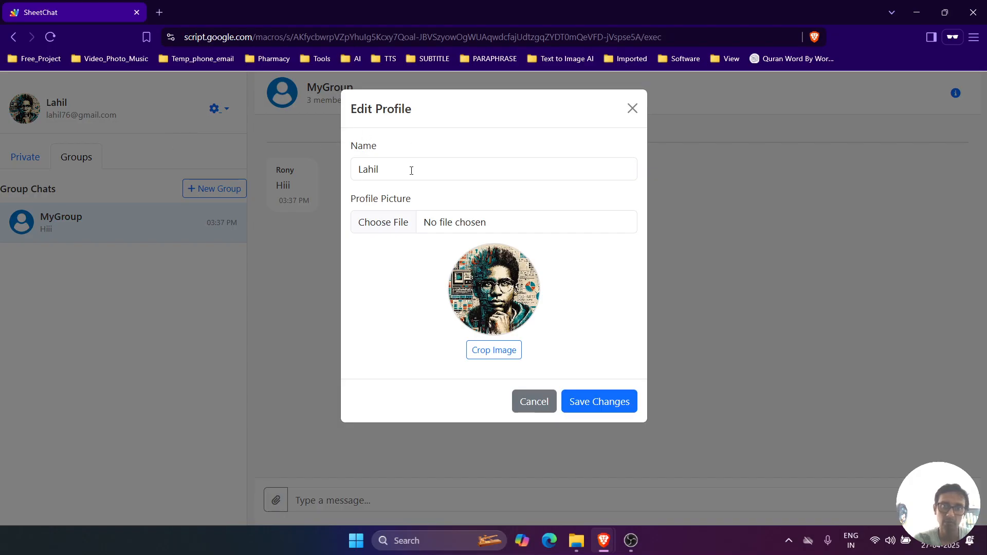
{"action": "double_click", "coordinate": [368, 169]}
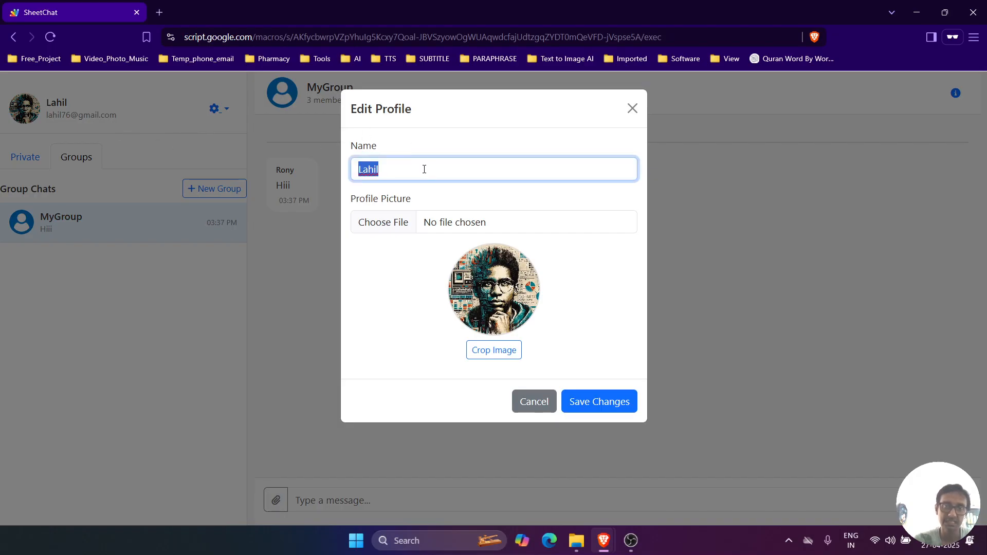
{"action": "mouse_move", "coordinate": [494, 350]}
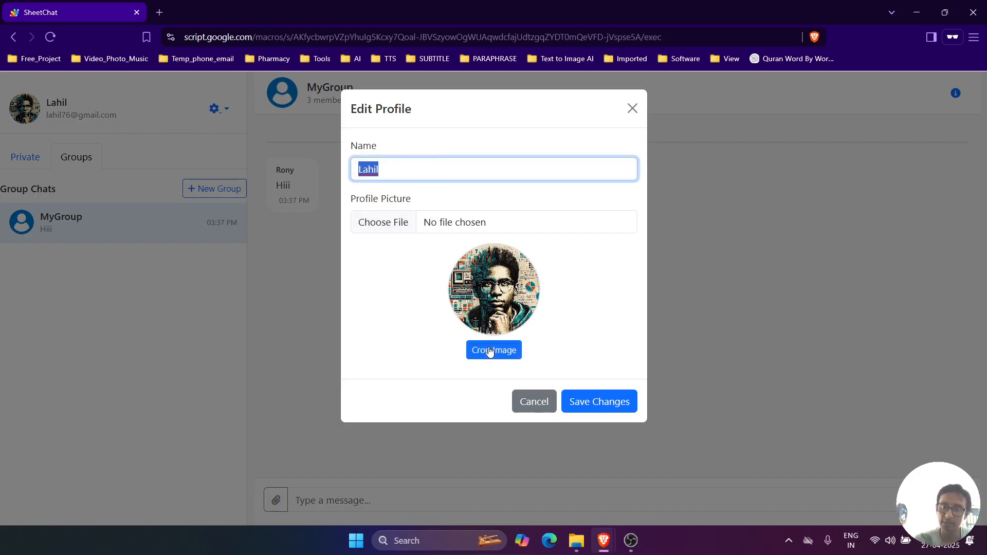
{"action": "left_click", "coordinate": [382, 222]}
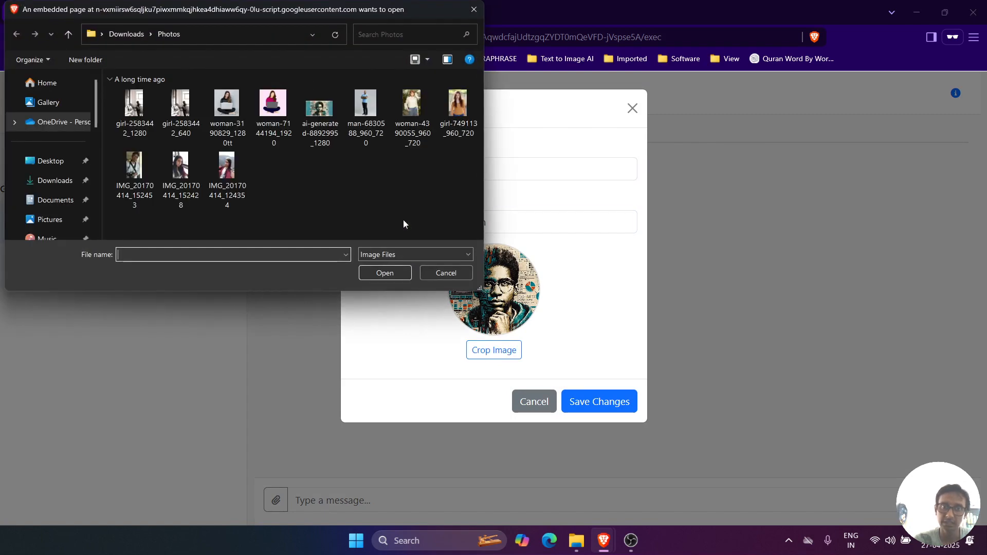
{"action": "mouse_move", "coordinate": [389, 50]}
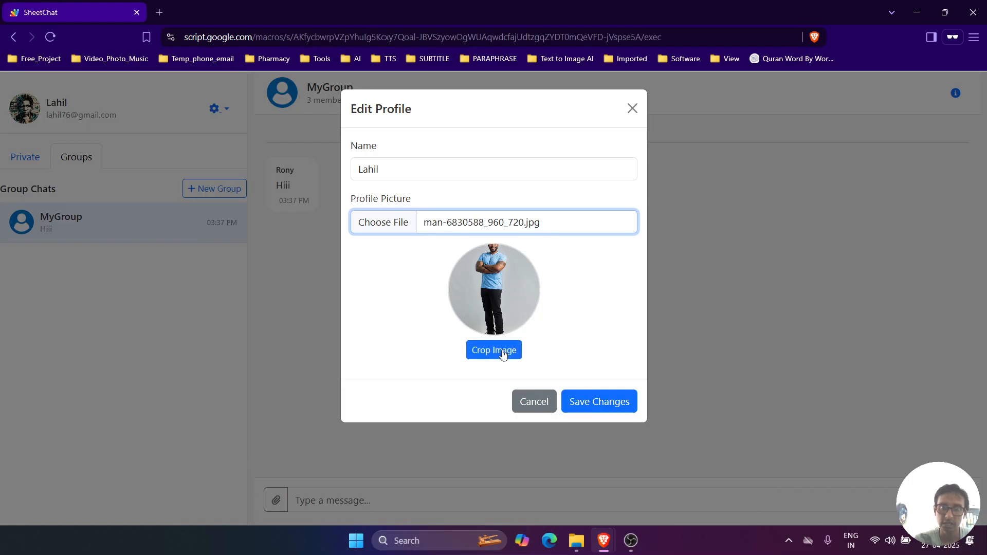
{"action": "mouse_move", "coordinate": [496, 372]}
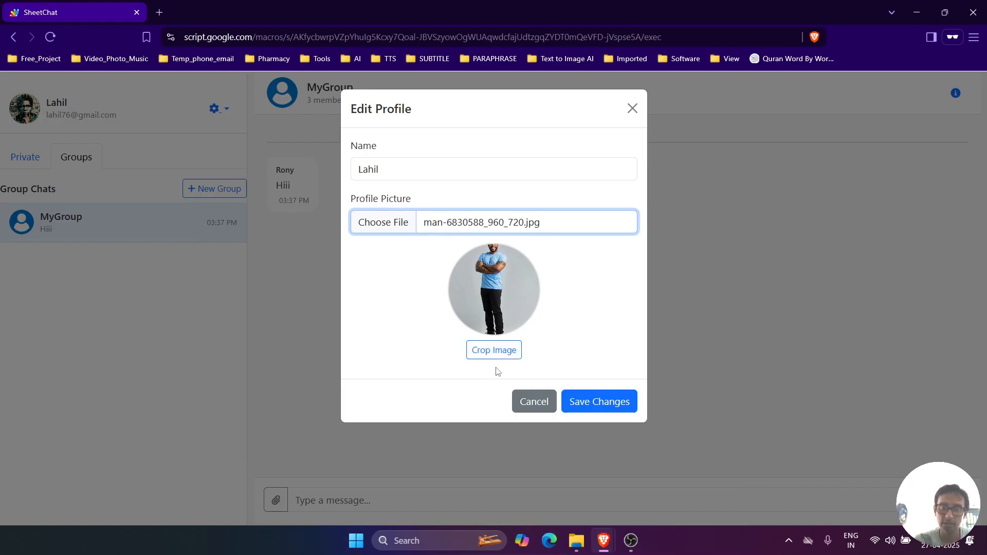
{"action": "left_click", "coordinate": [494, 350]}
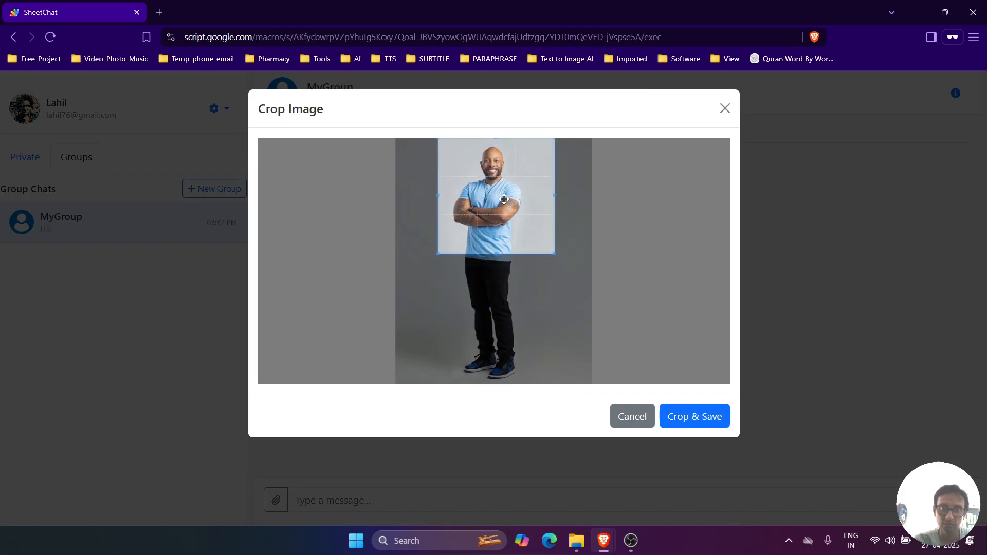
{"action": "mouse_move", "coordinate": [691, 397]}
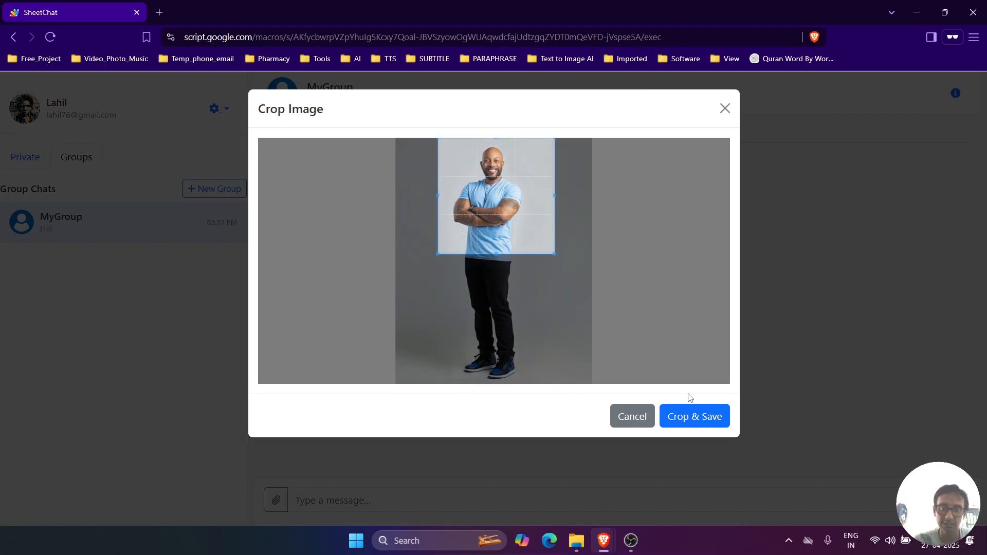
Crop and save the new profile photo, then save the profile changes.
{"action": "left_click", "coordinate": [694, 417]}
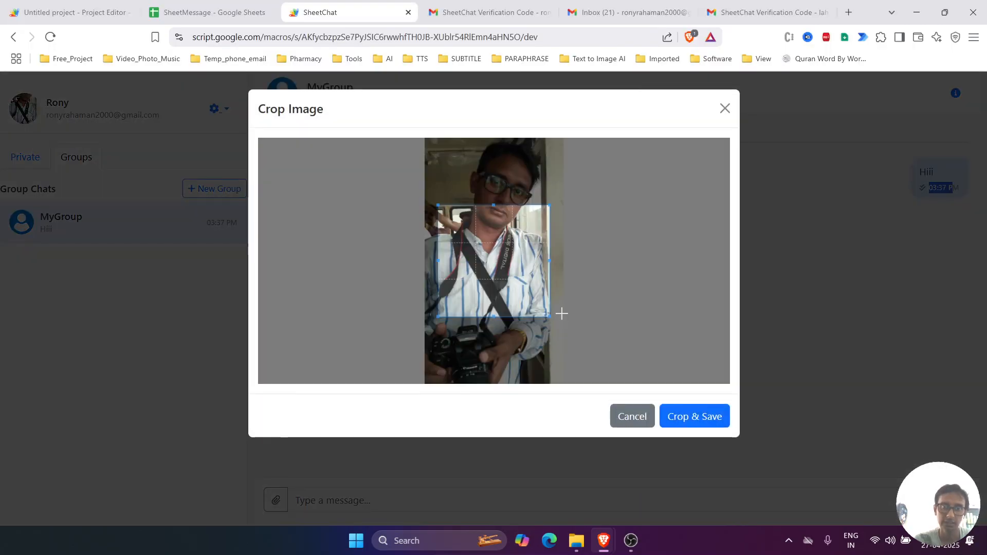
{"action": "left_click", "coordinate": [694, 417]}
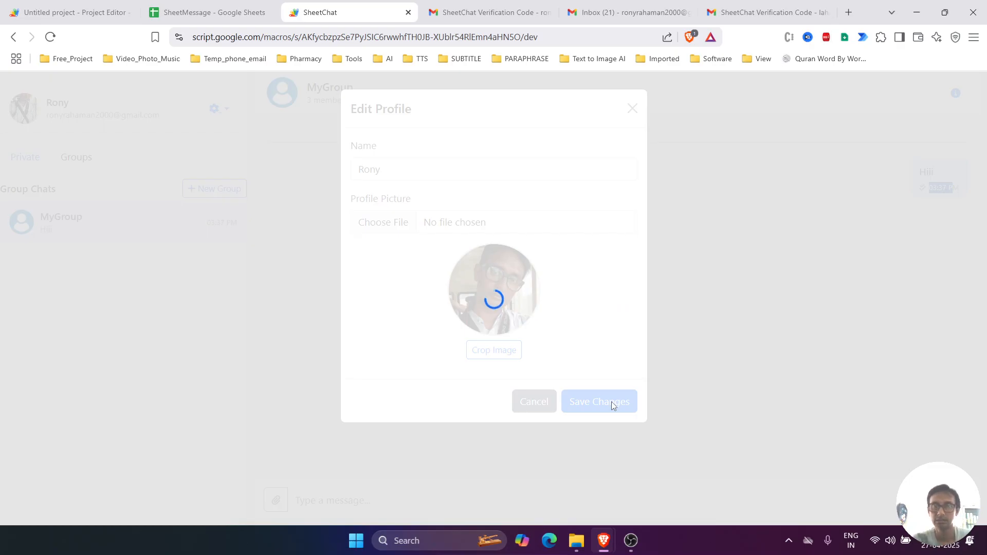
{"action": "left_click", "coordinate": [598, 402]}
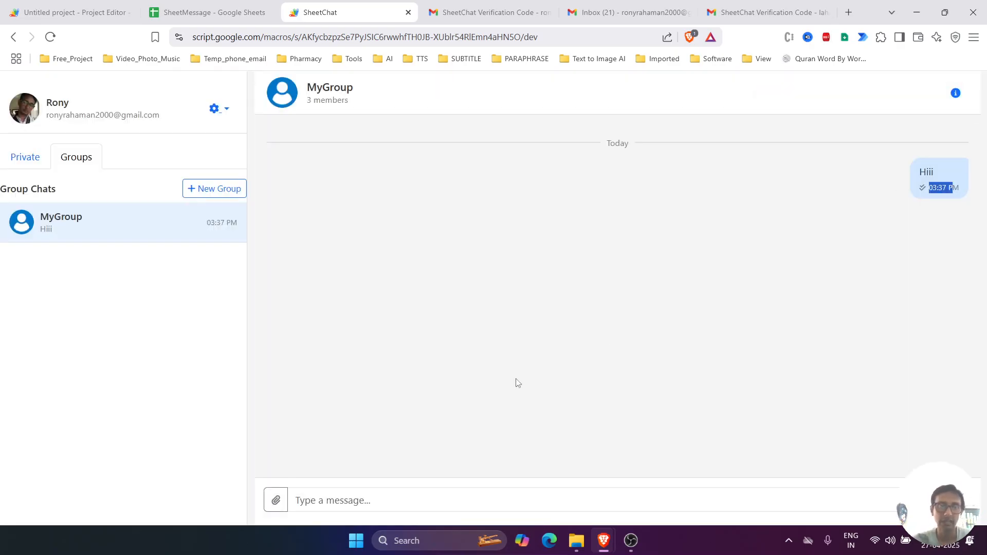
{"action": "mouse_move", "coordinate": [273, 233]}
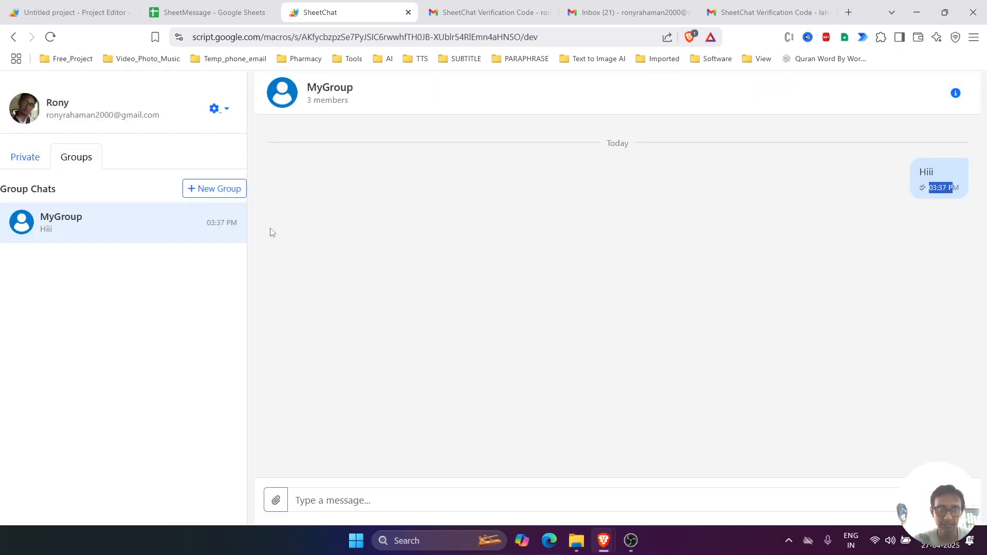
{"action": "mouse_move", "coordinate": [395, 234]}
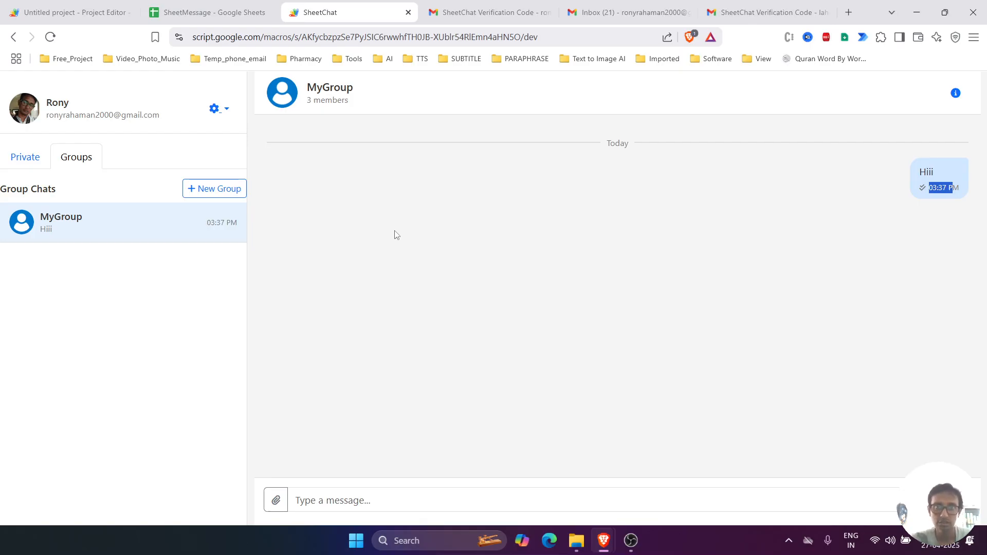
{"action": "mouse_move", "coordinate": [406, 313]}
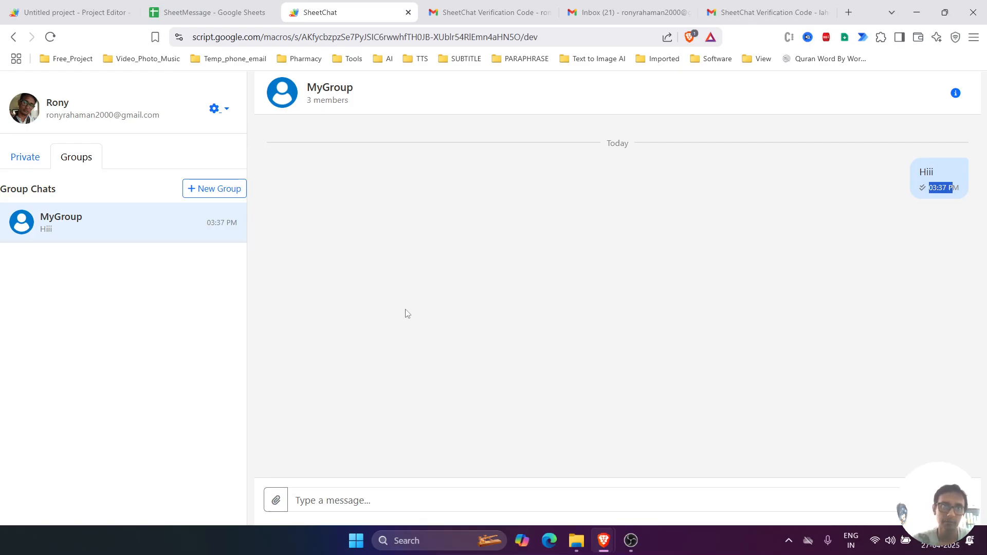
{"action": "mouse_move", "coordinate": [848, 13]}
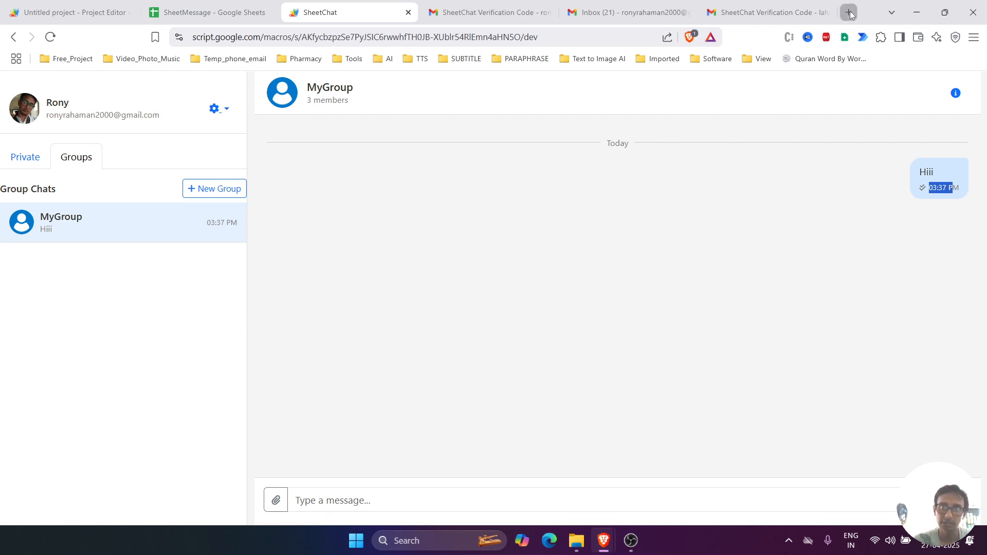
Go to the YouTube video with the project link in a new tab.
{"action": "left_click", "coordinate": [848, 12]}
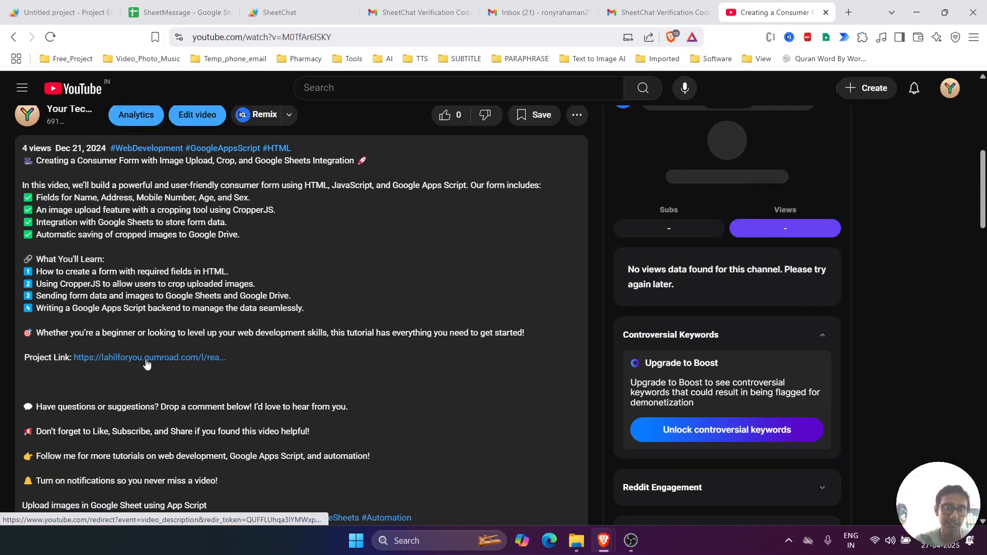
Follow the project link to Gumroad and start checkout at a $5 fair price.
{"action": "left_click", "coordinate": [149, 356]}
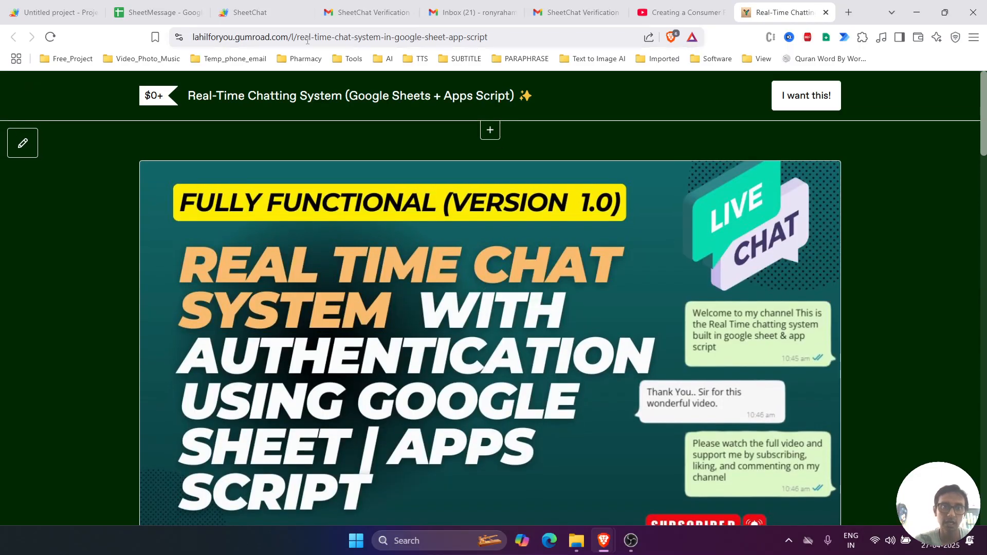
{"action": "scroll", "scroll_direction": "down", "scroll_amount": 3}
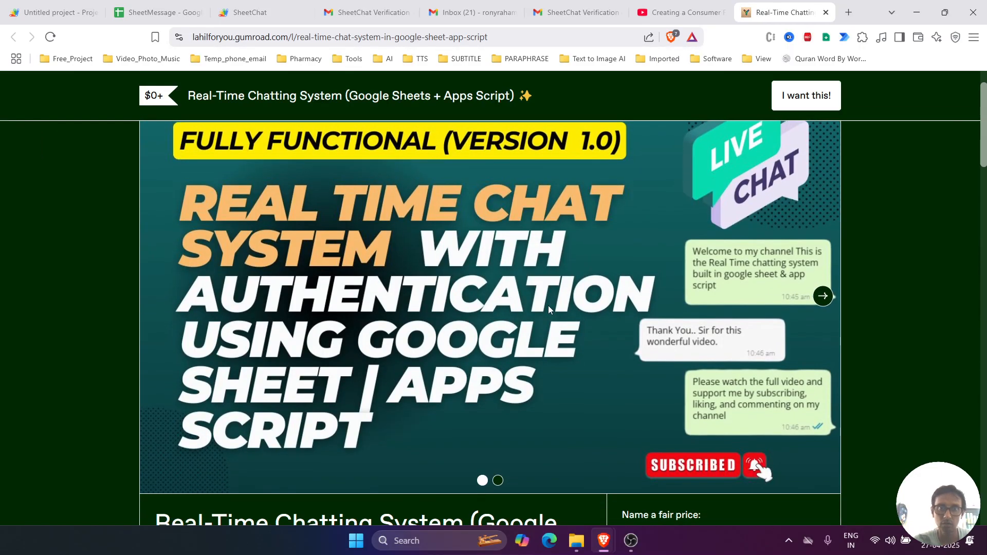
{"action": "scroll", "scroll_direction": "down", "scroll_amount": 3}
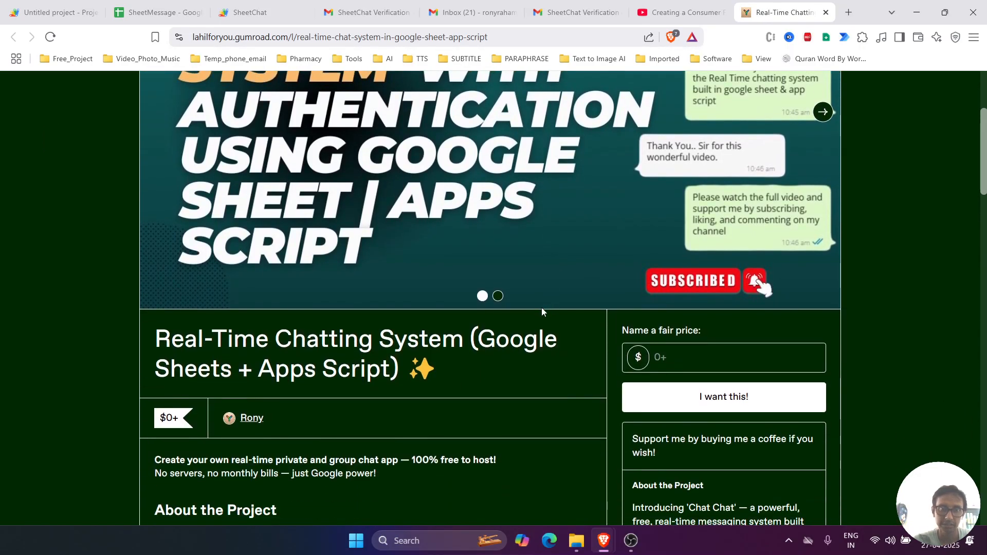
{"action": "scroll", "scroll_direction": "down", "scroll_amount": 3}
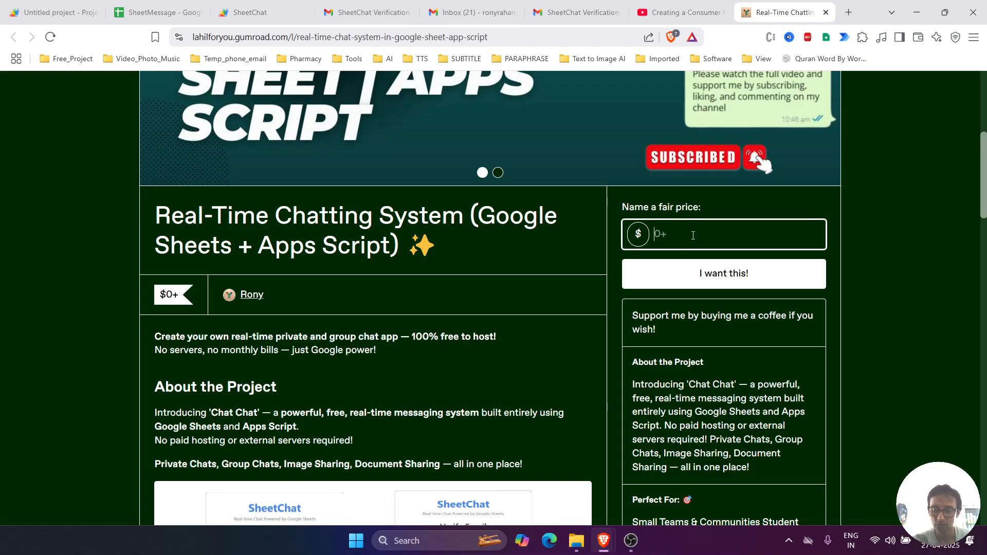
{"action": "mouse_move", "coordinate": [782, 222]}
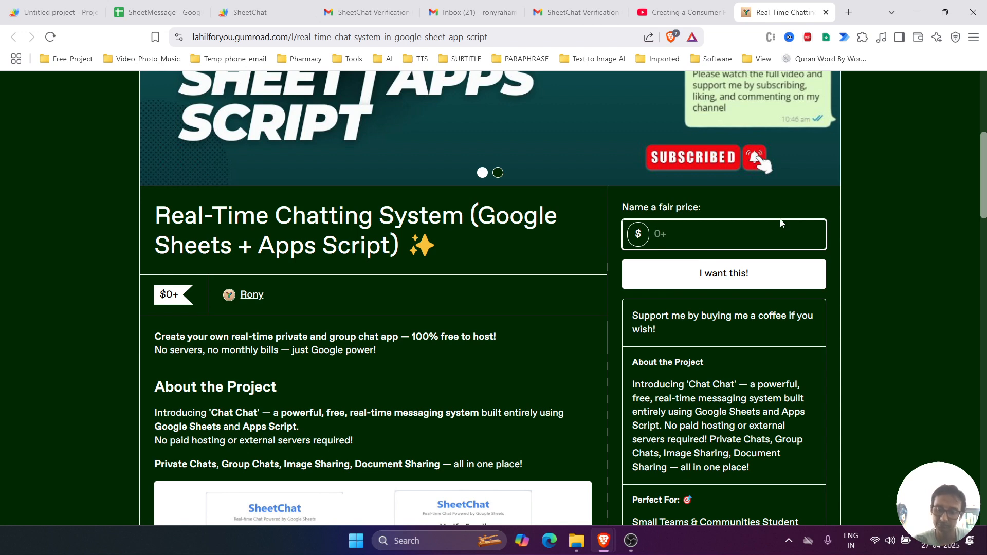
{"action": "type", "text": "5"}
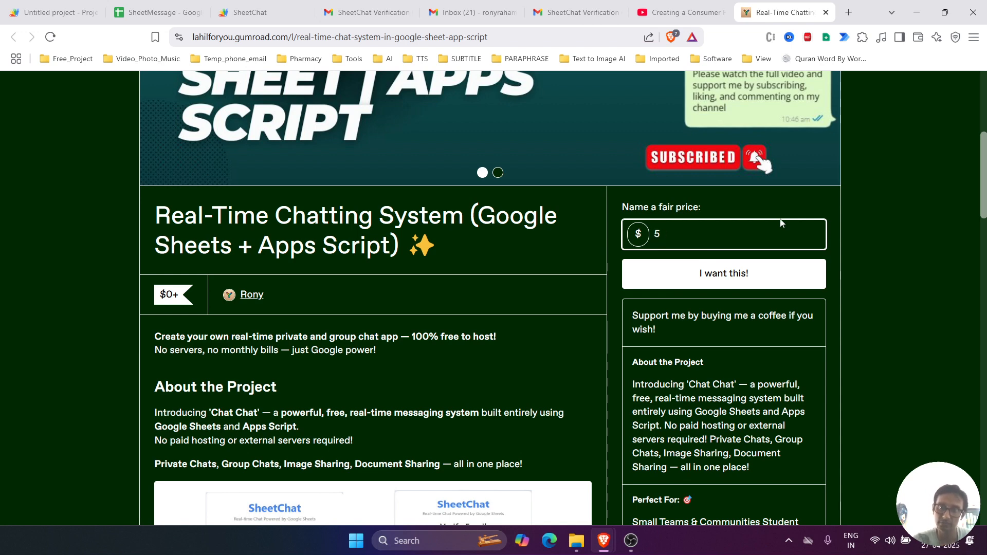
{"action": "left_click", "coordinate": [723, 273]}
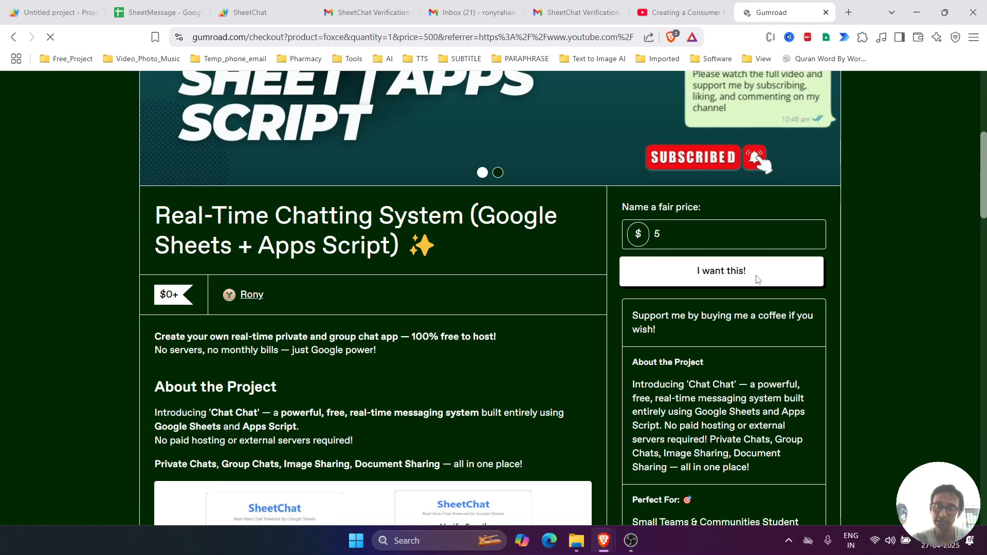
Pay for the Real-Time Chatting System and pass the fire-hydrant captcha.
{"action": "left_click", "coordinate": [722, 270]}
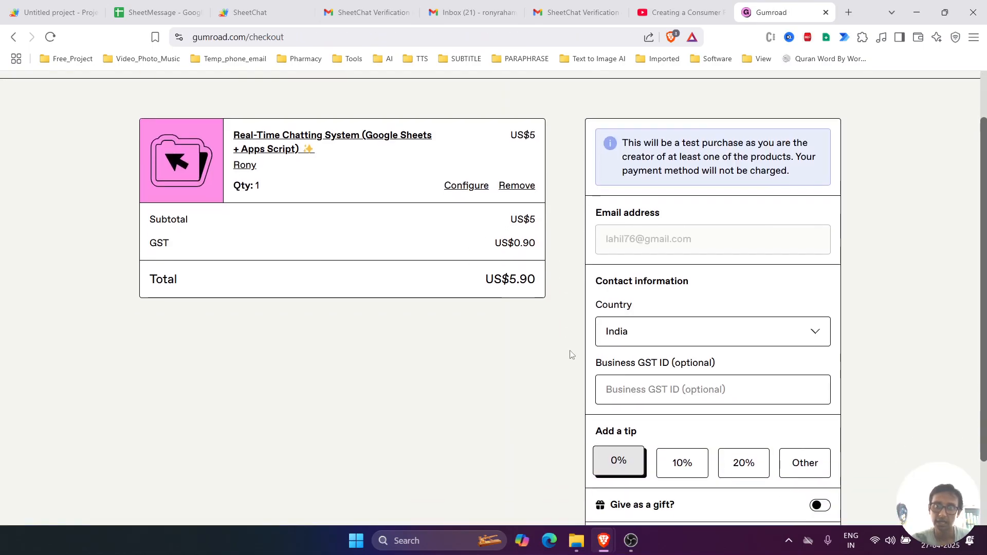
{"action": "scroll", "scroll_direction": "down", "scroll_amount": 3}
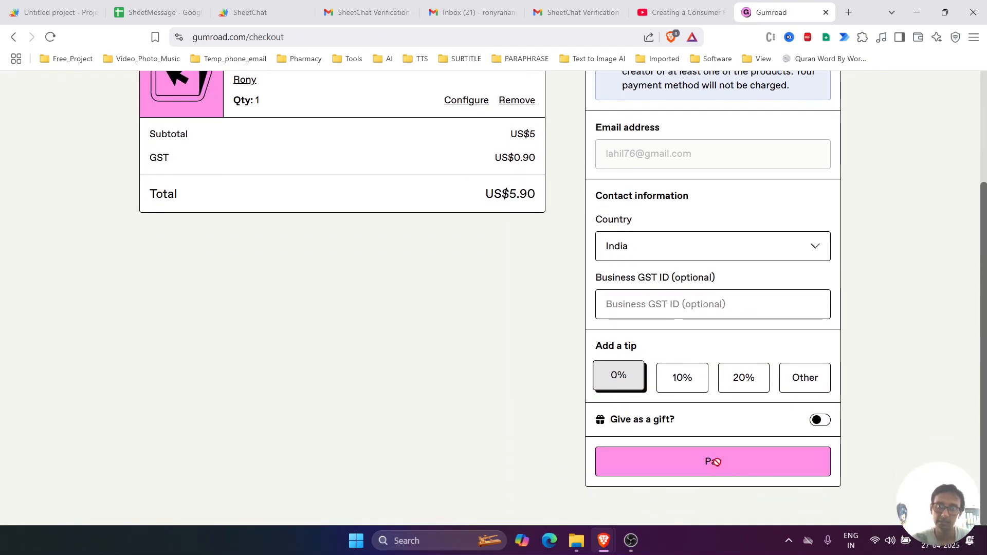
{"action": "left_click", "coordinate": [711, 461]}
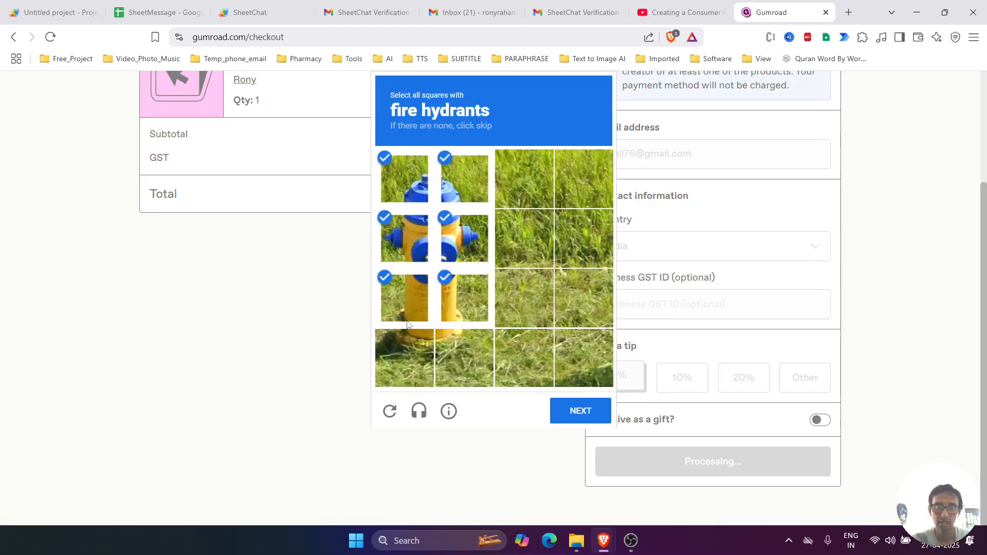
{"action": "left_click", "coordinate": [579, 410]}
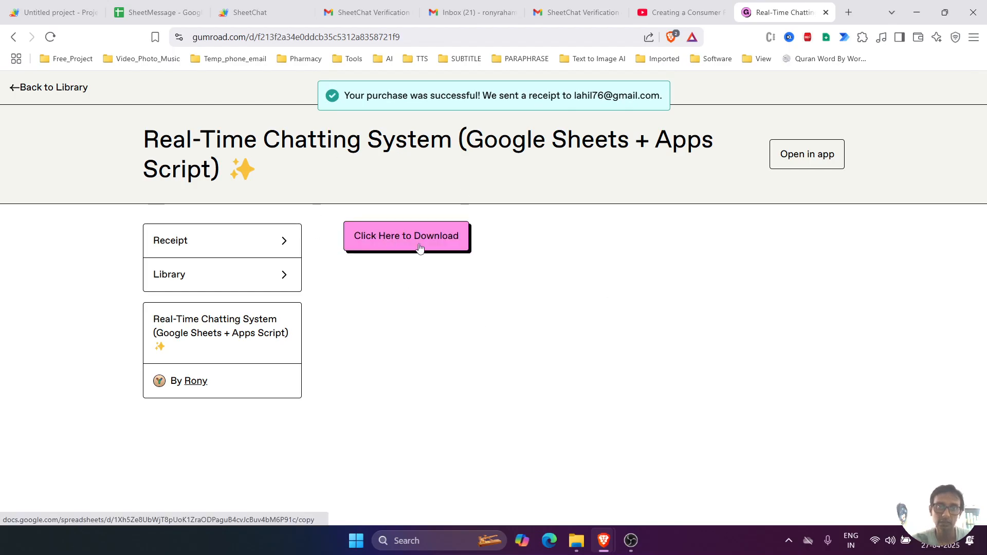
Make a copy of SheetMessageShare with its script and browse ChatParticipants and ChatMessages sheets.
{"action": "left_click", "coordinate": [406, 235]}
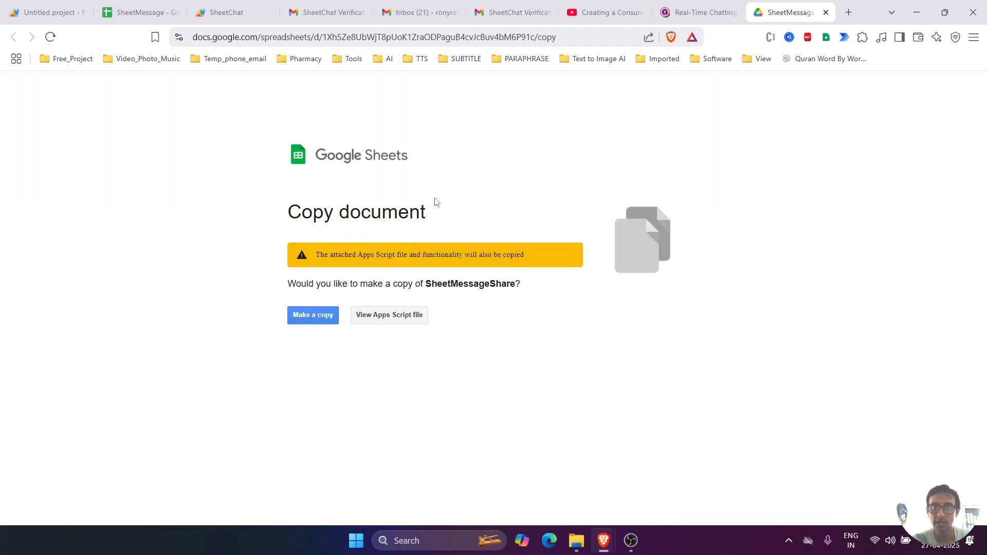
{"action": "mouse_move", "coordinate": [831, 394]}
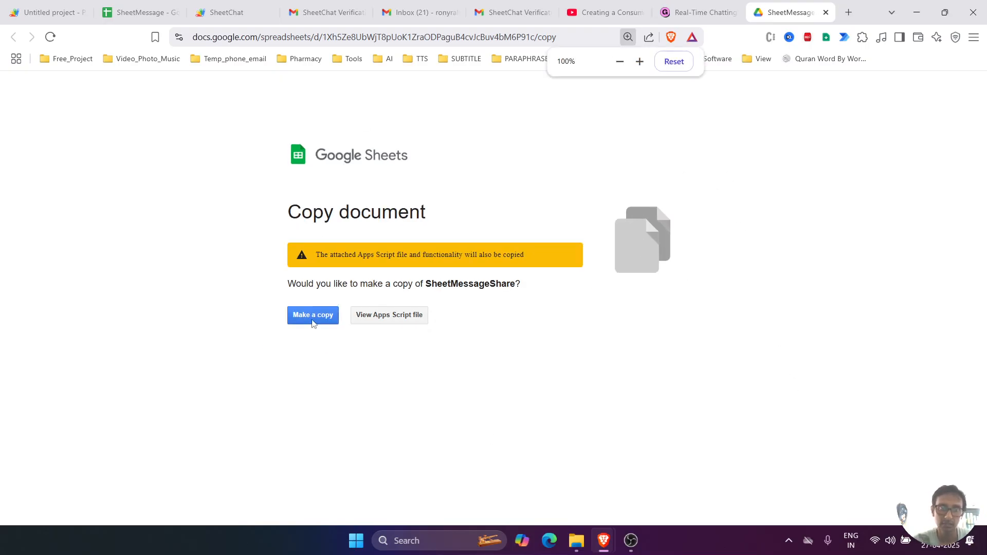
{"action": "left_click", "coordinate": [312, 315]}
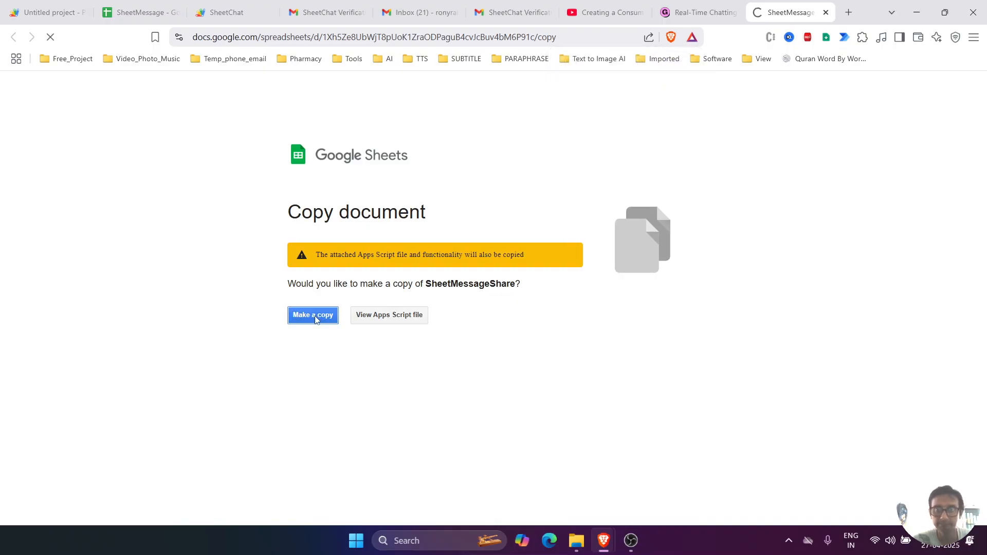
{"action": "left_click", "coordinate": [313, 315]}
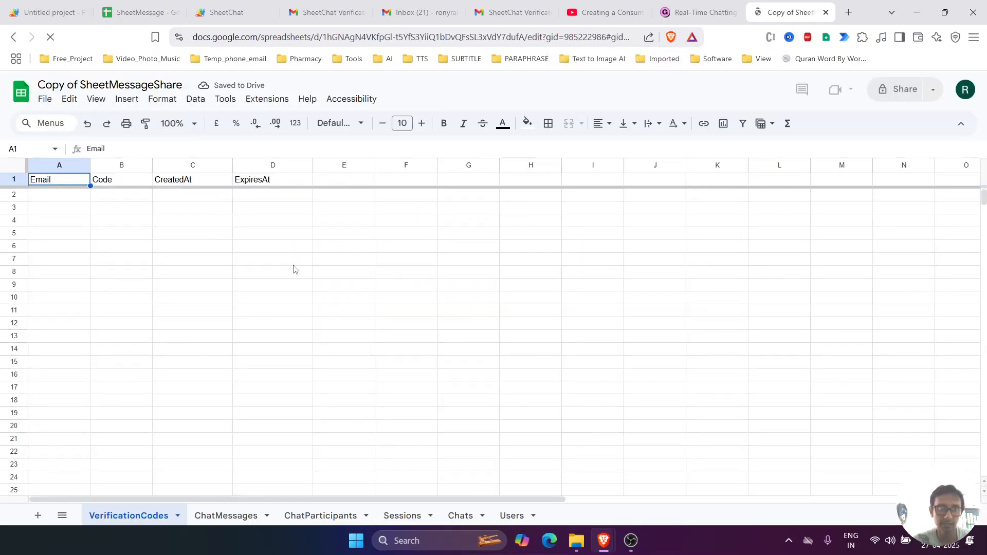
{"action": "left_click", "coordinate": [320, 515]}
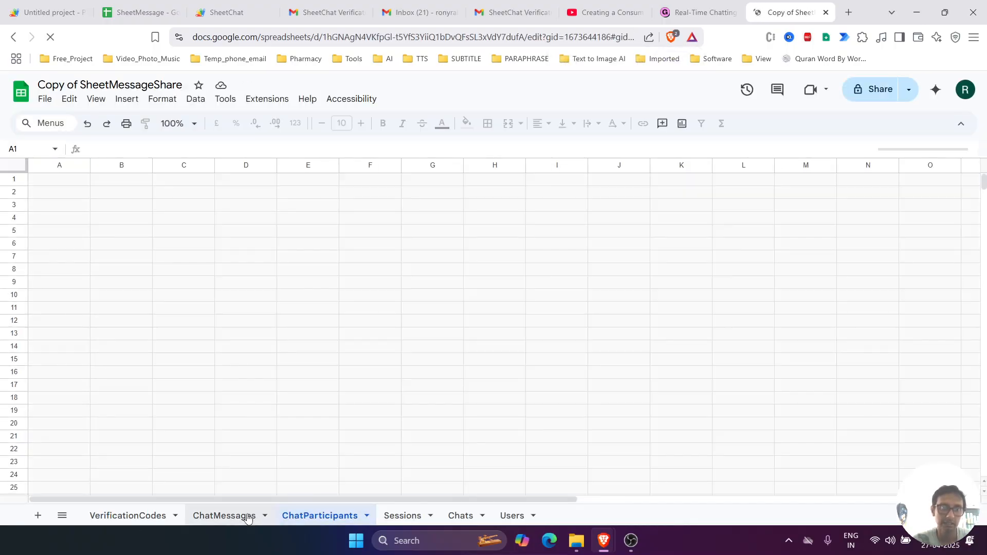
{"action": "left_click", "coordinate": [266, 99]}
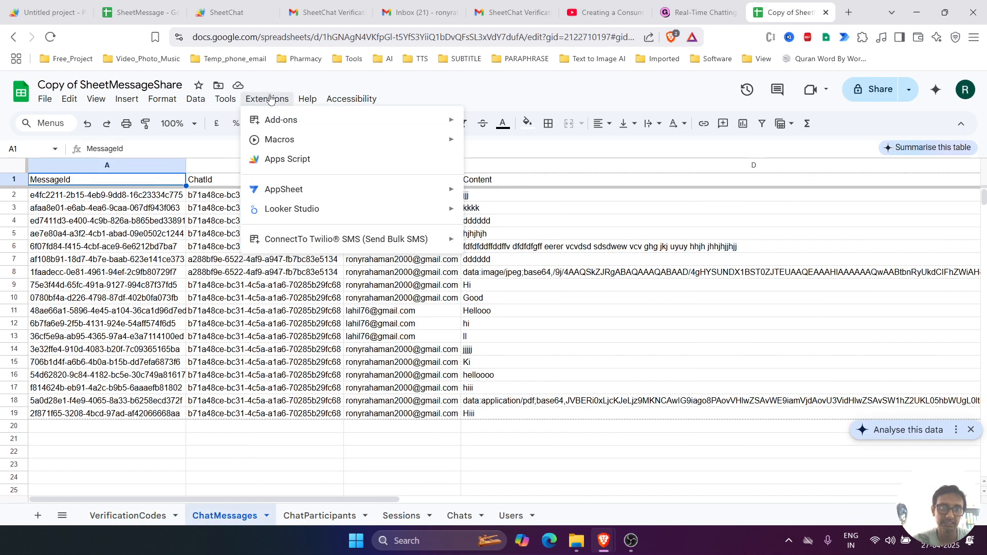
{"action": "mouse_move", "coordinate": [287, 158]}
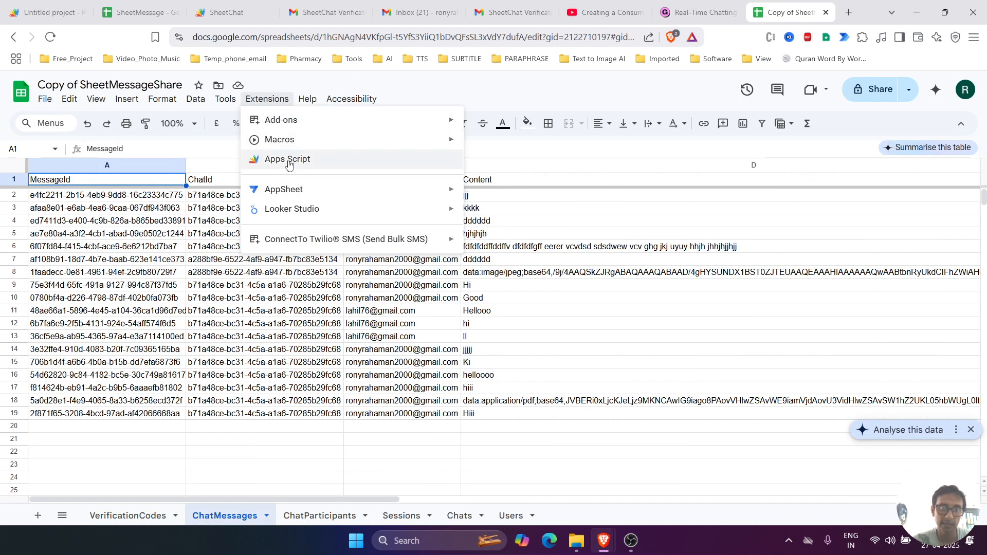
In Apps Script, deploy a new web app described RTS with access for Anyone.
{"action": "left_click", "coordinate": [287, 158]}
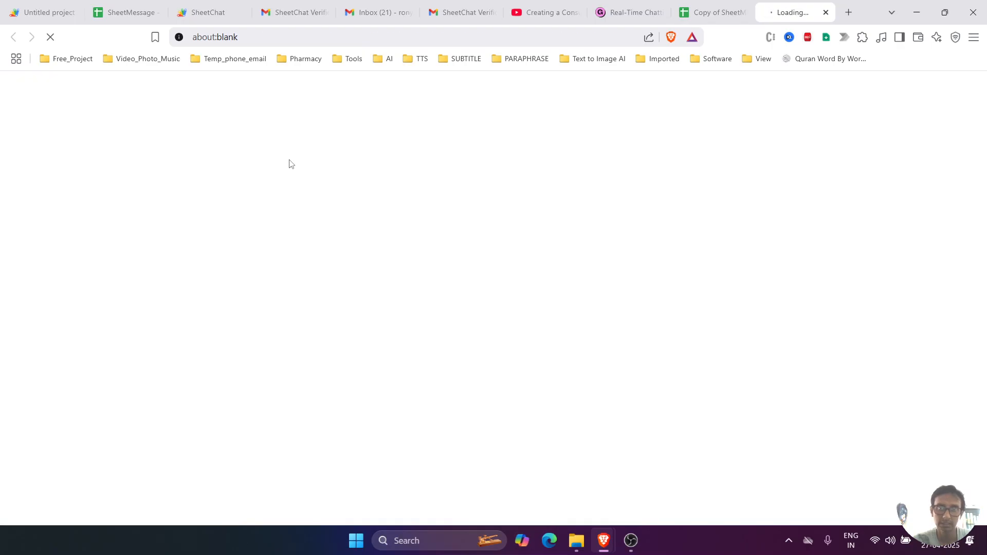
{"action": "left_click", "coordinate": [826, 91]}
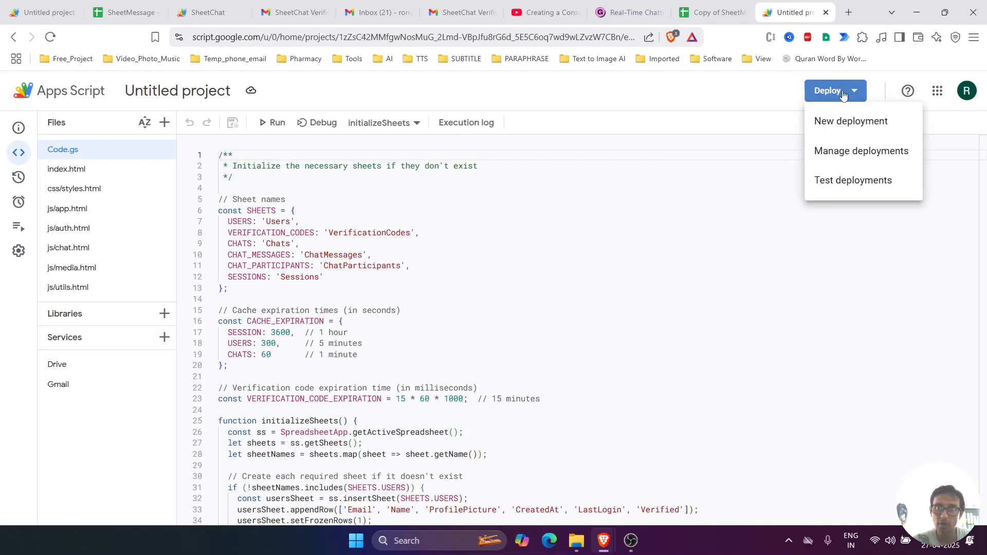
{"action": "mouse_move", "coordinate": [855, 92]}
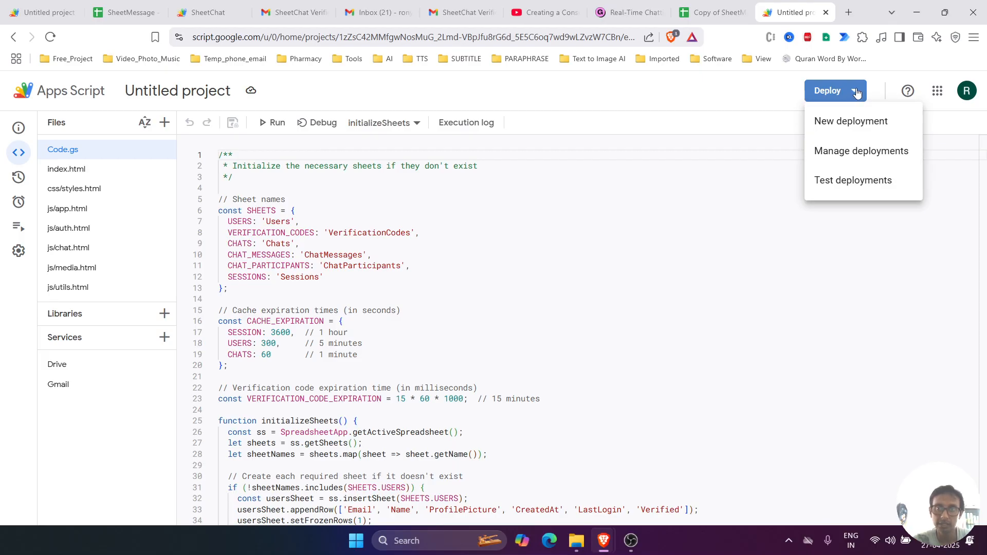
{"action": "mouse_move", "coordinate": [850, 121]}
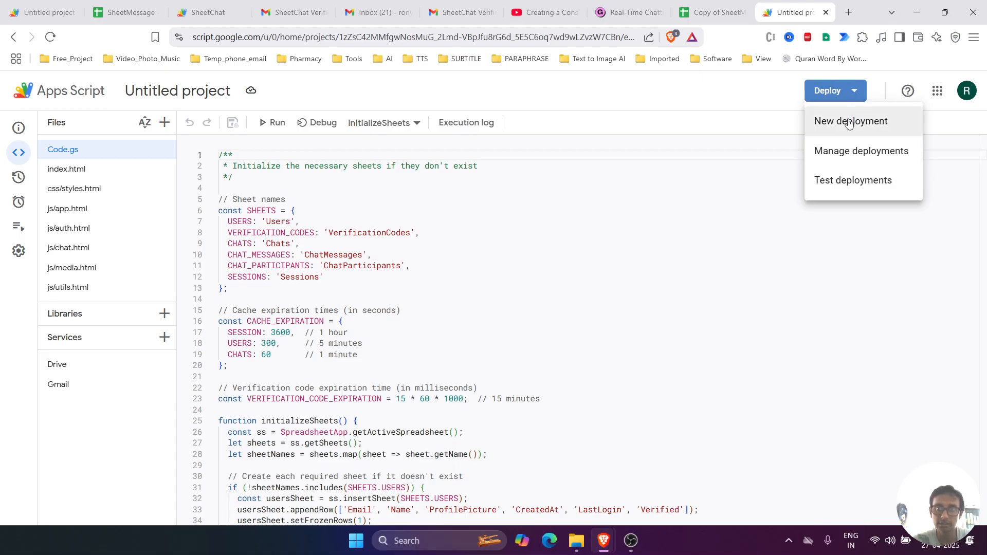
{"action": "left_click", "coordinate": [850, 121]}
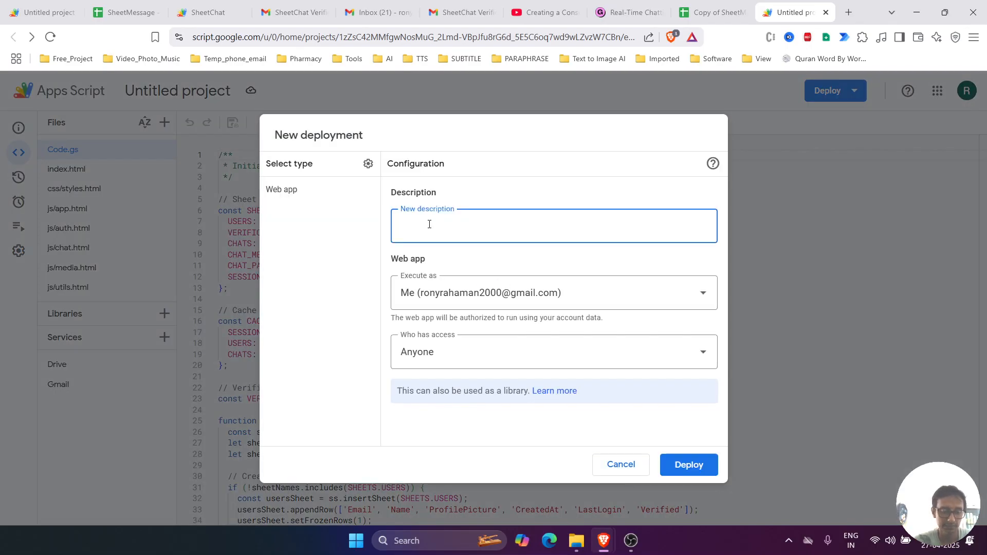
{"action": "type", "text": "RTS"}
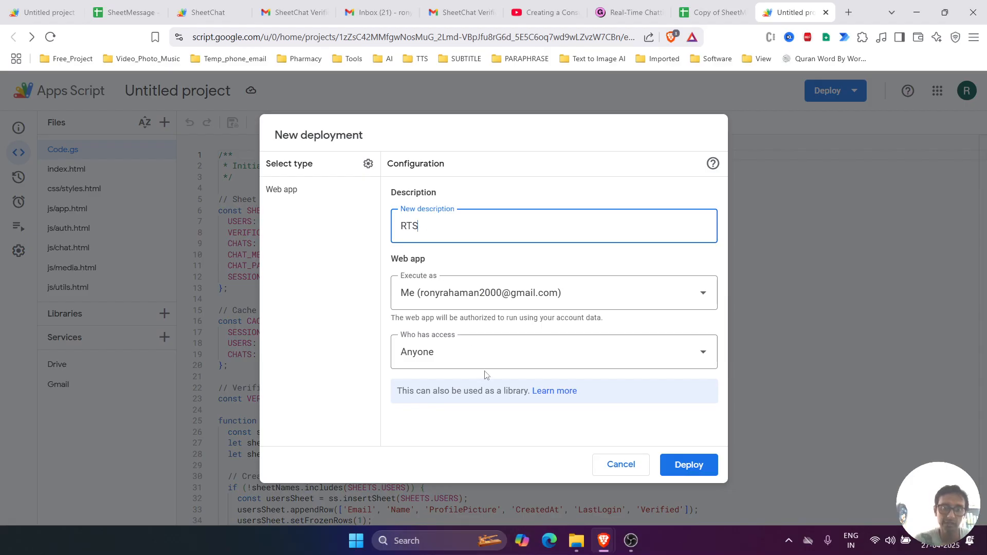
{"action": "mouse_move", "coordinate": [473, 353]}
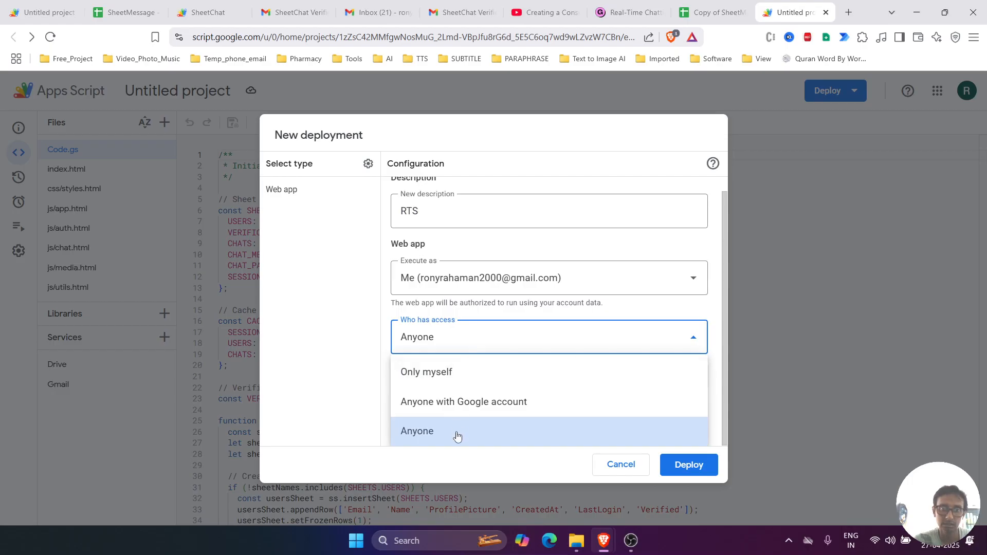
{"action": "left_click", "coordinate": [416, 431]}
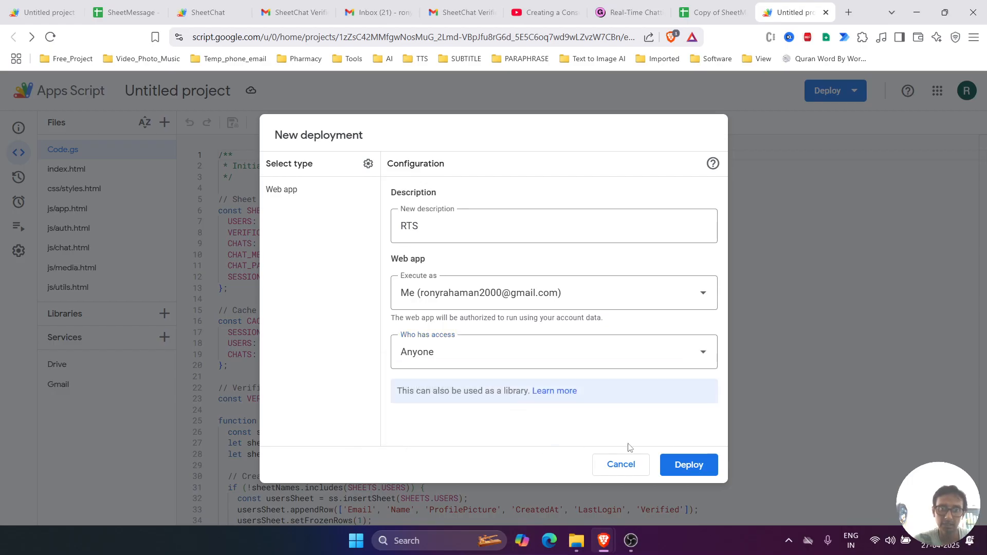
{"action": "left_click", "coordinate": [688, 464]}
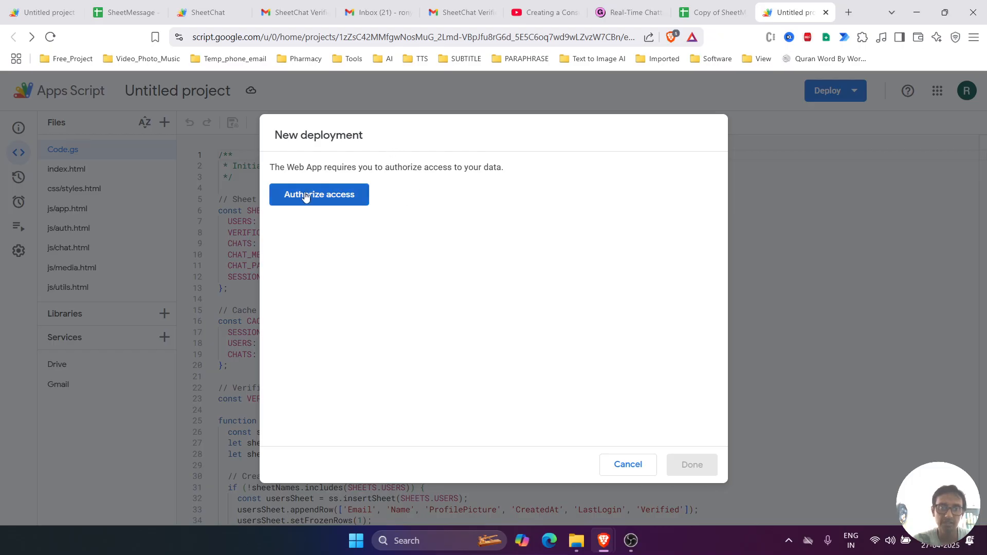
Authorize access, allow the requested permissions, and launch the deployed web app URL.
{"action": "left_click", "coordinate": [318, 194]}
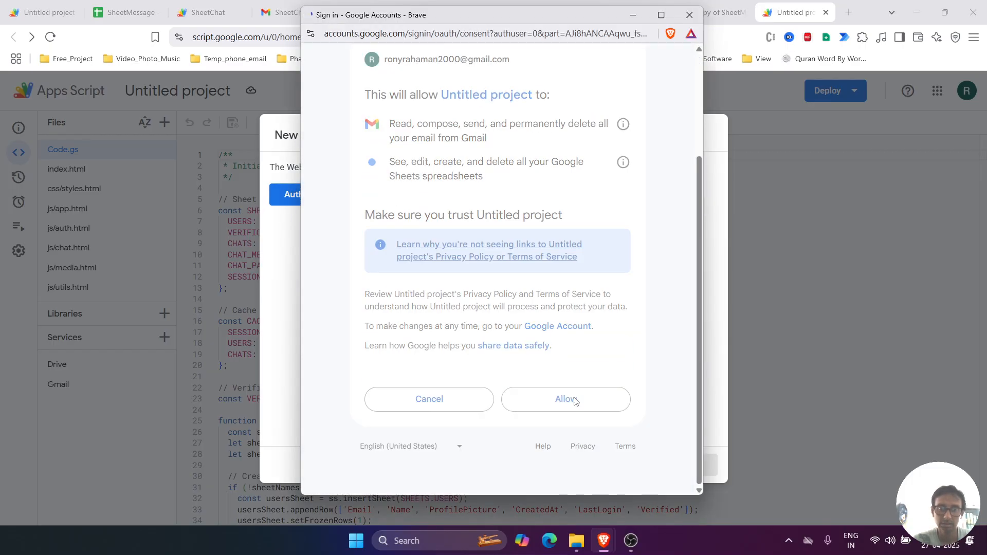
{"action": "left_click", "coordinate": [565, 398]}
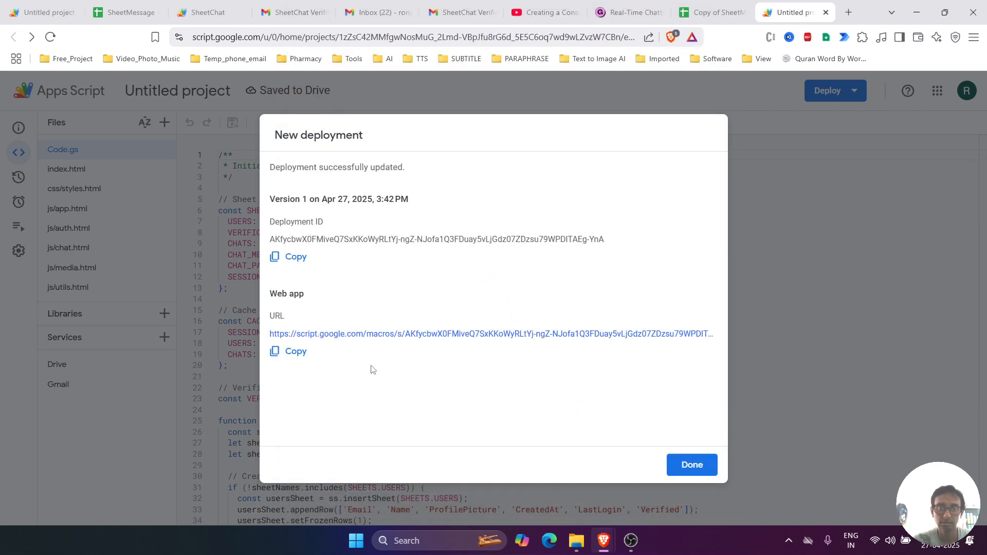
{"action": "left_click", "coordinate": [295, 351]}
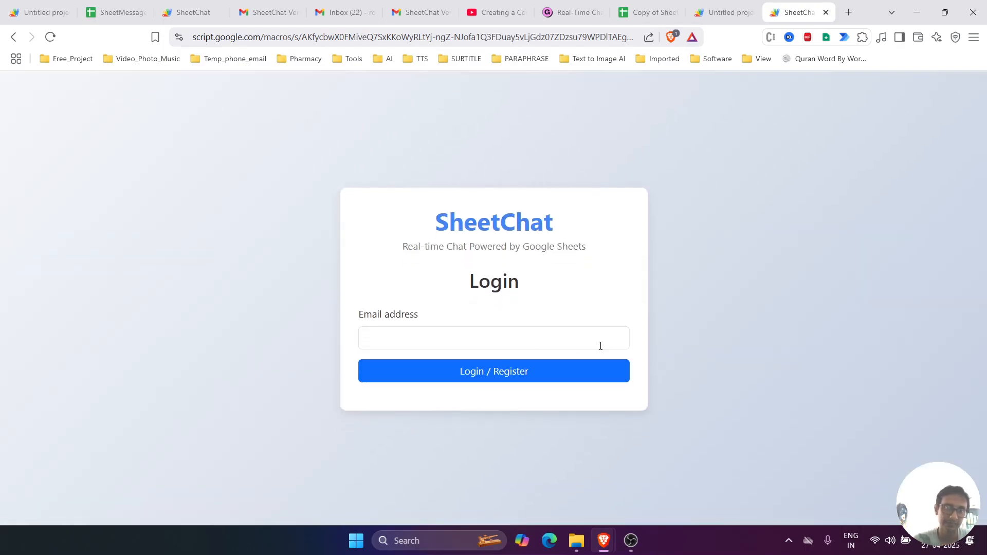
Attempt Login / Register with an empty email to trigger the required-email warning.
{"action": "left_click", "coordinate": [494, 371]}
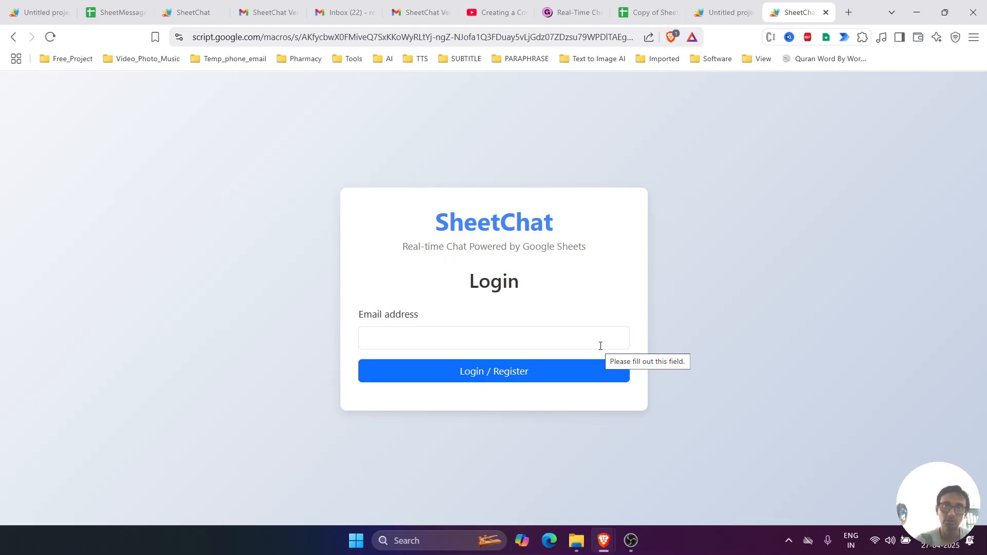
{"action": "mouse_move", "coordinate": [570, 12]}
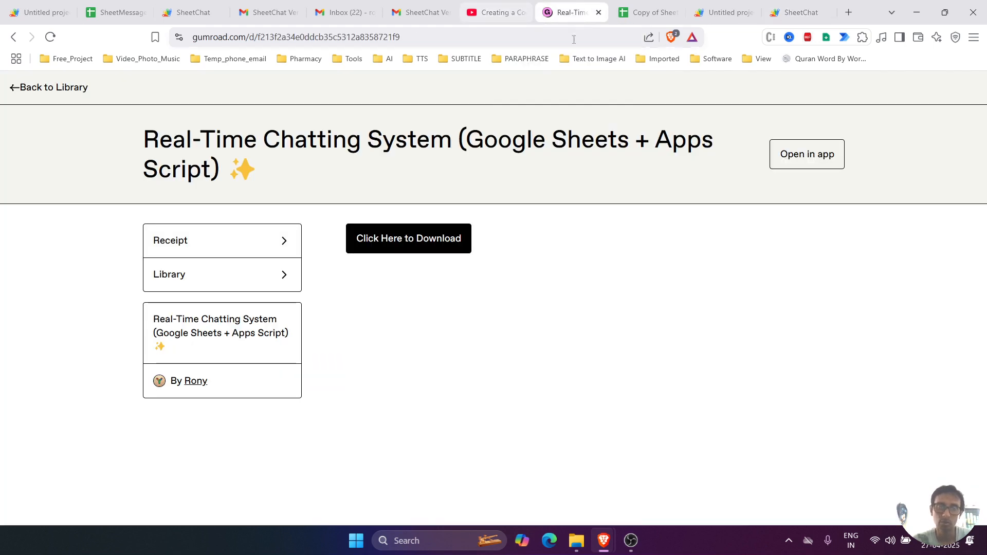
{"action": "mouse_move", "coordinate": [539, 79]}
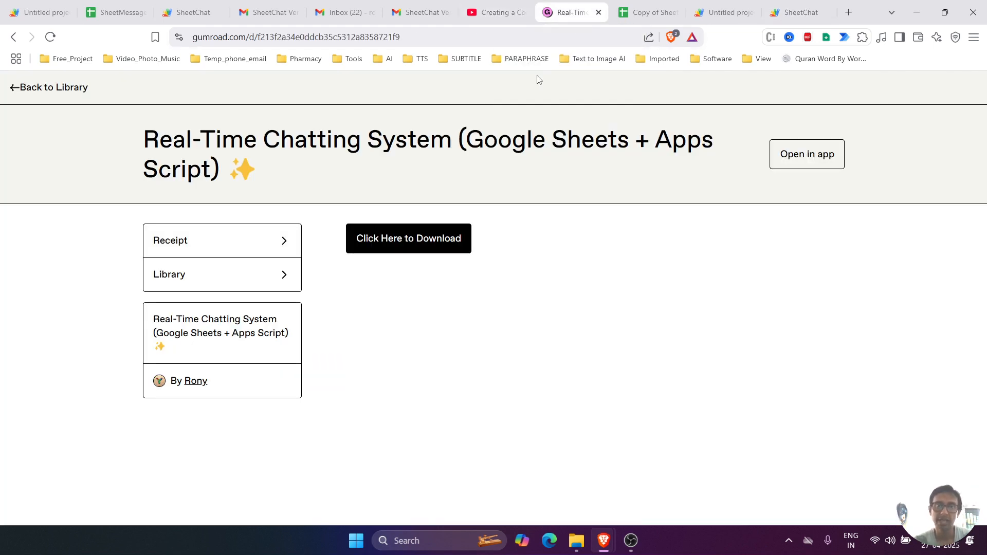